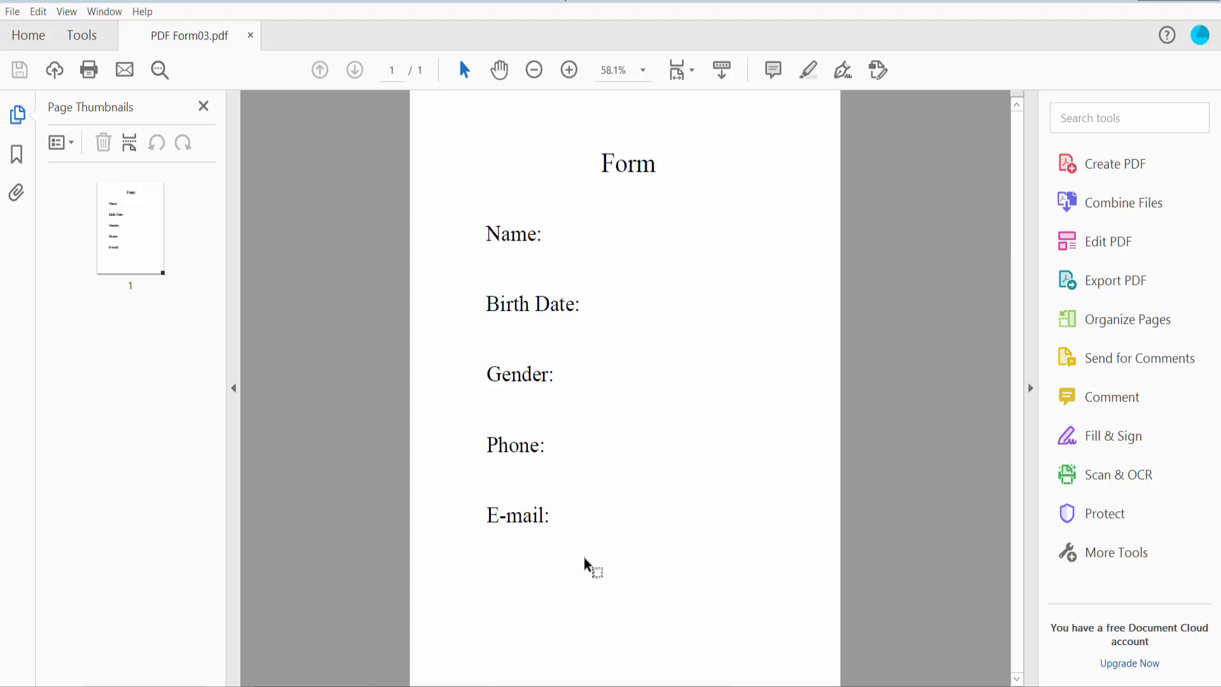
pyautogui.moveTo(651, 579)
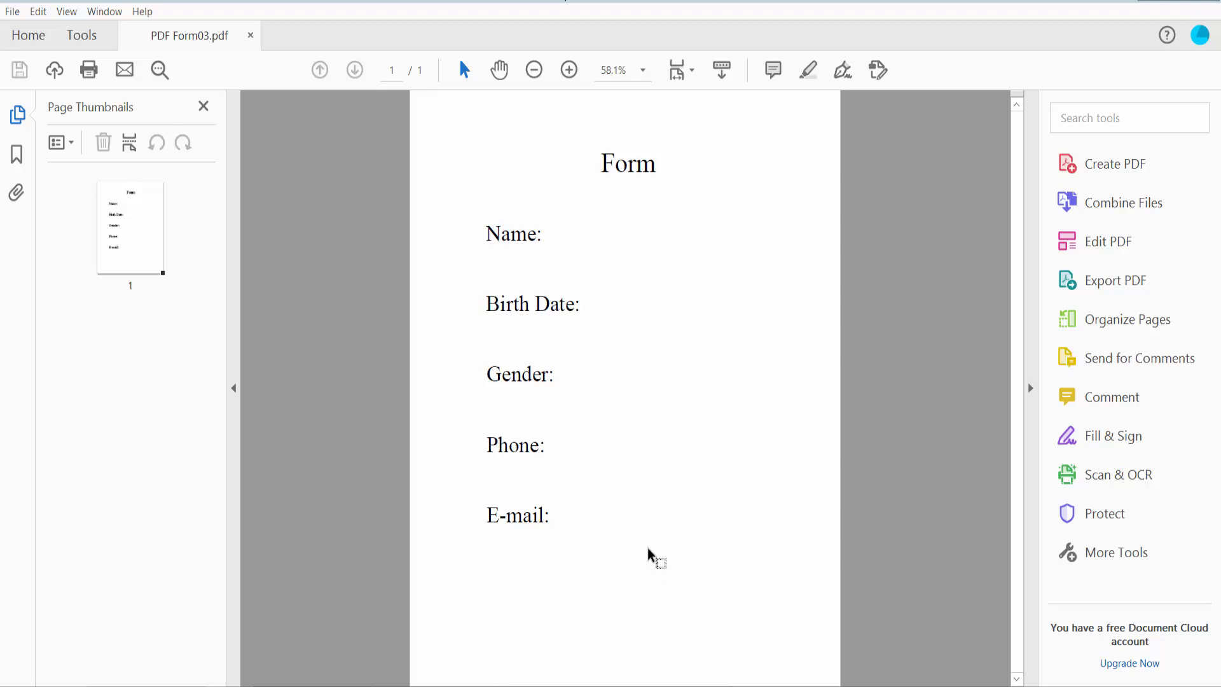
pyautogui.moveTo(667, 457)
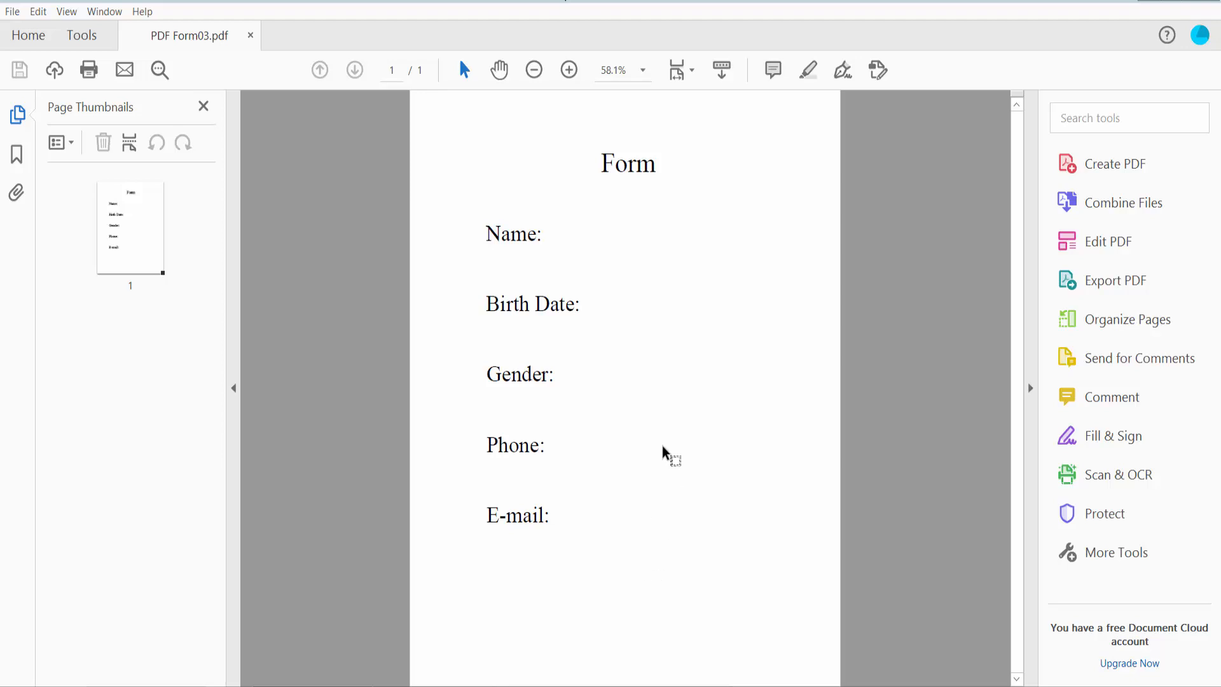
pyautogui.moveTo(650, 316)
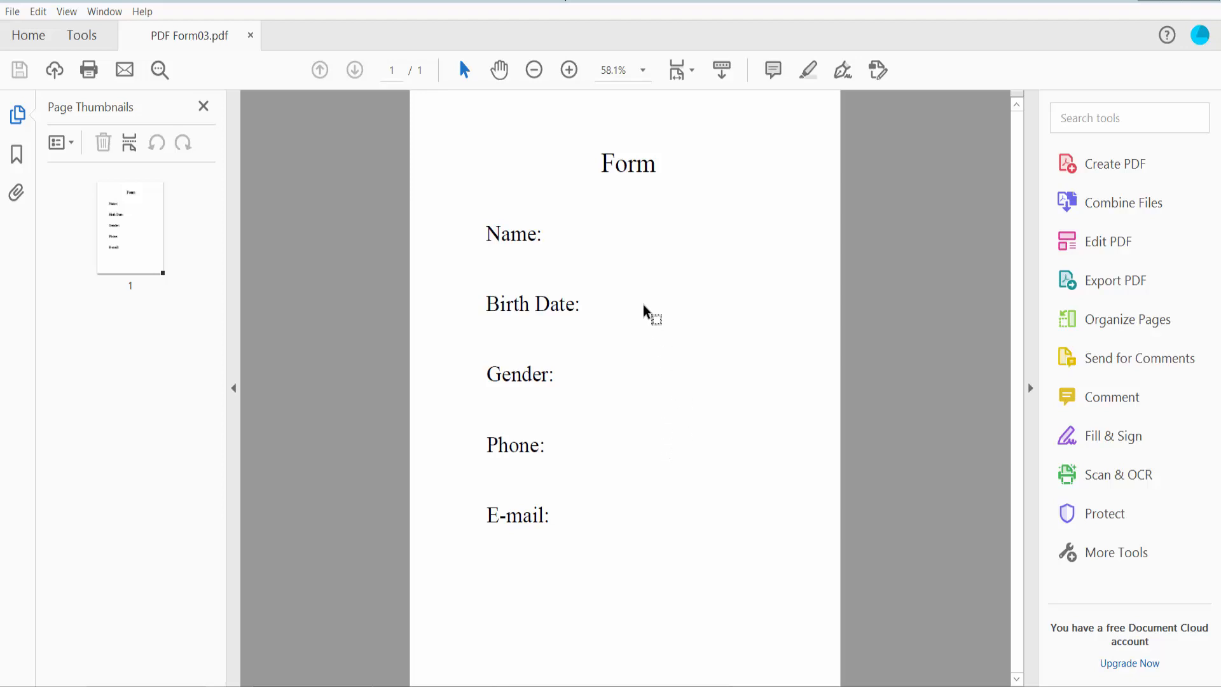
# Start Prepare Form on PDF Form03.pdf to run form field detection.
pyautogui.click(80, 35)
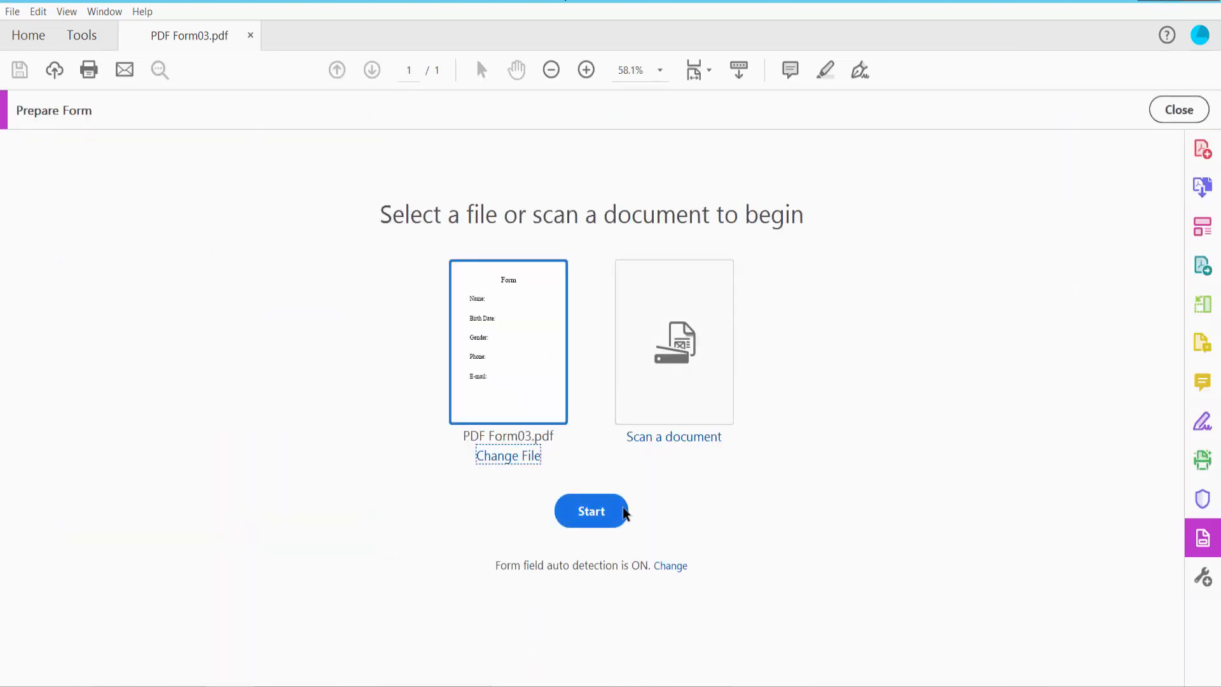
pyautogui.click(590, 511)
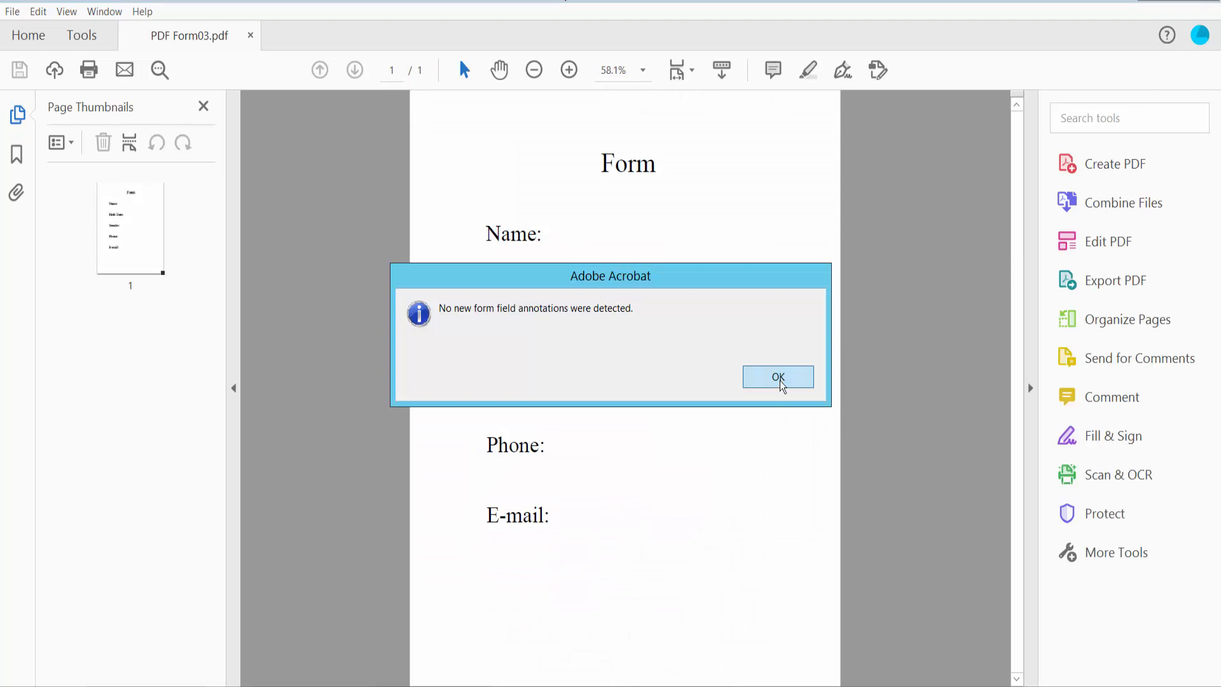
# Dismiss the 'no new form fields detected' message to enter form editing.
pyautogui.click(777, 377)
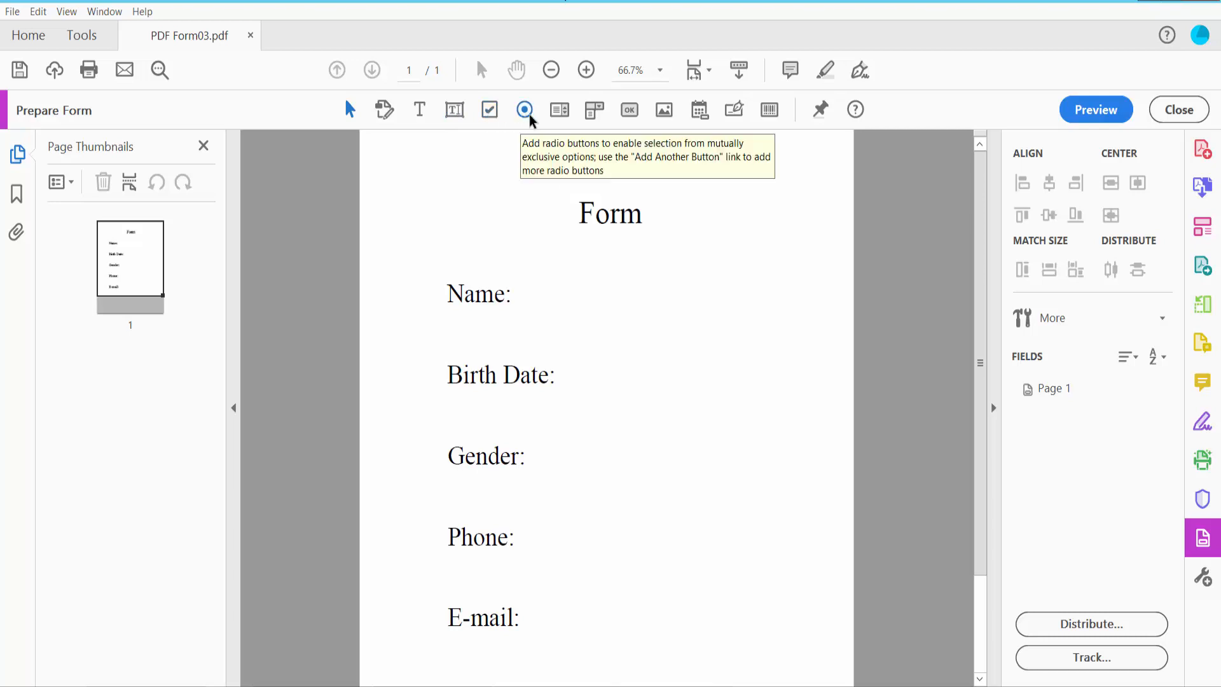
pyautogui.moveTo(594, 109)
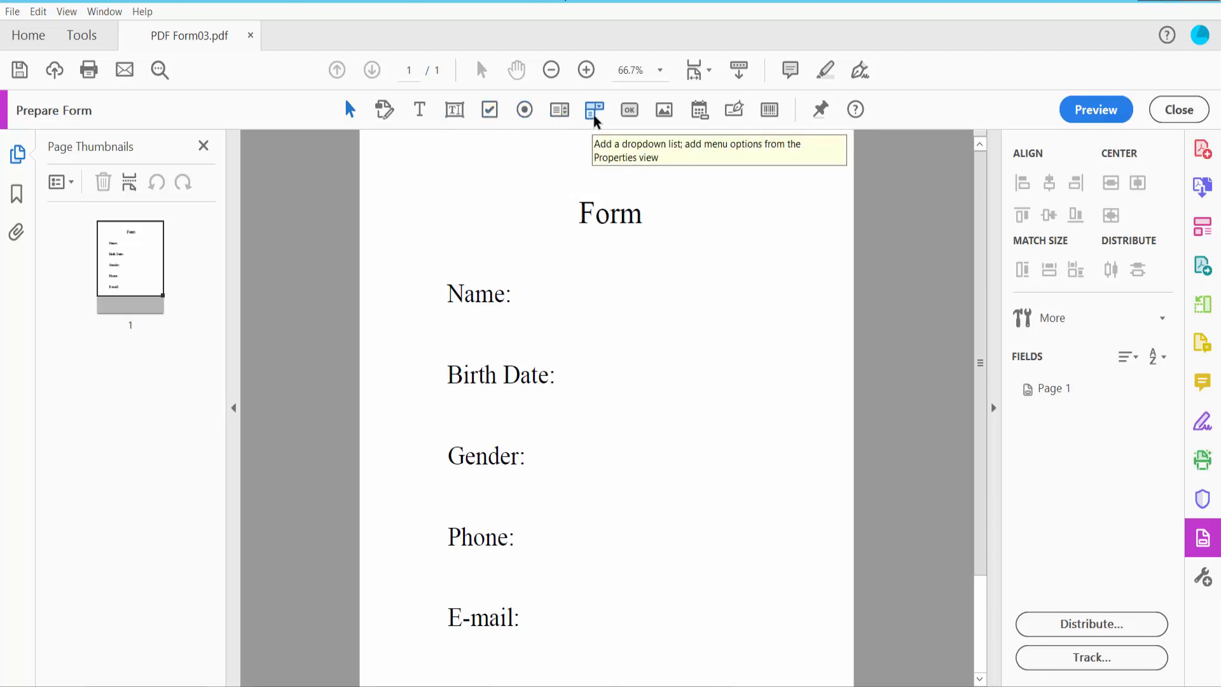
pyautogui.moveTo(663, 109)
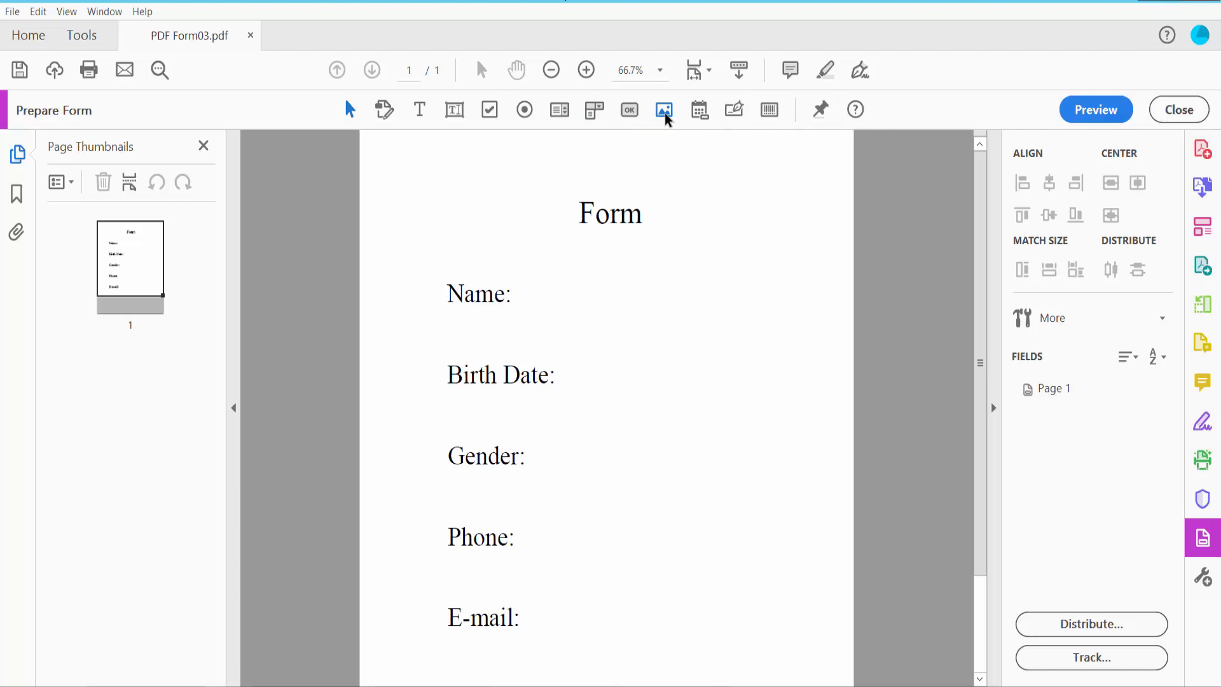
pyautogui.moveTo(733, 110)
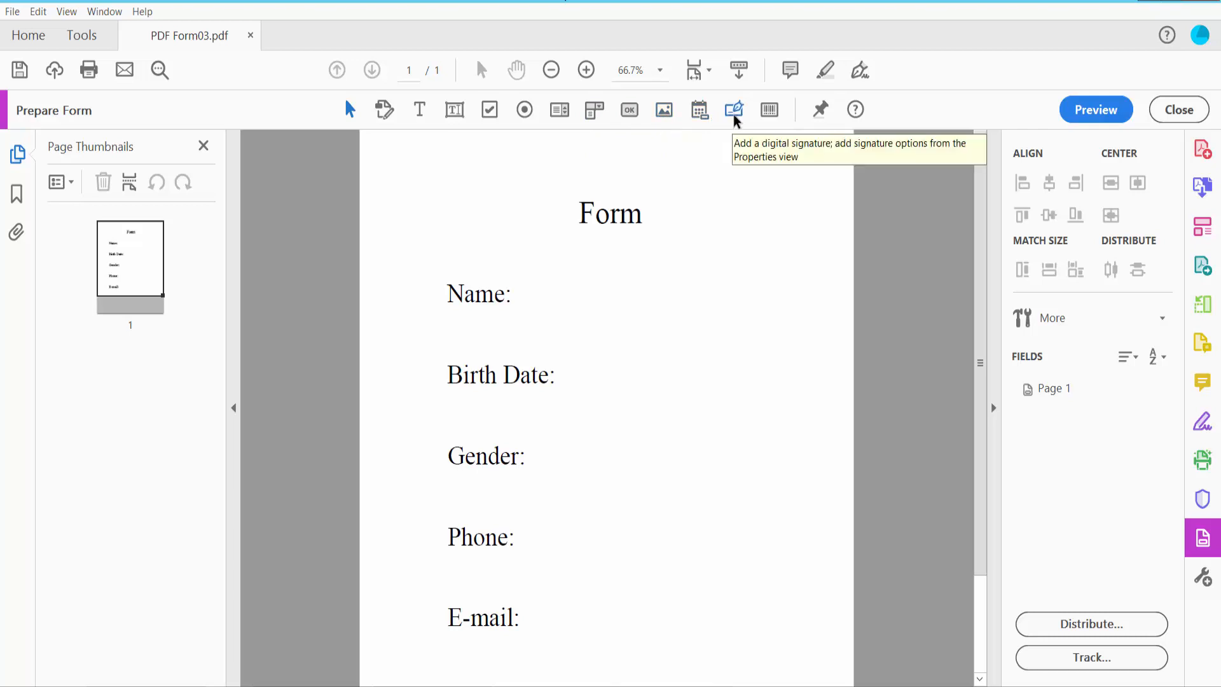
pyautogui.moveTo(769, 108)
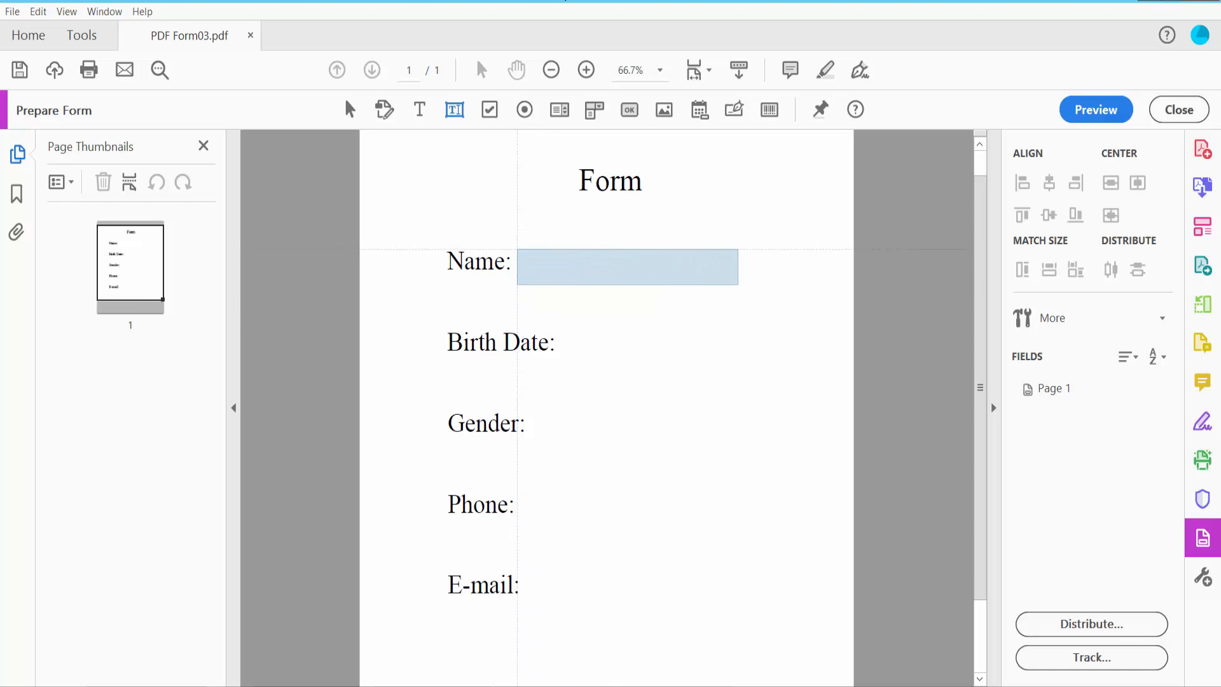
# Place text field Text19 beside Name and open its General properties.
pyautogui.click(627, 266)
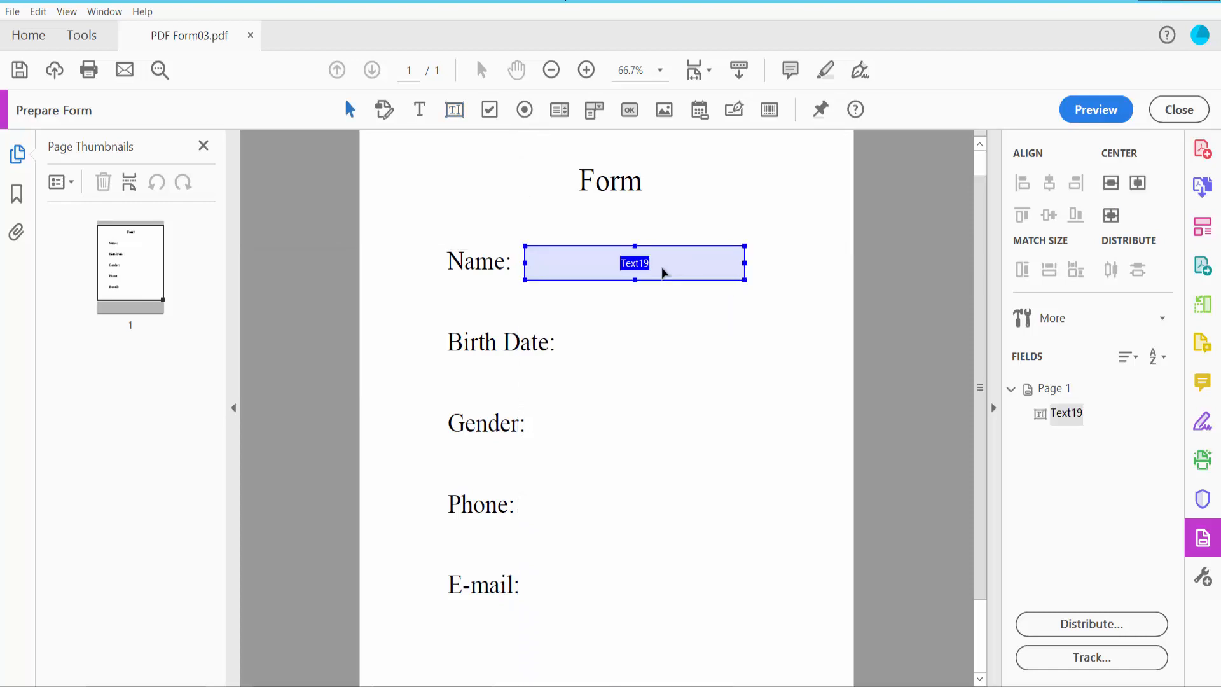
pyautogui.doubleClick(634, 263)
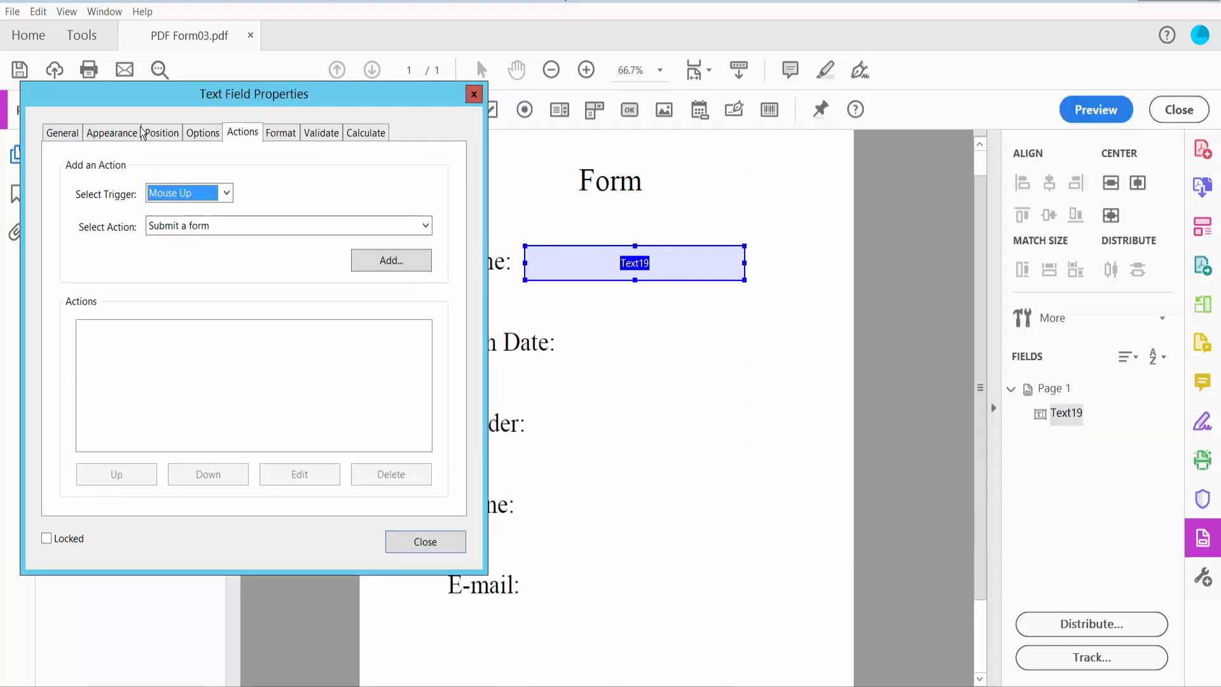
pyautogui.click(63, 132)
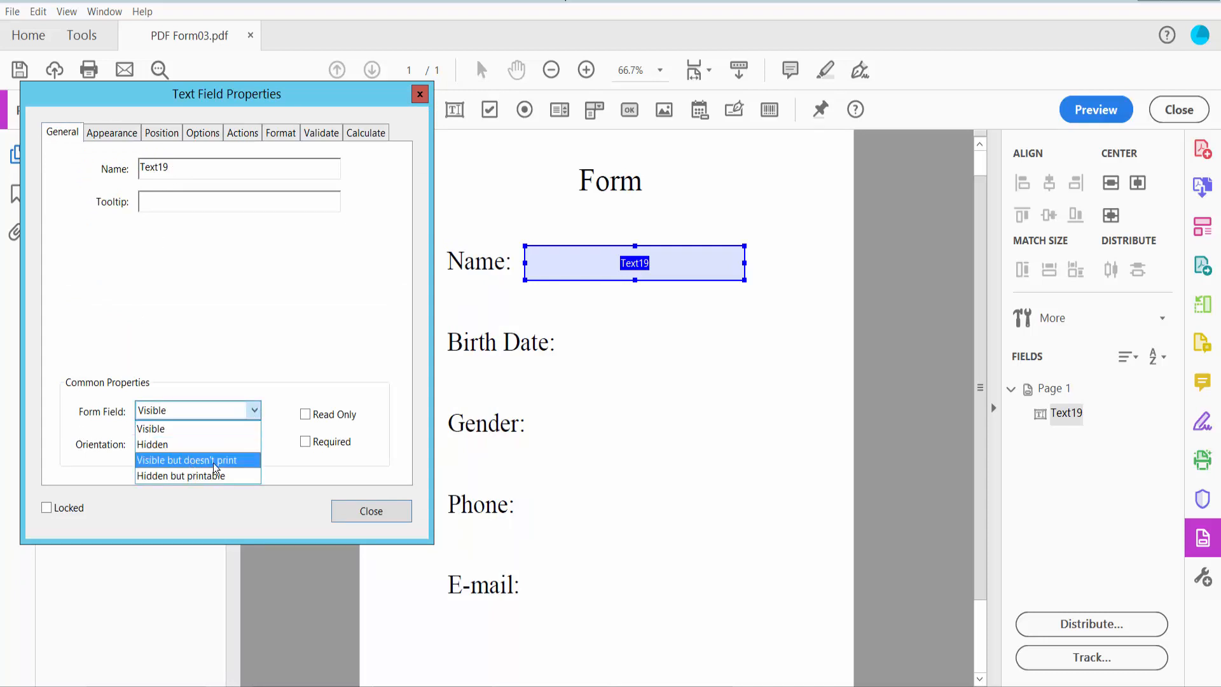
pyautogui.moveTo(198, 476)
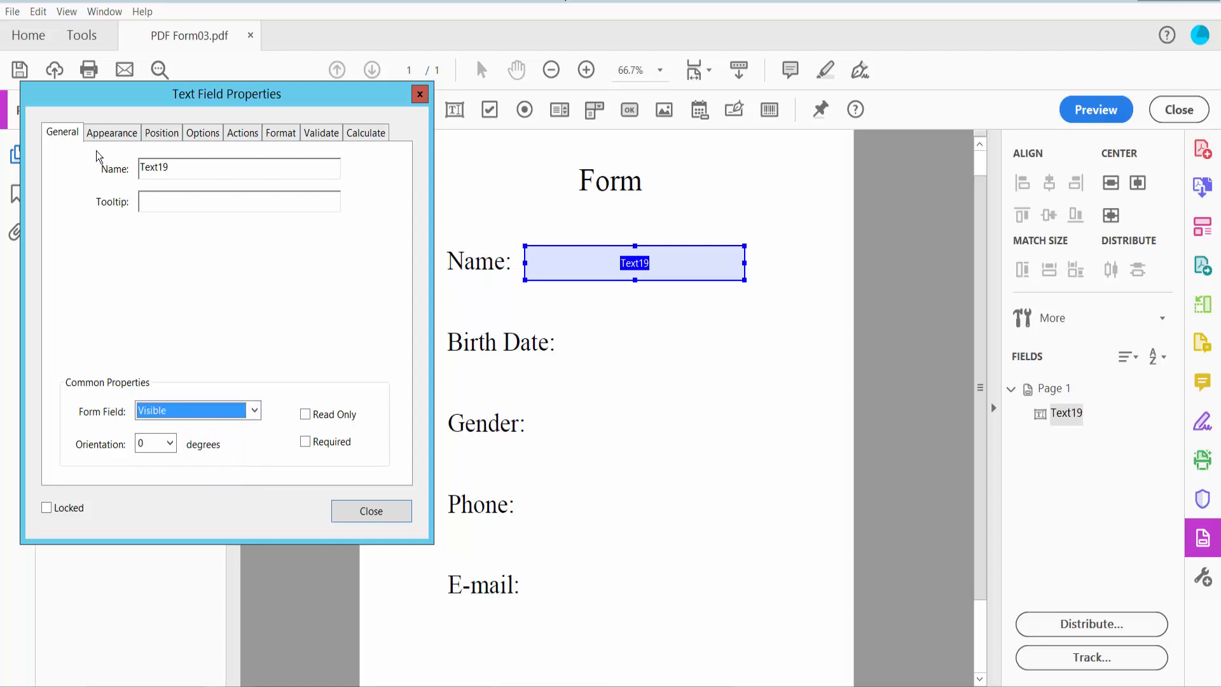
# Style Text19 with a medium solid green border, auto size, black text, Times Bold-Italic.
pyautogui.click(111, 132)
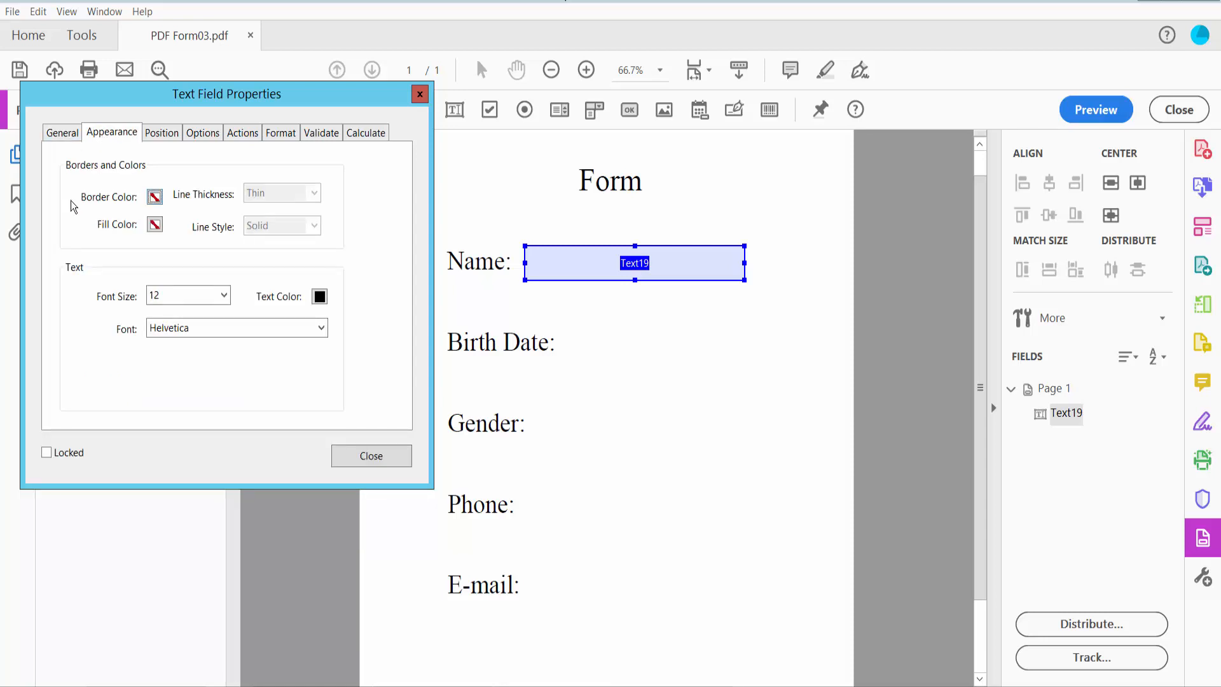
pyautogui.click(153, 197)
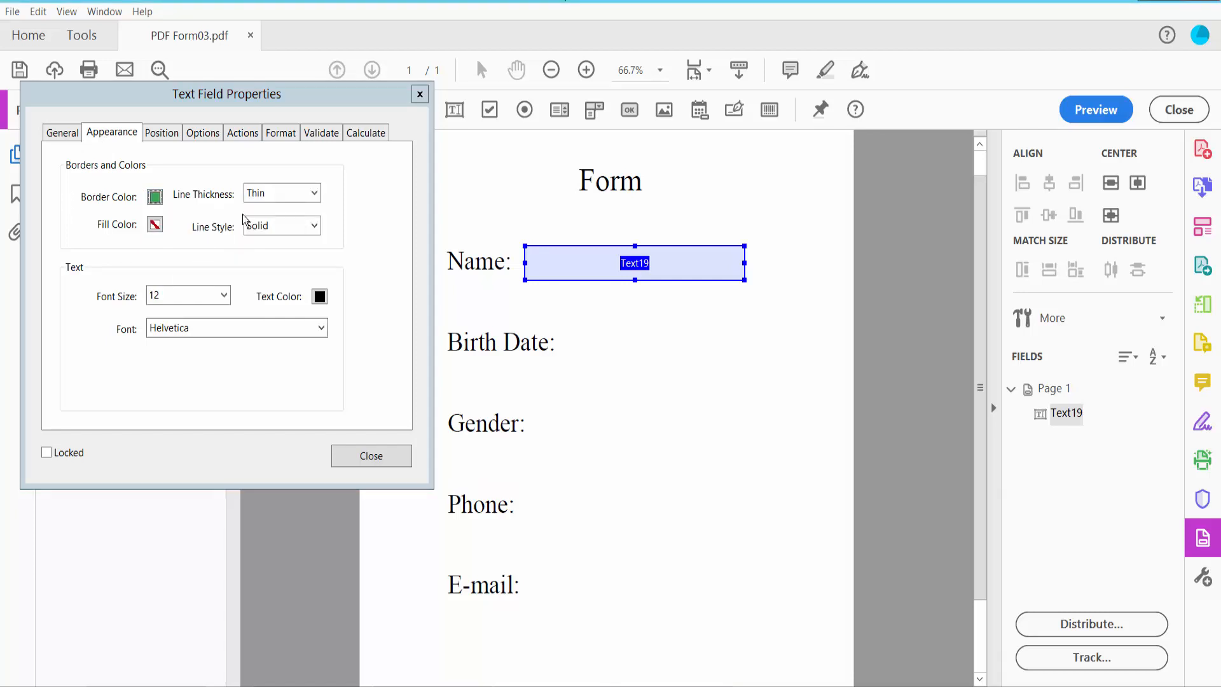
pyautogui.click(280, 192)
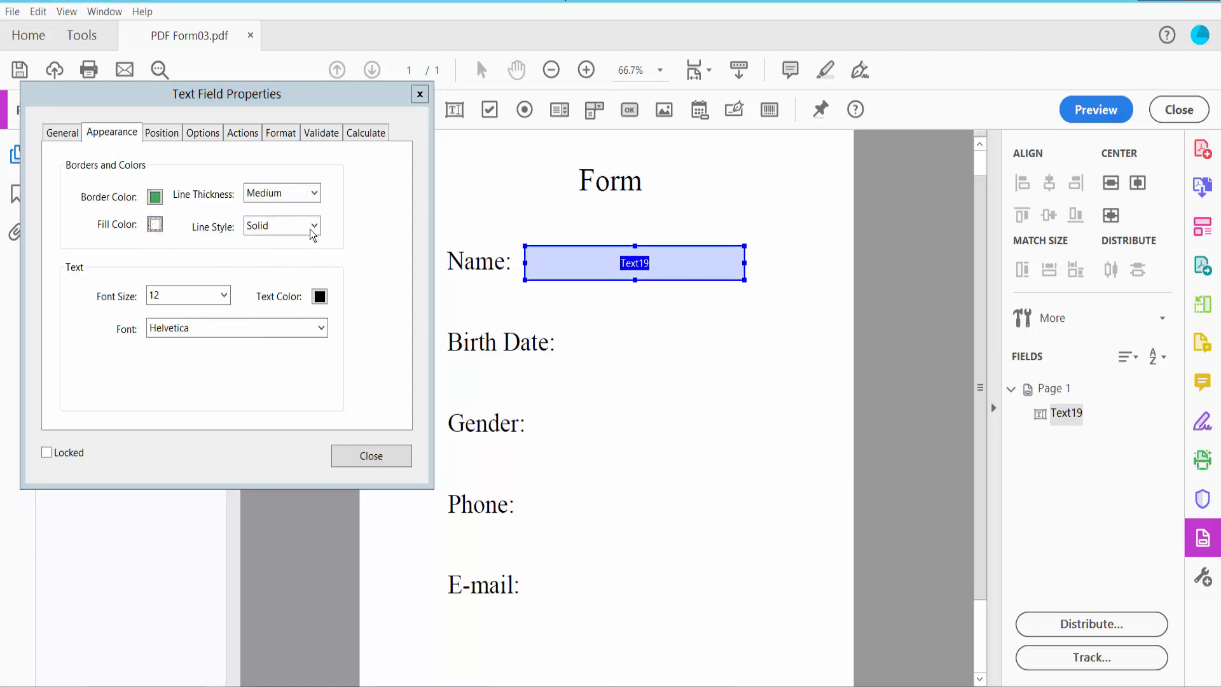
pyautogui.click(314, 226)
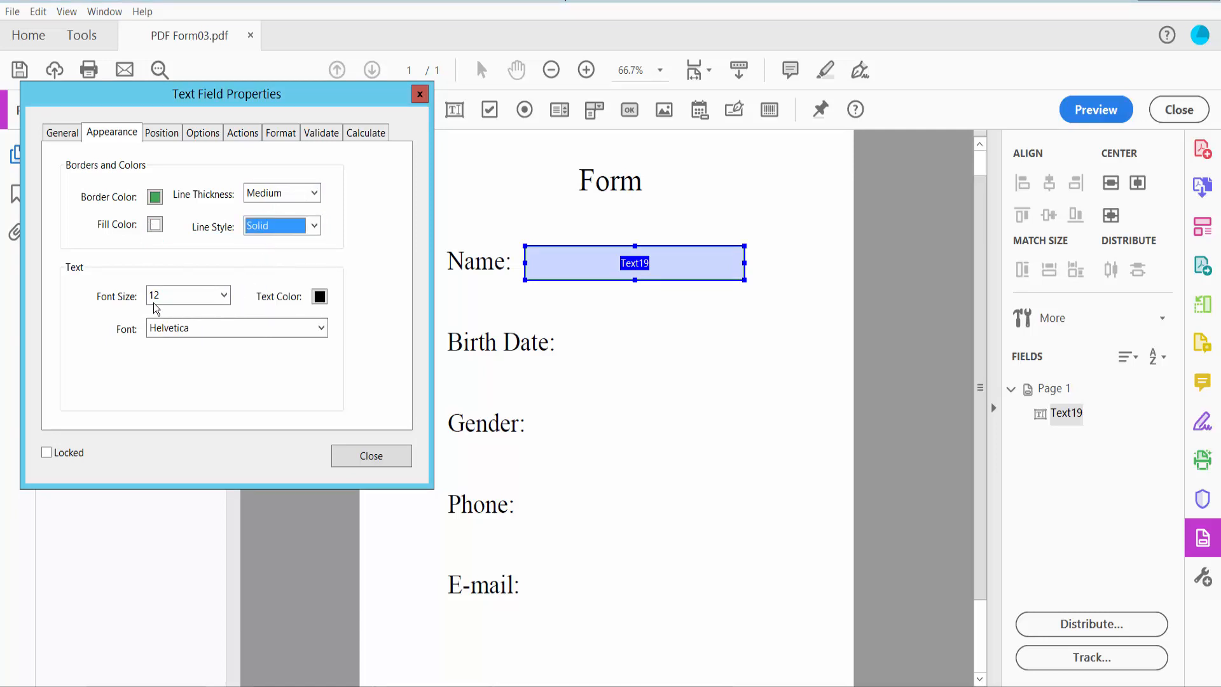
pyautogui.click(187, 295)
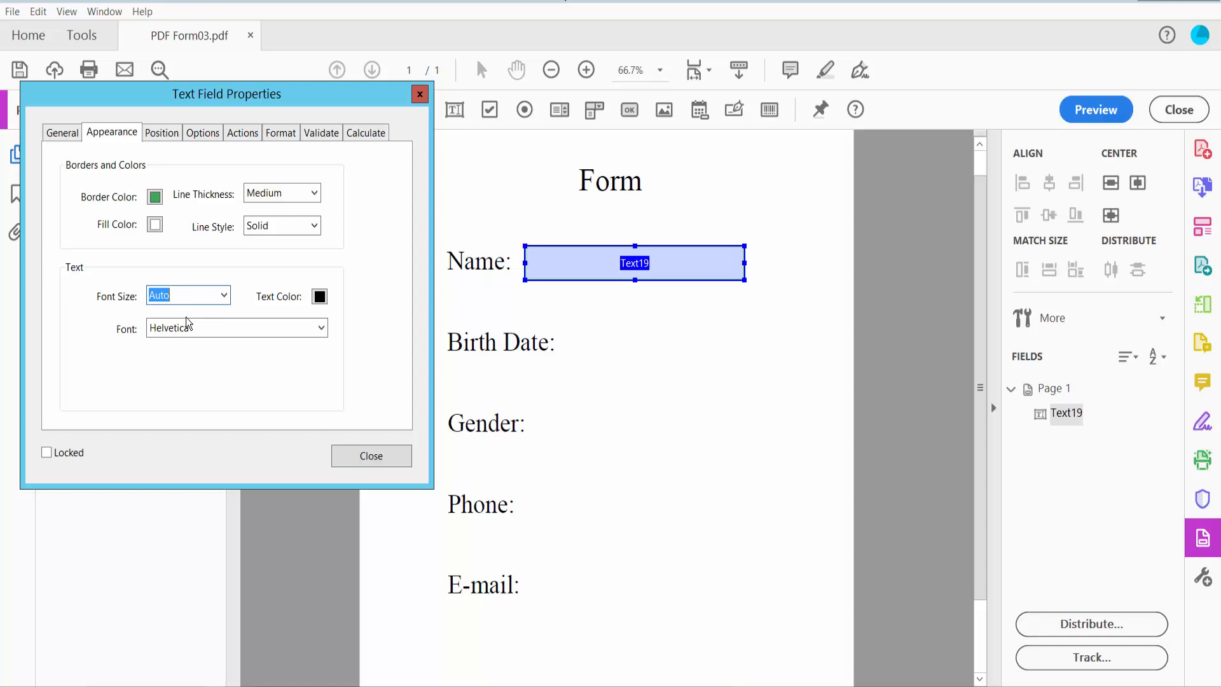
pyautogui.click(319, 297)
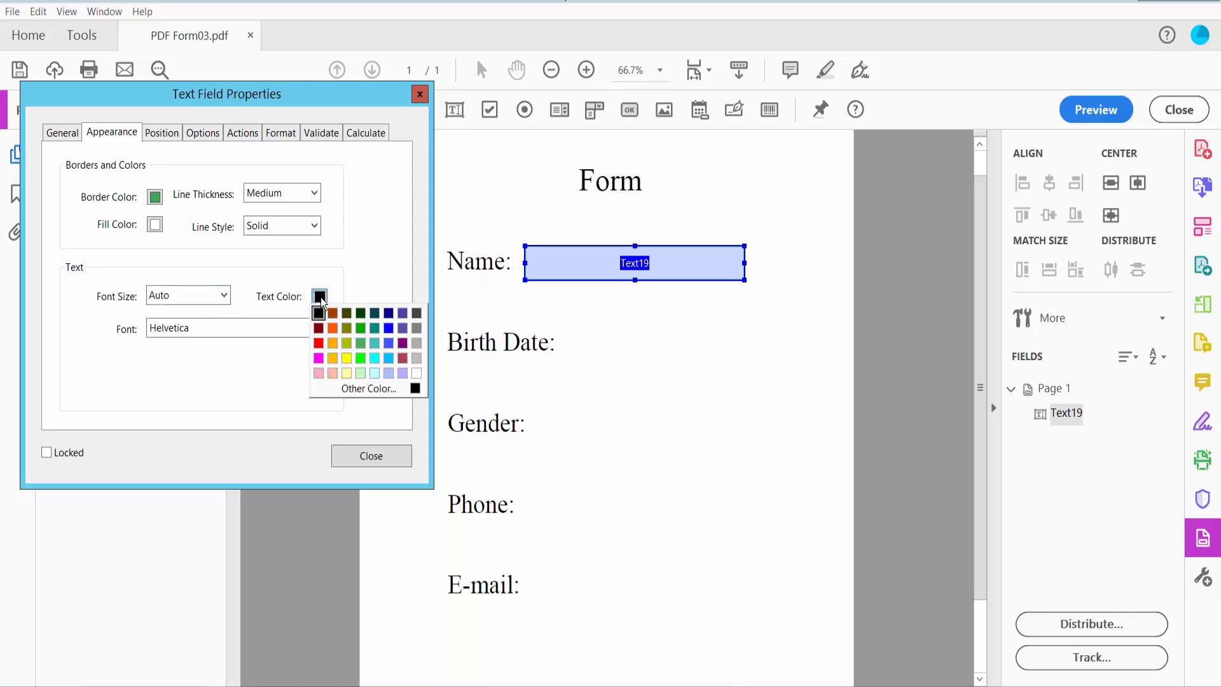
pyautogui.click(320, 297)
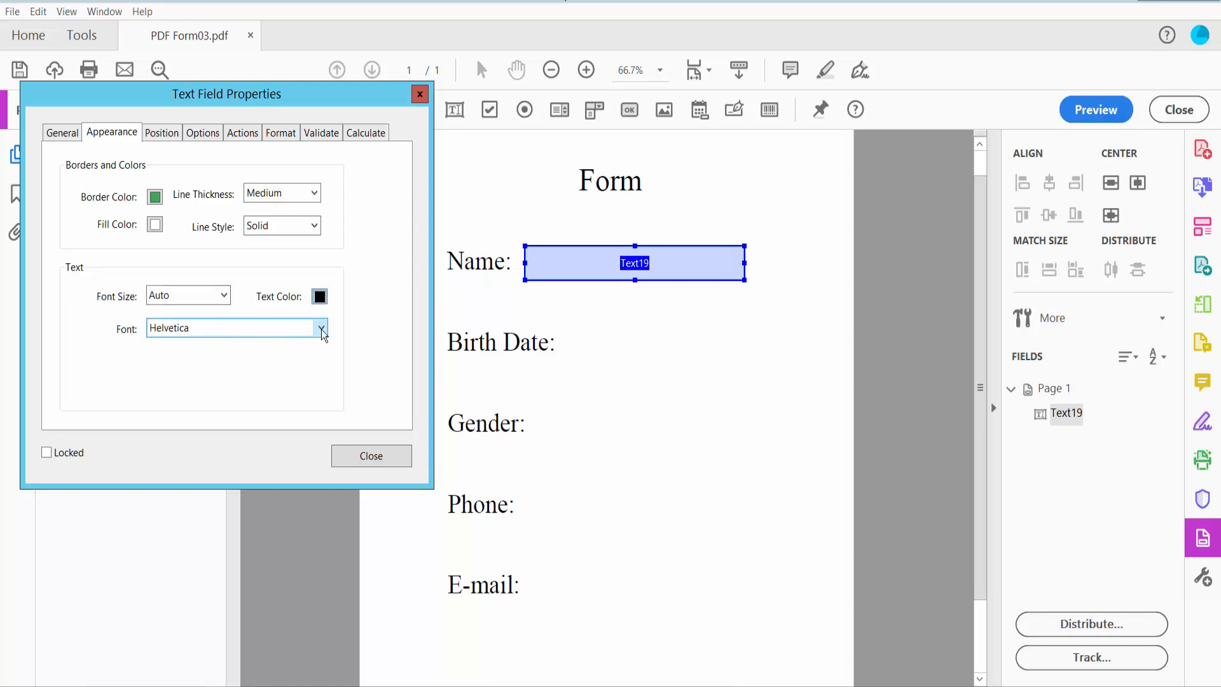
pyautogui.click(319, 328)
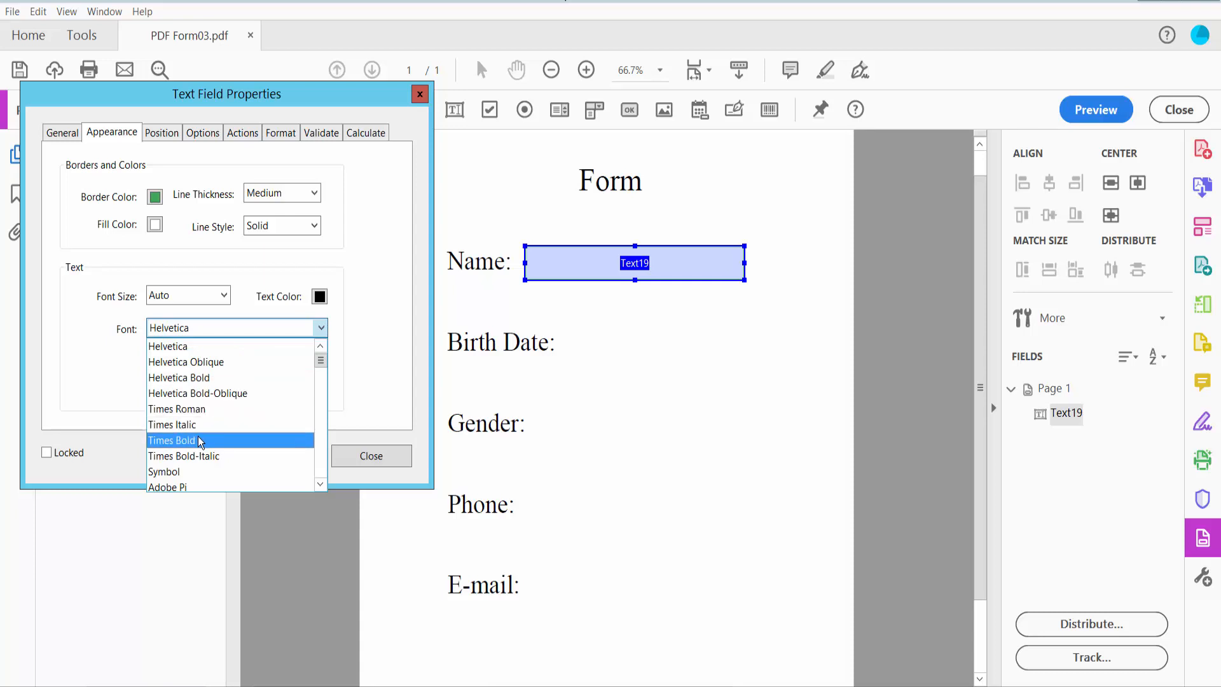
pyautogui.click(184, 455)
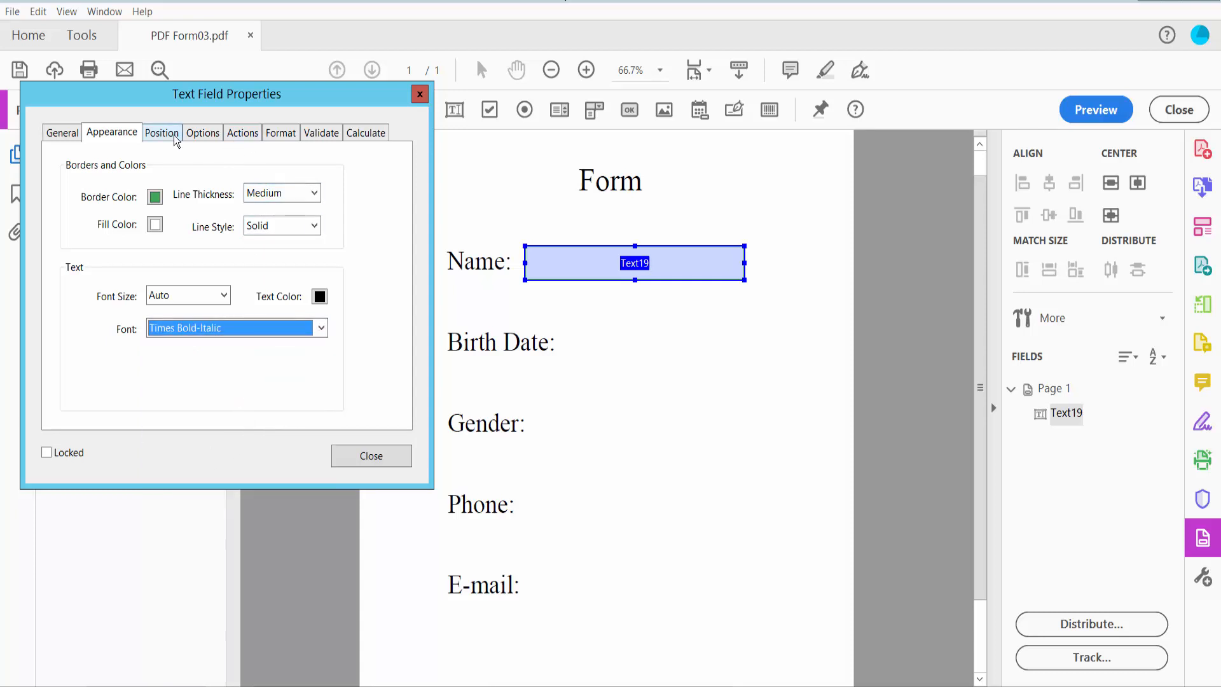
# Keep Text19 left-aligned and review its Format categories, still None.
pyautogui.click(202, 133)
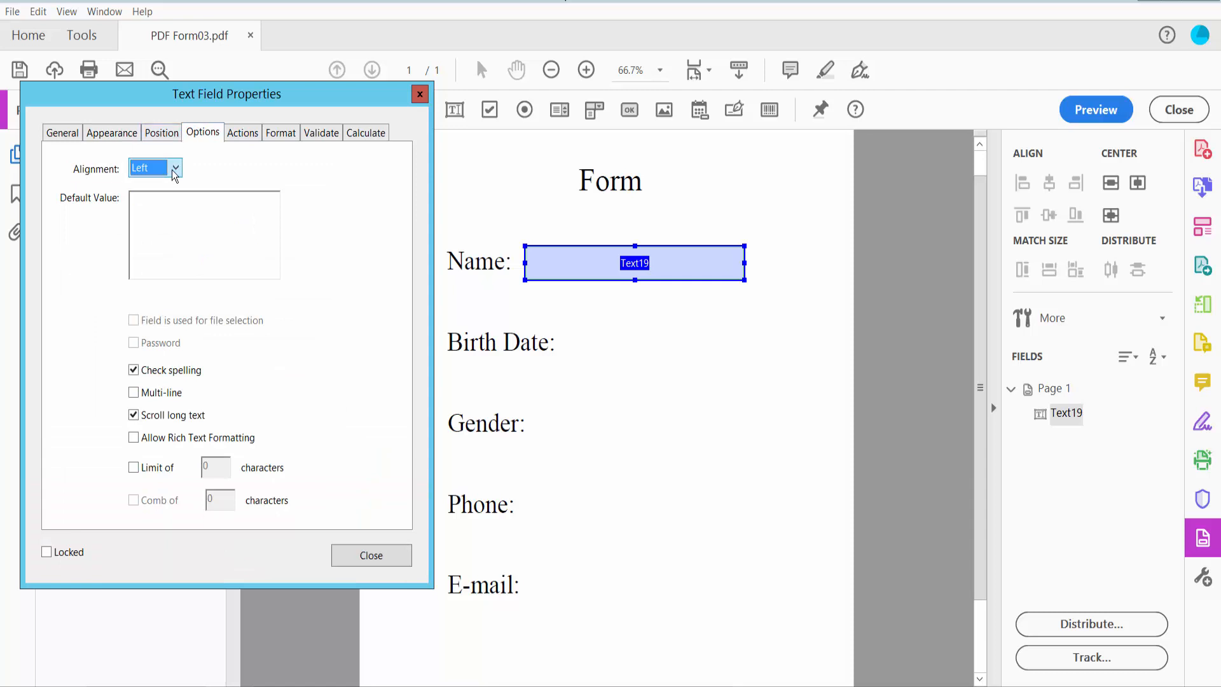
pyautogui.click(174, 167)
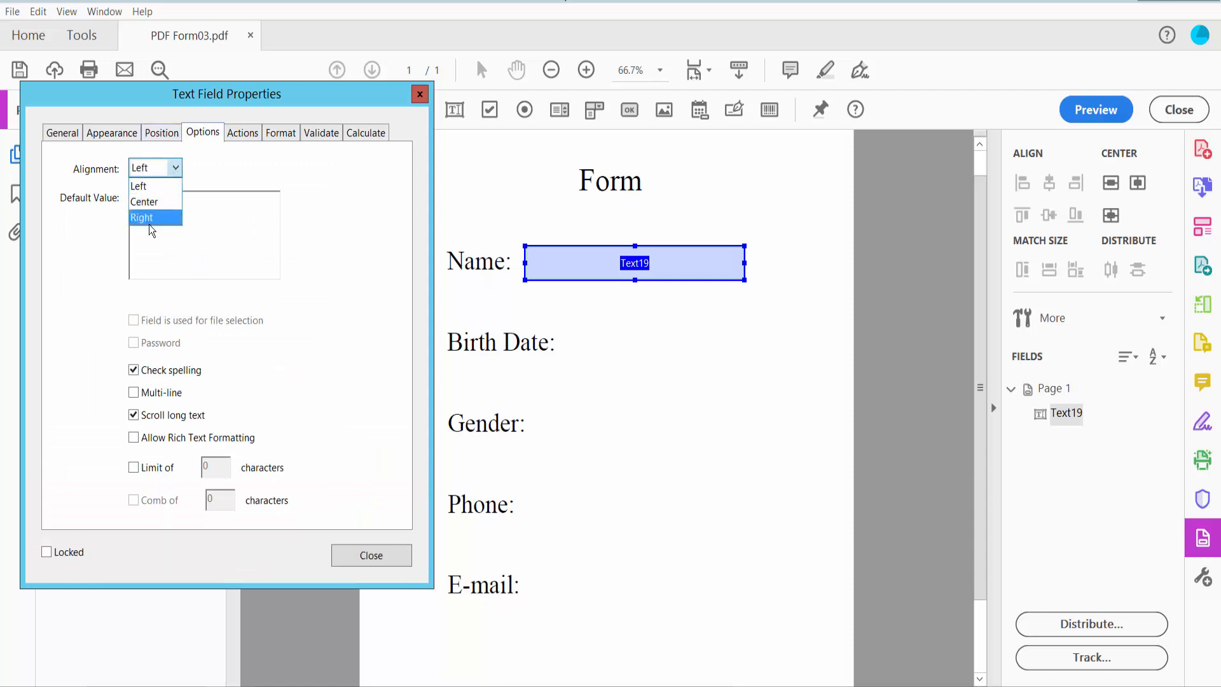
pyautogui.click(139, 187)
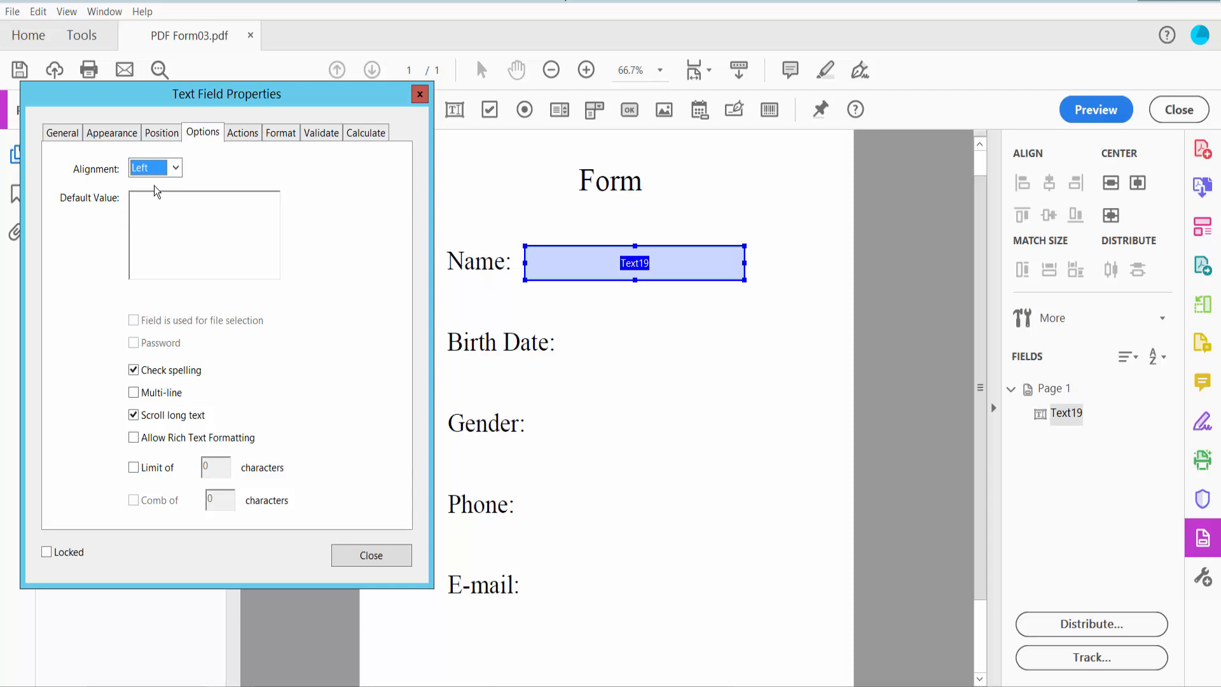
pyautogui.click(281, 132)
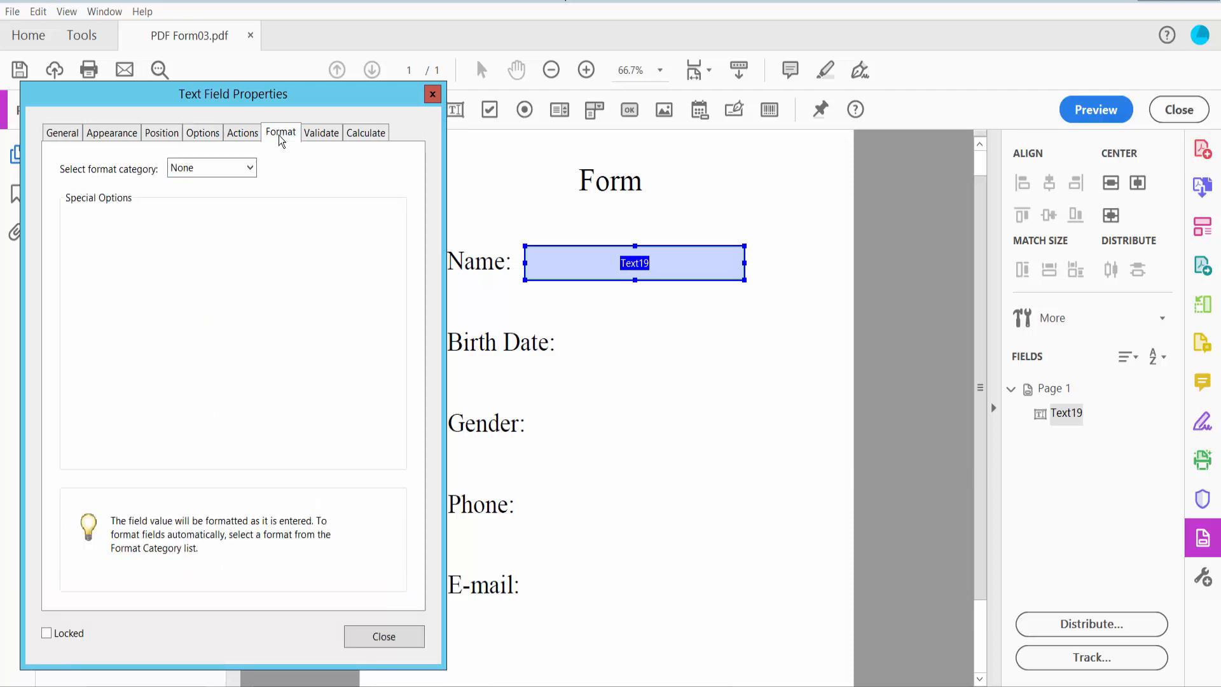
pyautogui.click(248, 167)
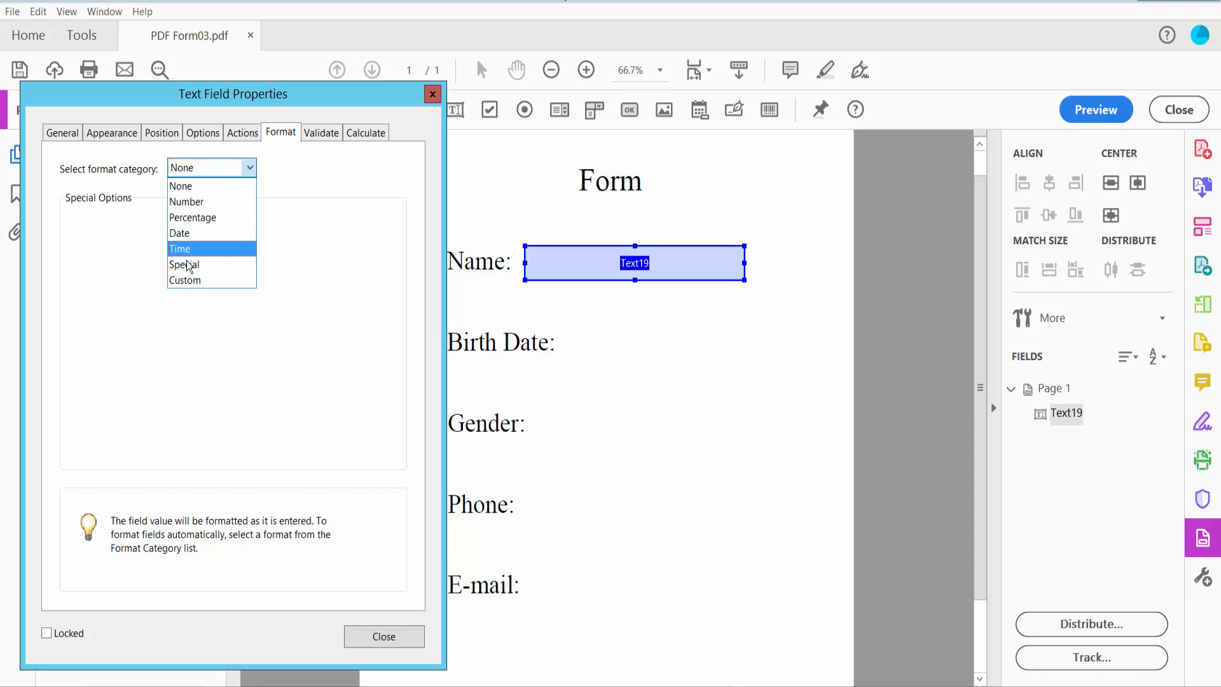
pyautogui.moveTo(211, 264)
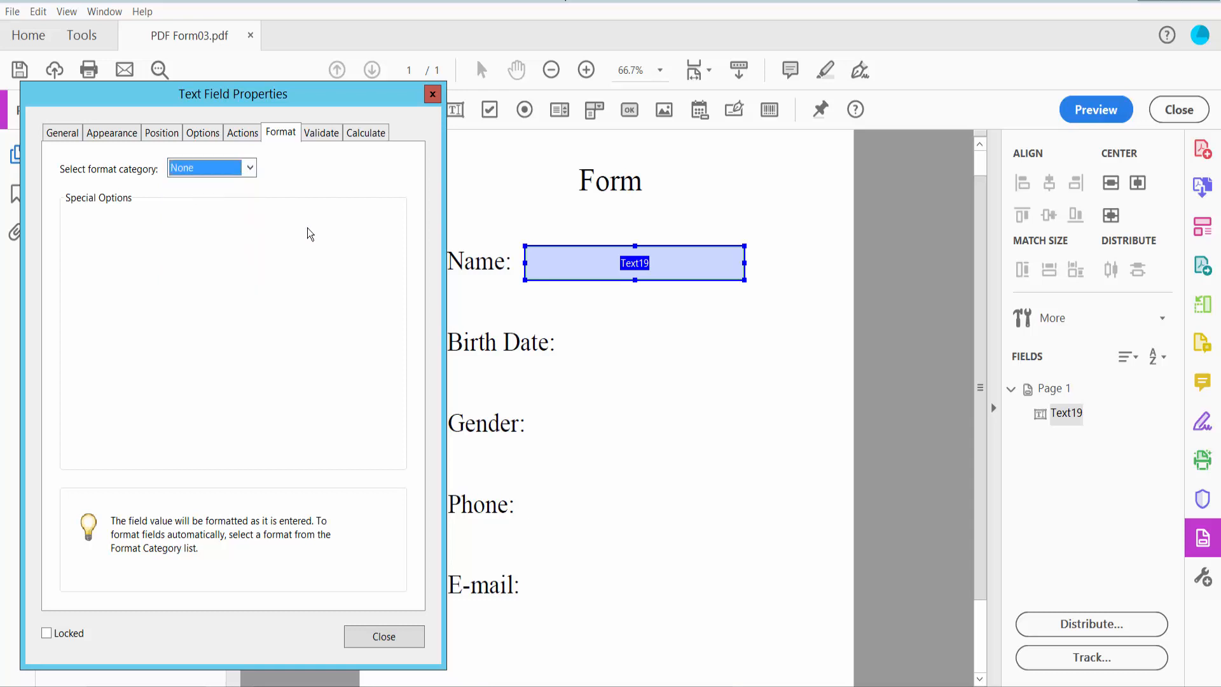
# Close Text19's properties, preview the form and type test text into Name.
pyautogui.click(382, 636)
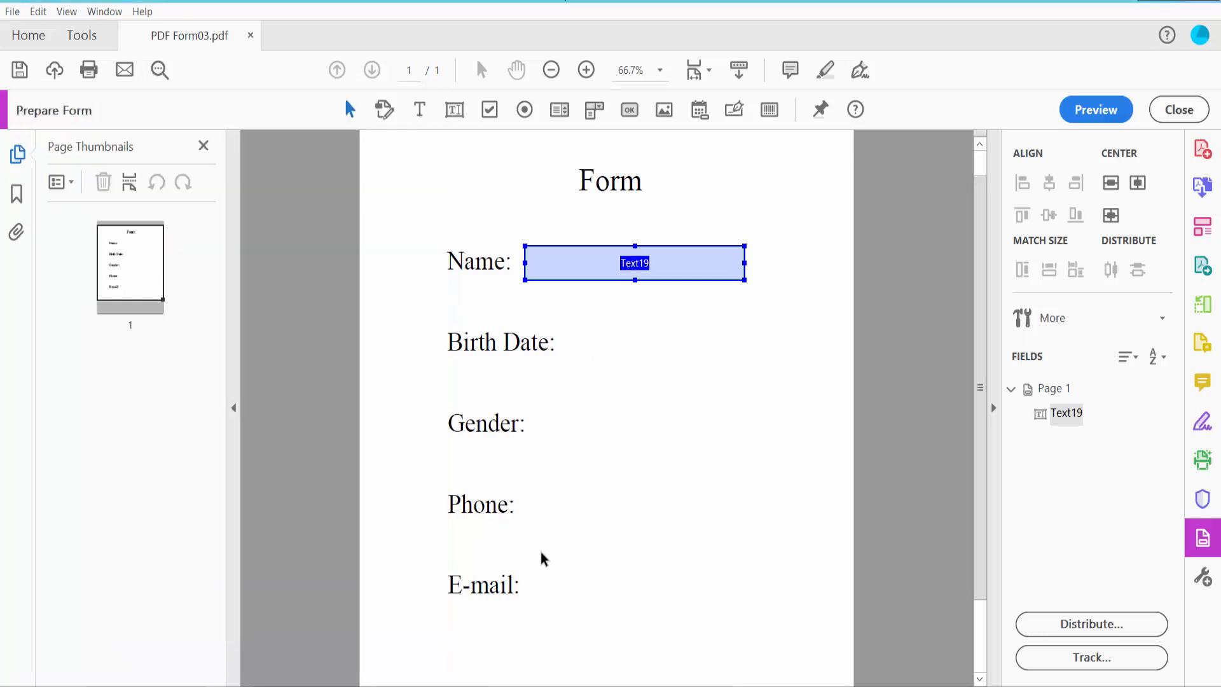
pyautogui.moveTo(693, 346)
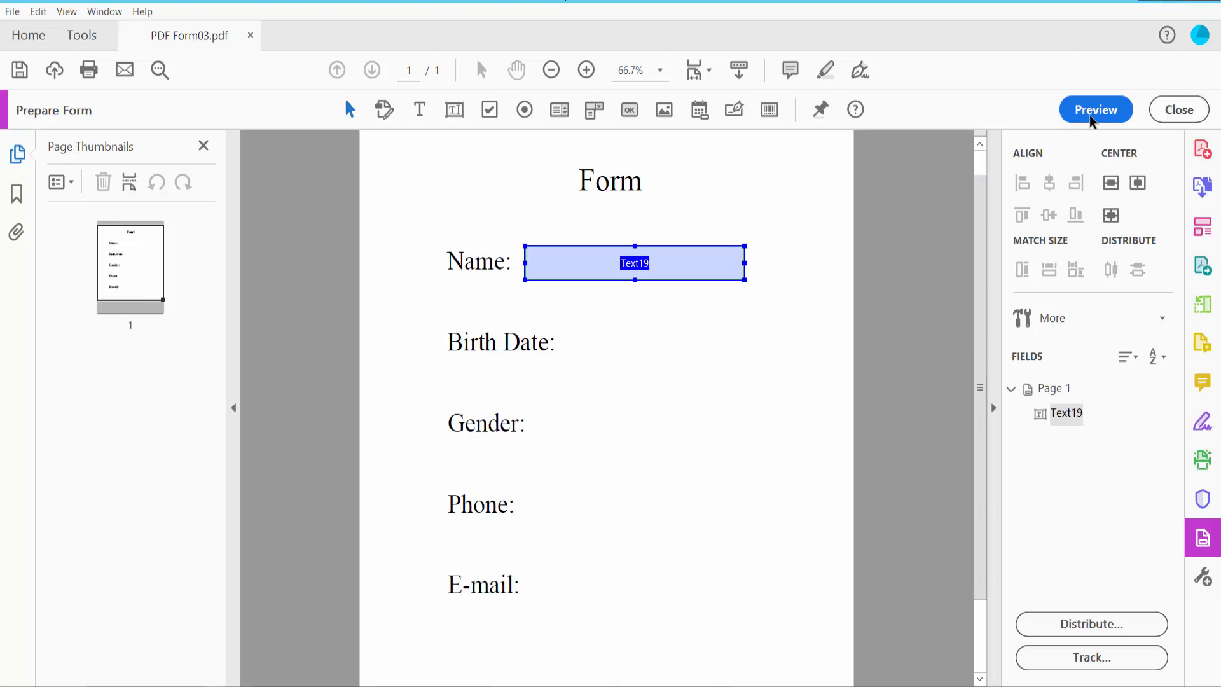
pyautogui.click(1095, 109)
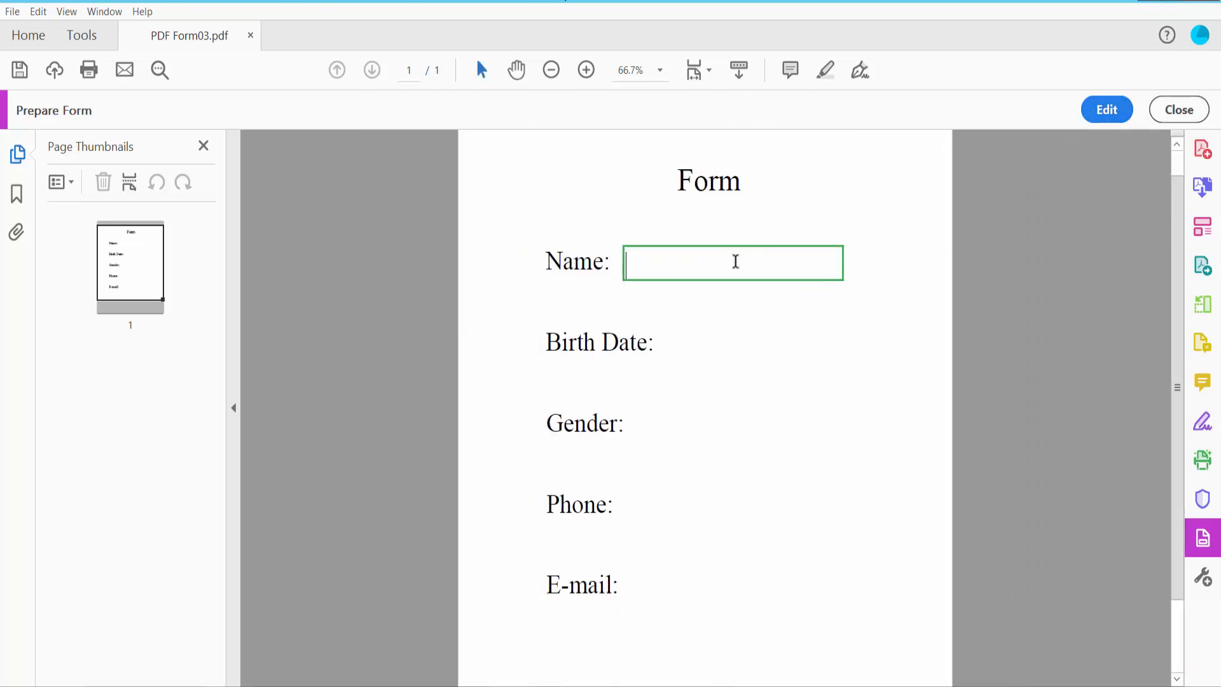
pyautogui.write('ted')
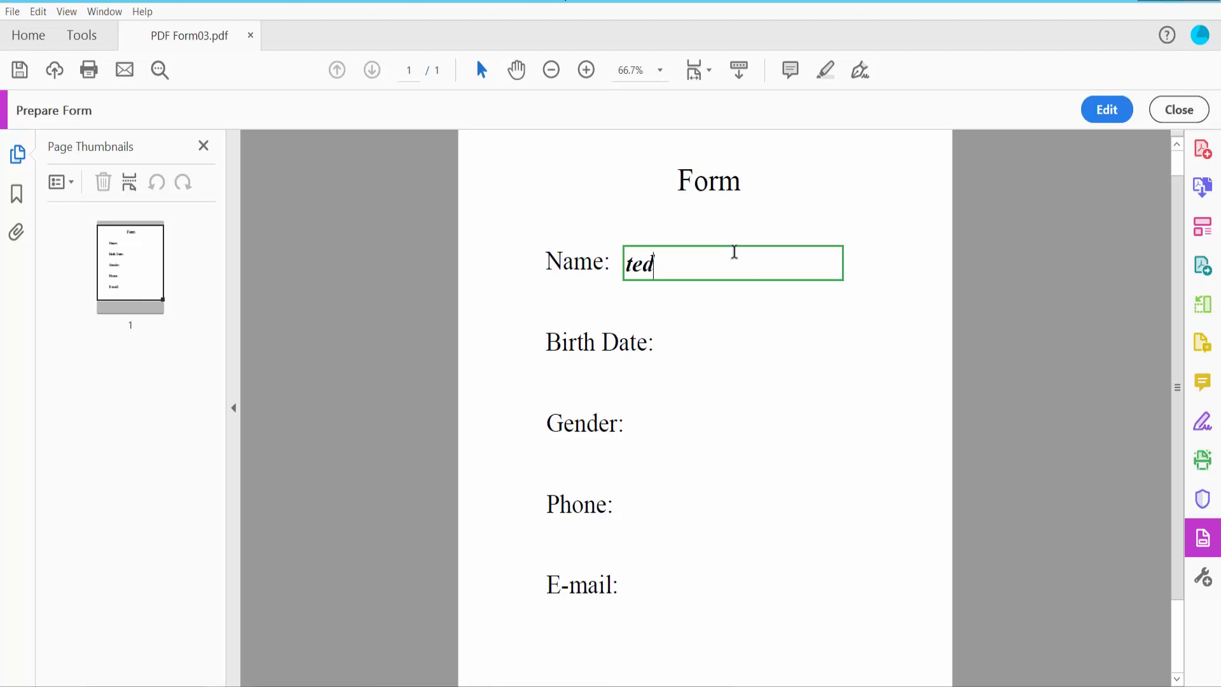
pyautogui.write('3216574')
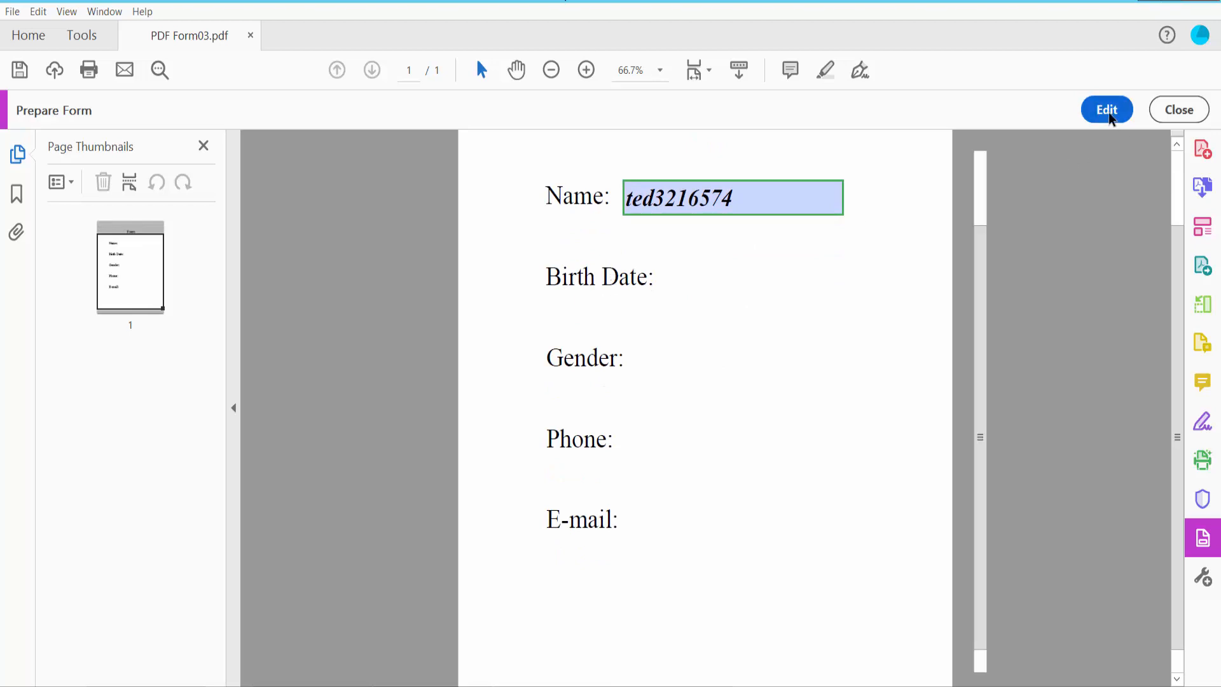
# Return to editing and draw date field Date20_af_date beside Birth Date.
pyautogui.click(1106, 110)
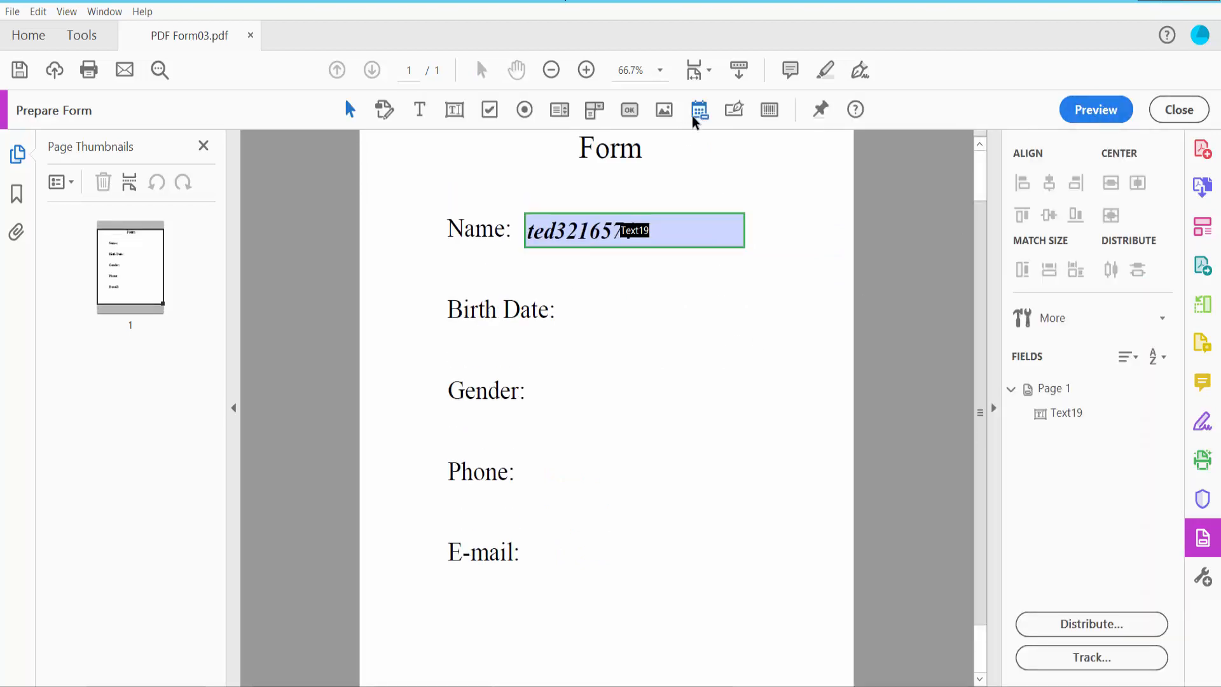
pyautogui.click(698, 109)
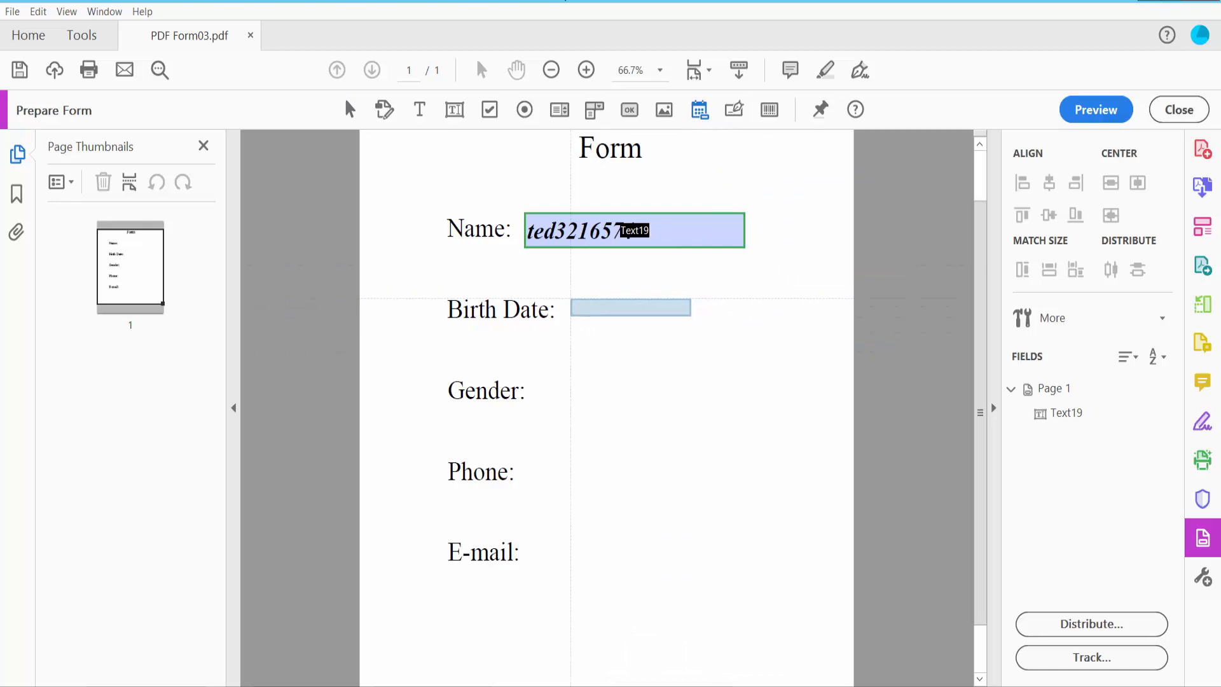
pyautogui.moveTo(688, 308); pyautogui.dragTo(684, 308)
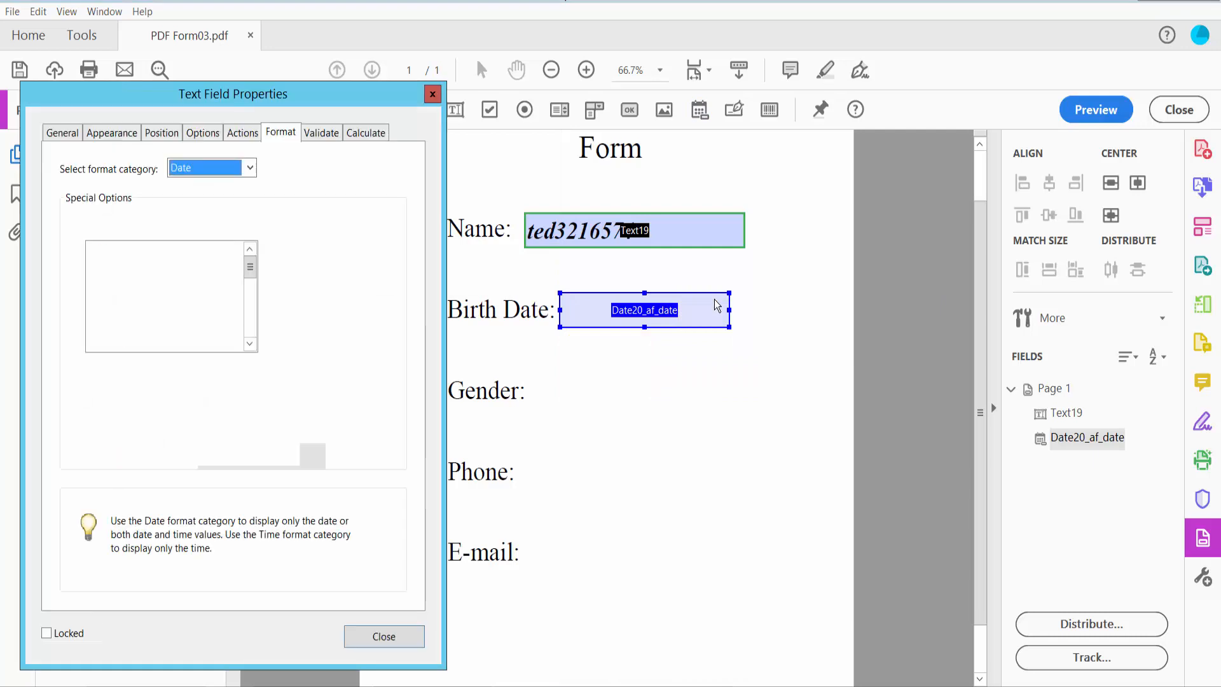
# Give the Birth Date field a thick green border with no fill.
pyautogui.click(63, 132)
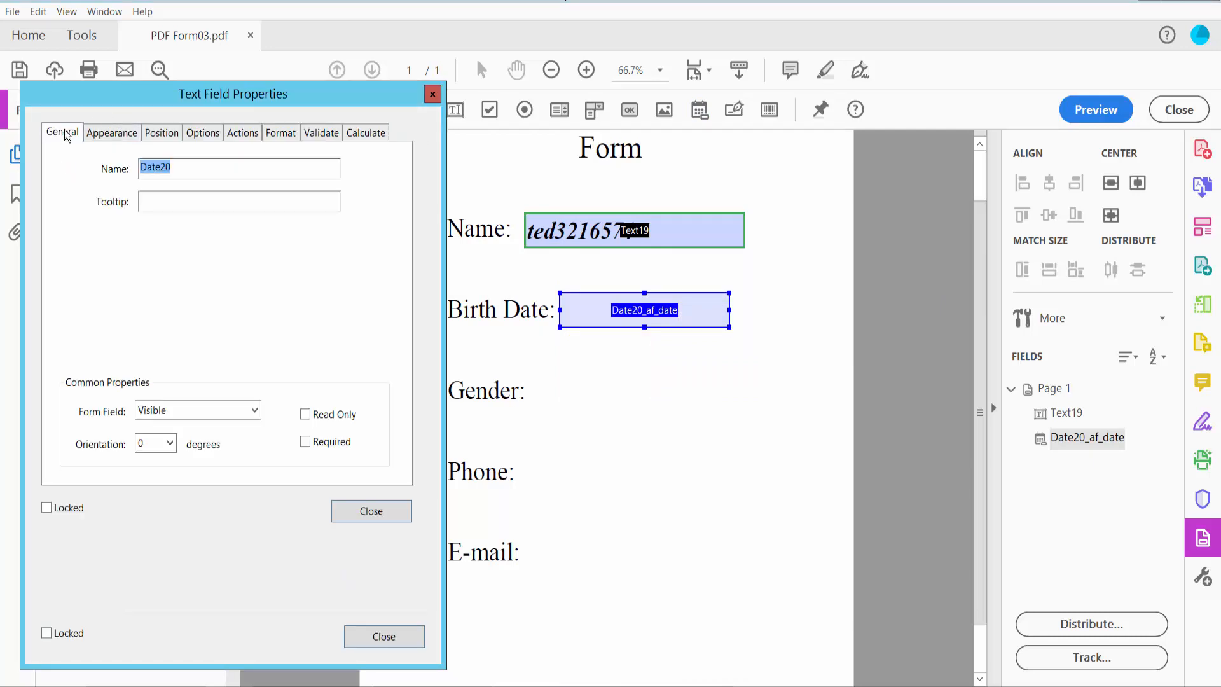
pyautogui.click(154, 194)
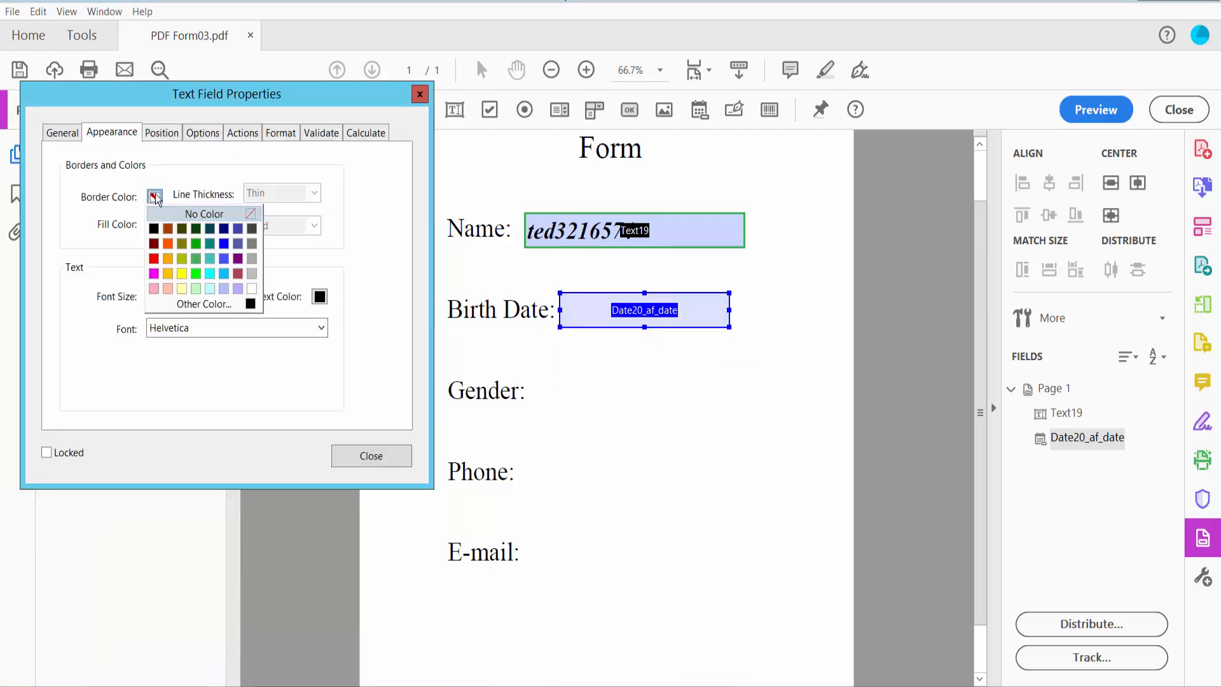
pyautogui.click(314, 192)
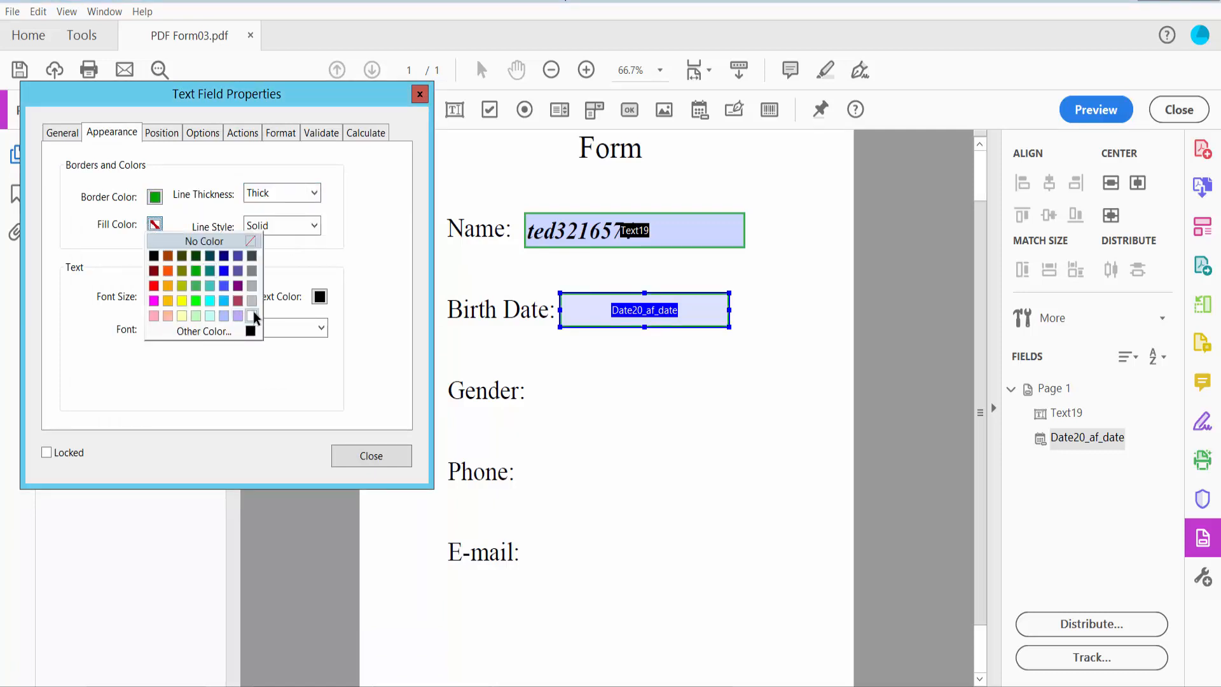
pyautogui.click(204, 240)
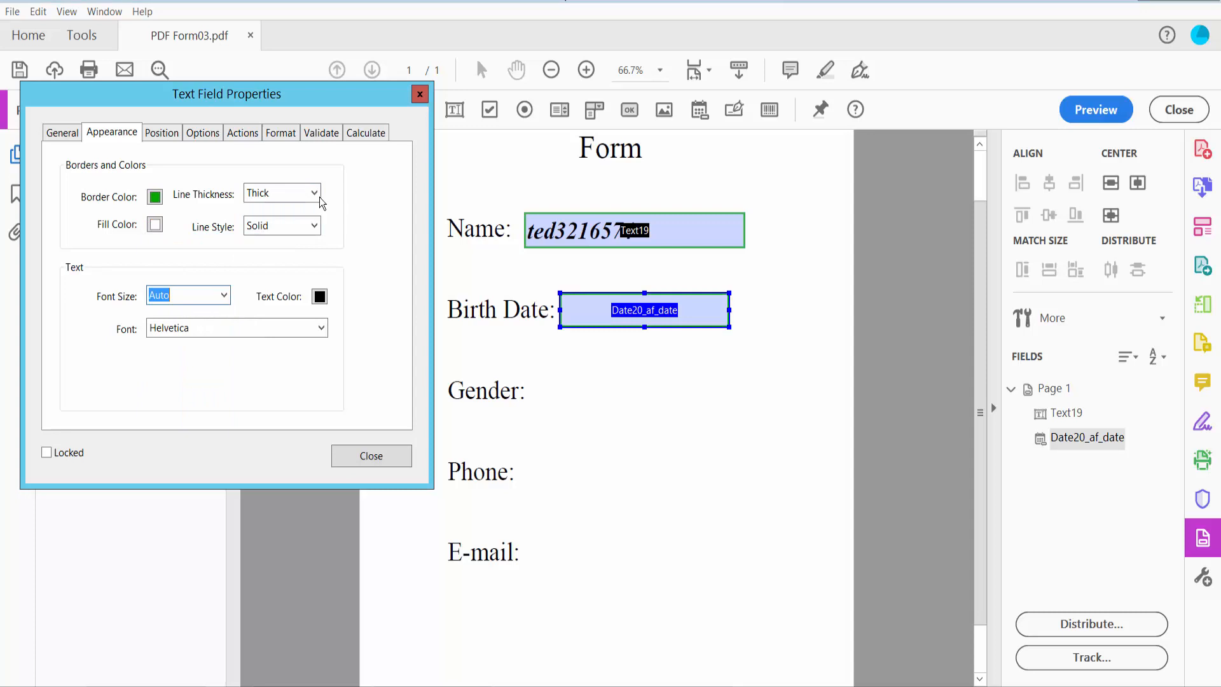
# Format the date field as dd-mmm-yyyy and close its properties.
pyautogui.click(281, 132)
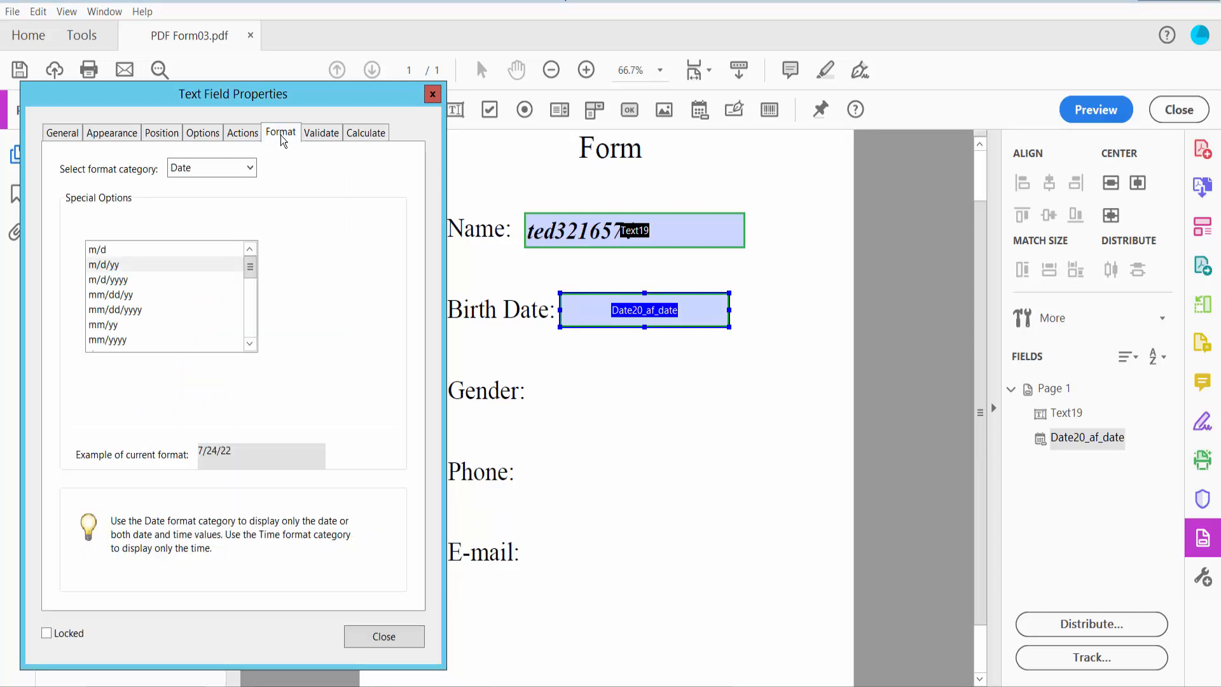
pyautogui.click(110, 295)
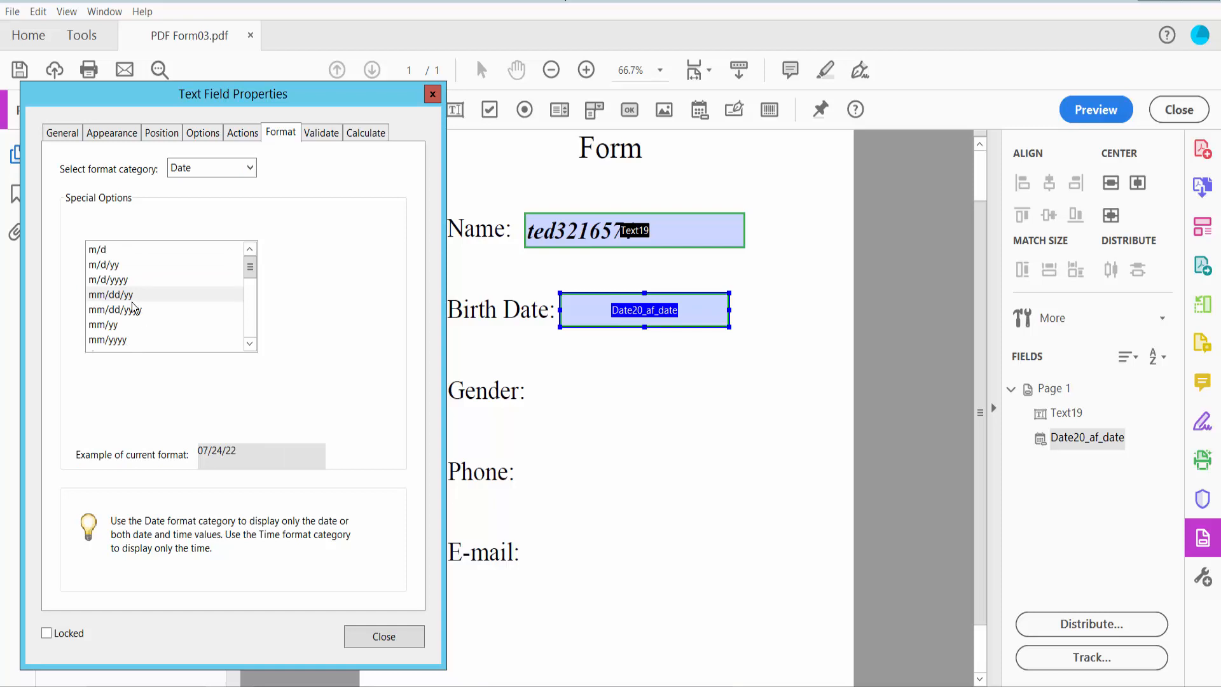
pyautogui.scroll(-3)
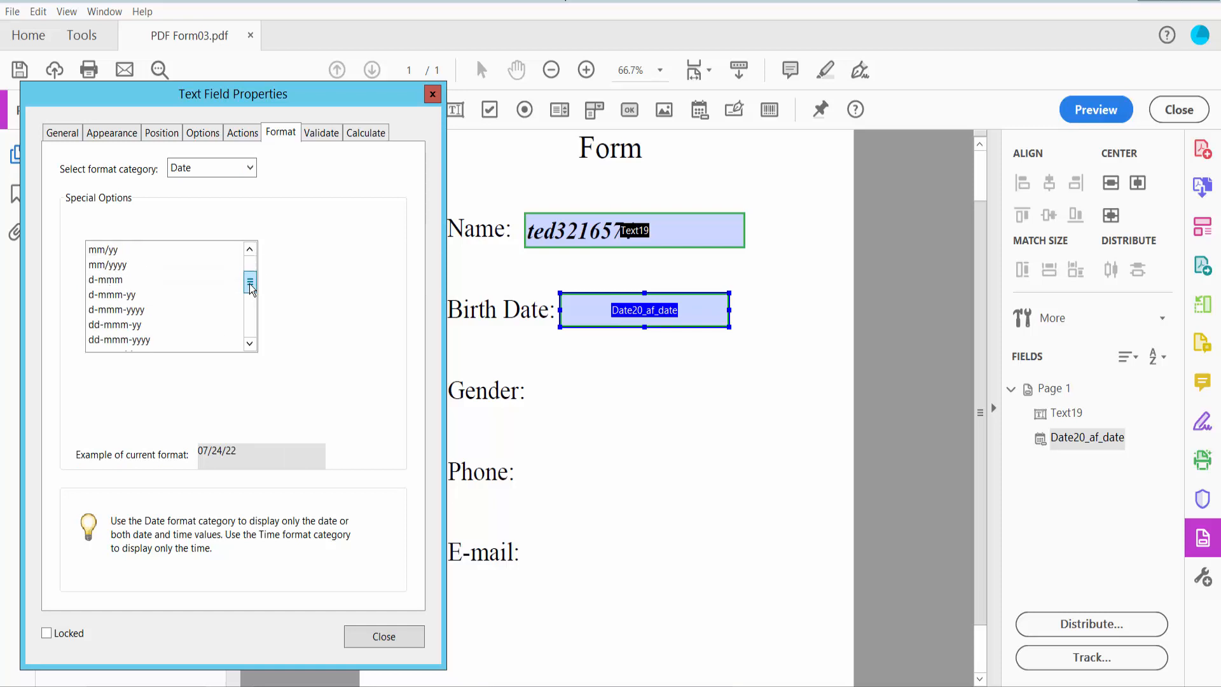
pyautogui.click(118, 340)
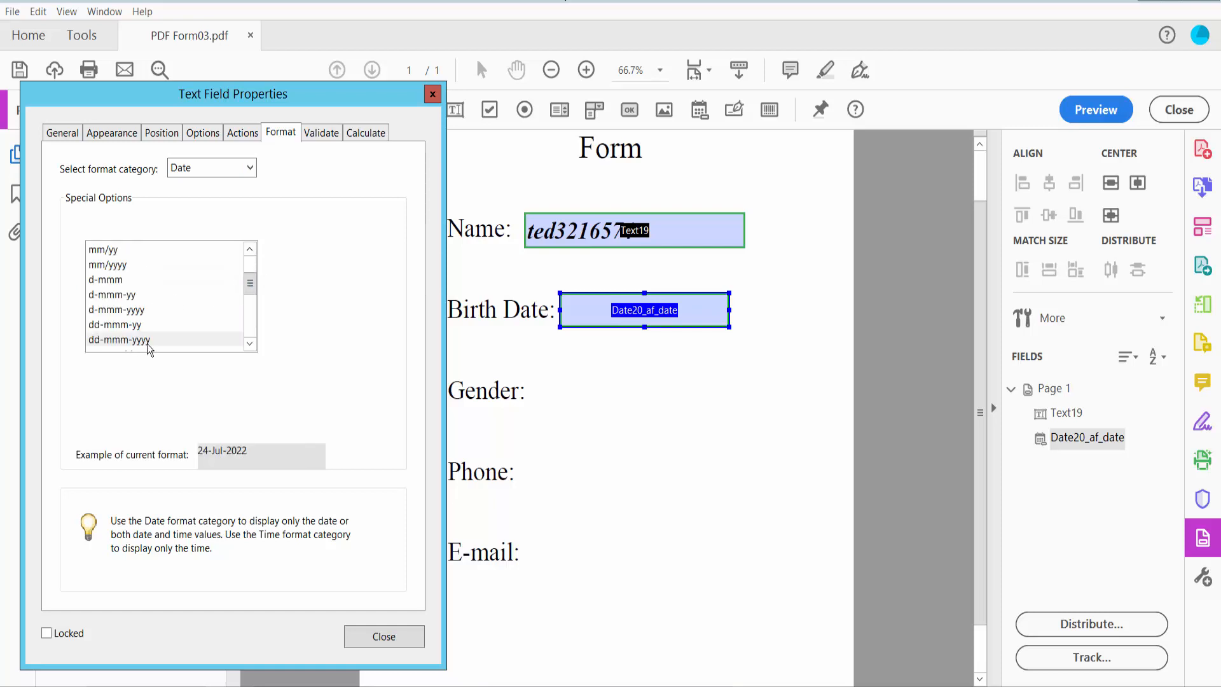
pyautogui.click(383, 636)
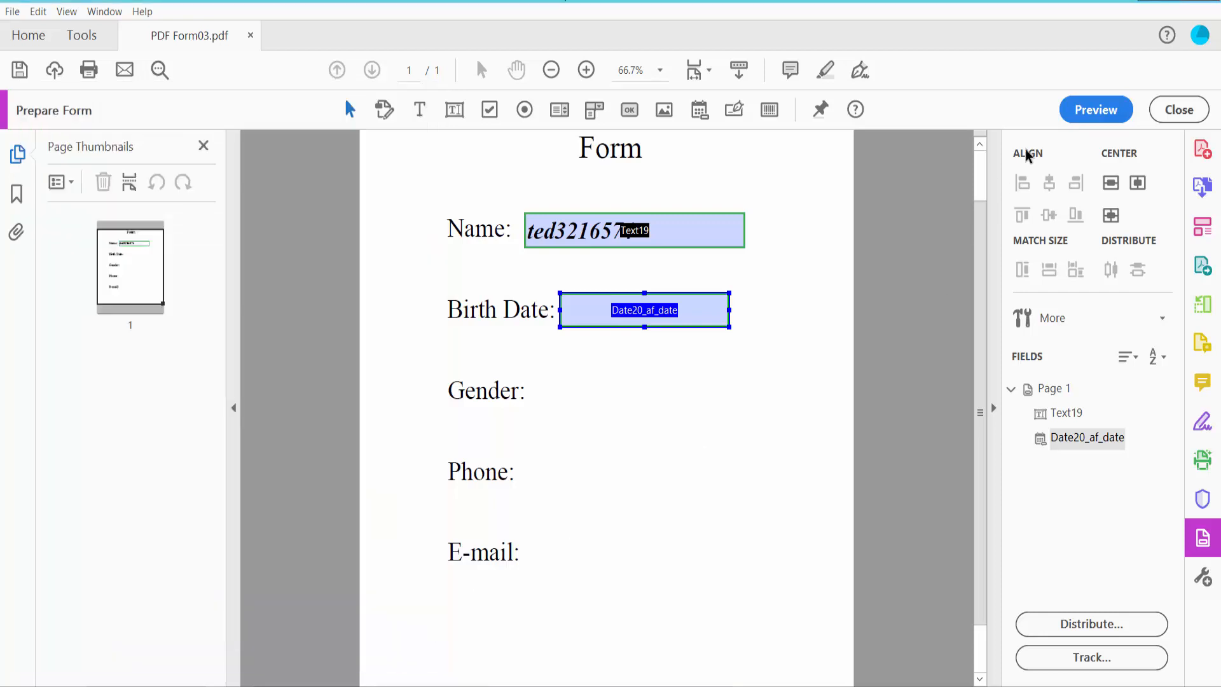
# Preview and test the Birth Date field, showing 29-Jul-2022, then resume editing.
pyautogui.click(1095, 109)
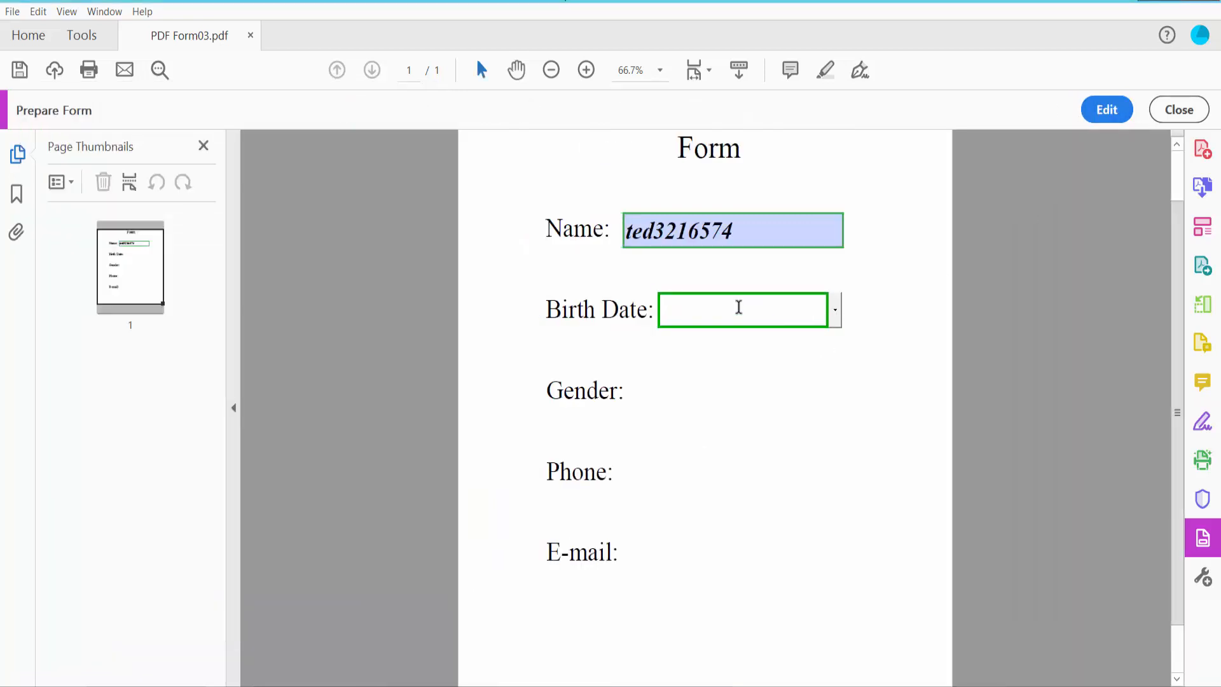
pyautogui.write('12')
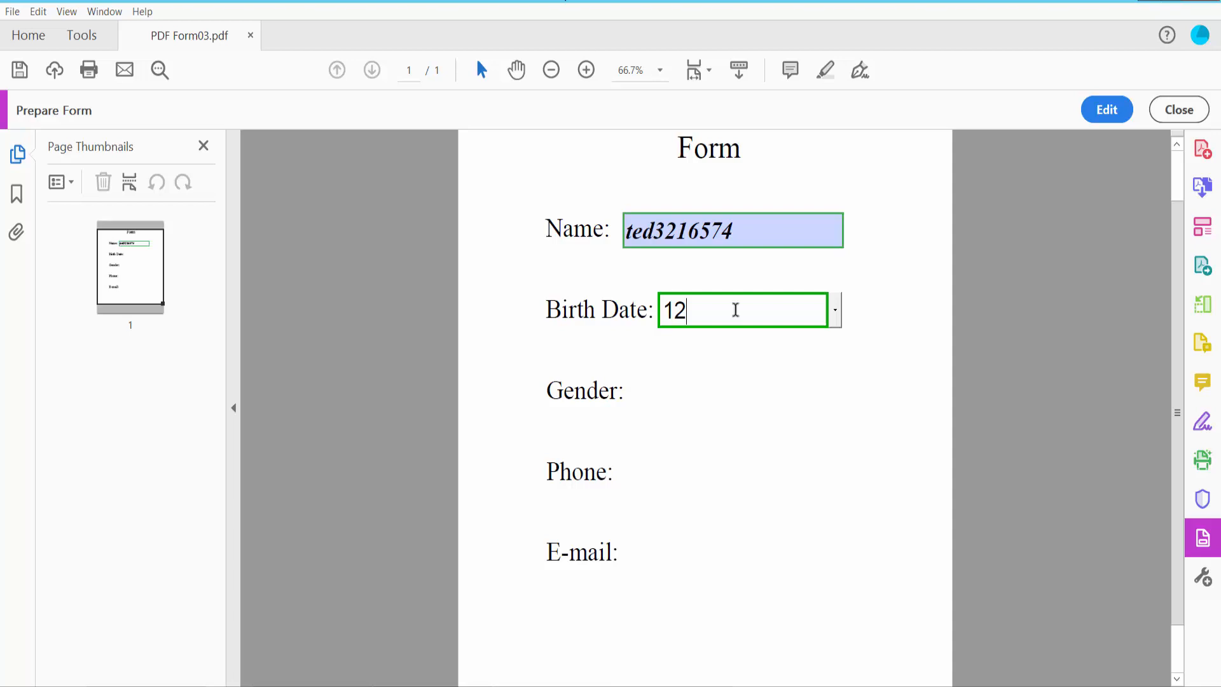
pyautogui.write('/656')
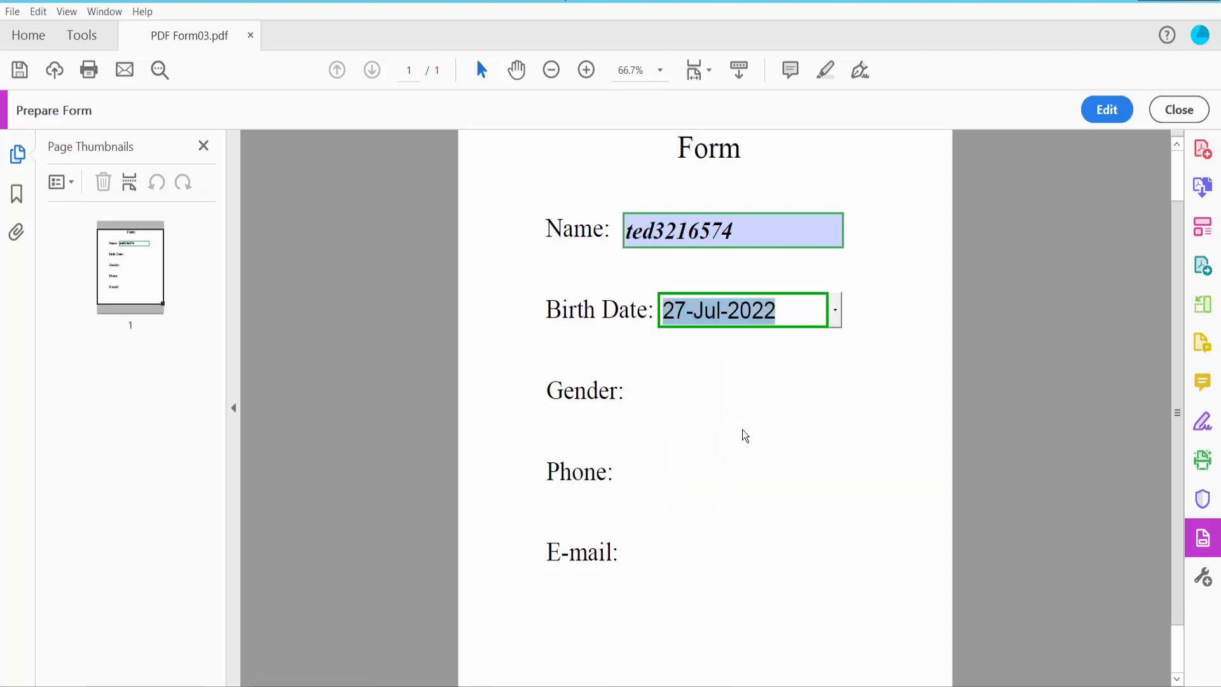
pyautogui.click(833, 310)
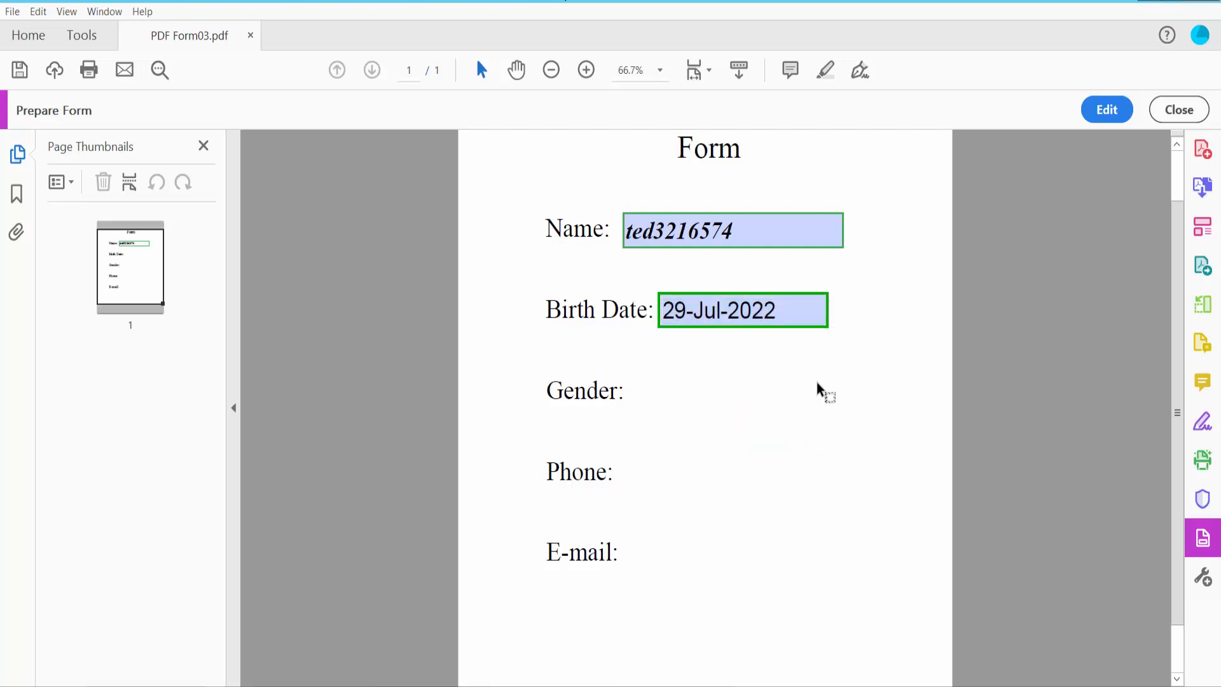
pyautogui.click(550, 70)
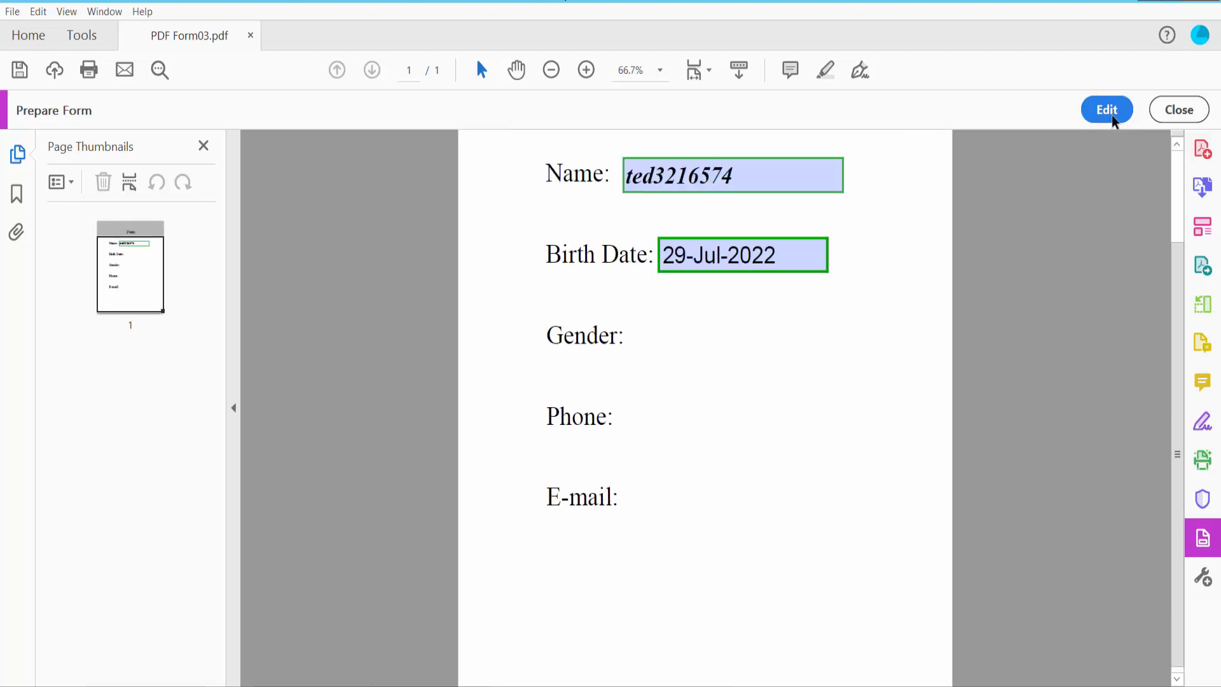
pyautogui.click(1106, 108)
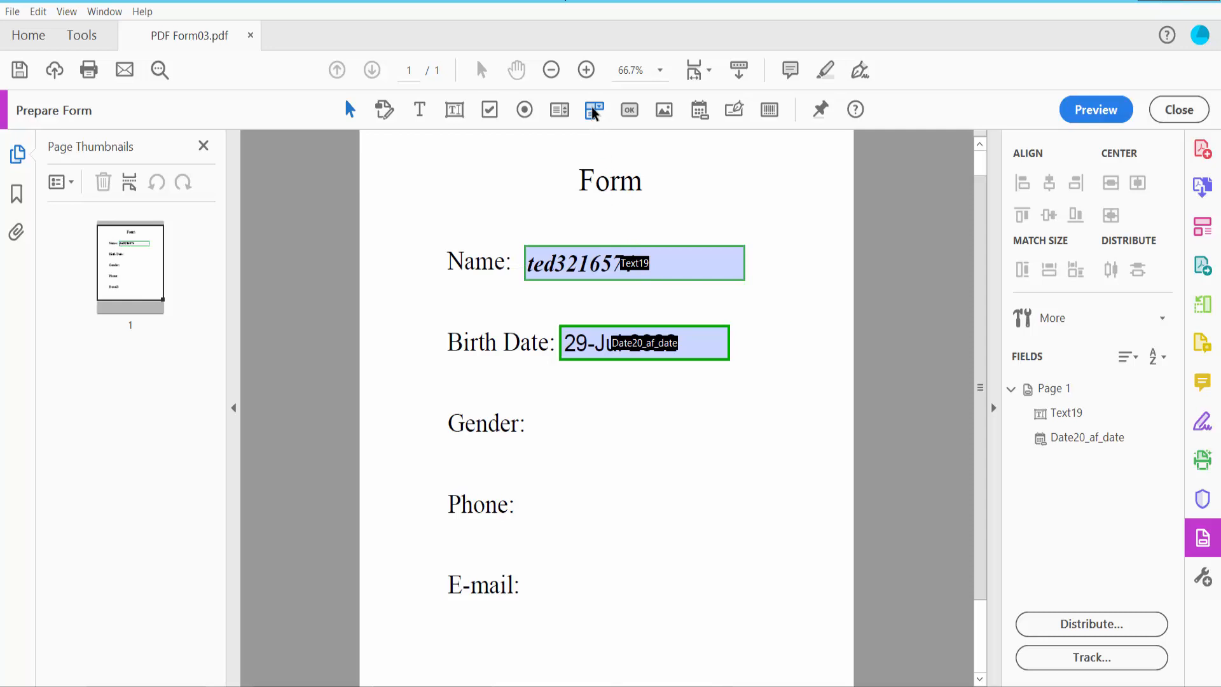
# Draw dropdown field Dropdown21 beside Gender and open its right-click options menu.
pyautogui.click(594, 109)
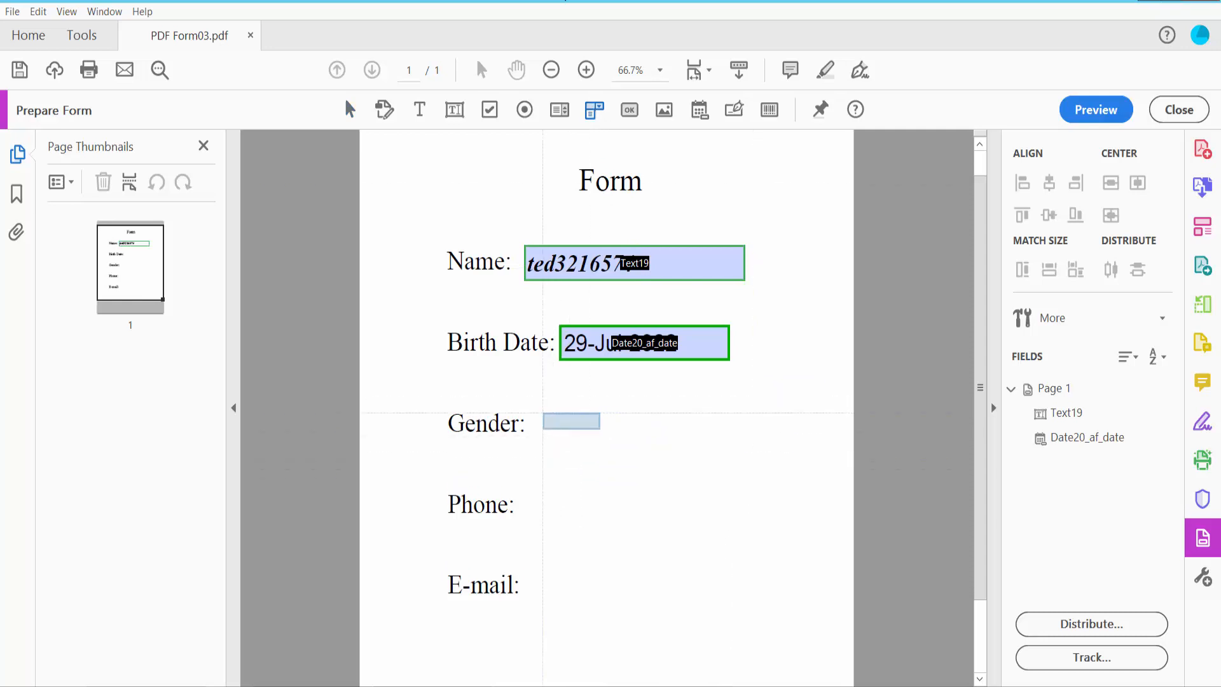
pyautogui.moveTo(600, 421); pyautogui.dragTo(680, 426)
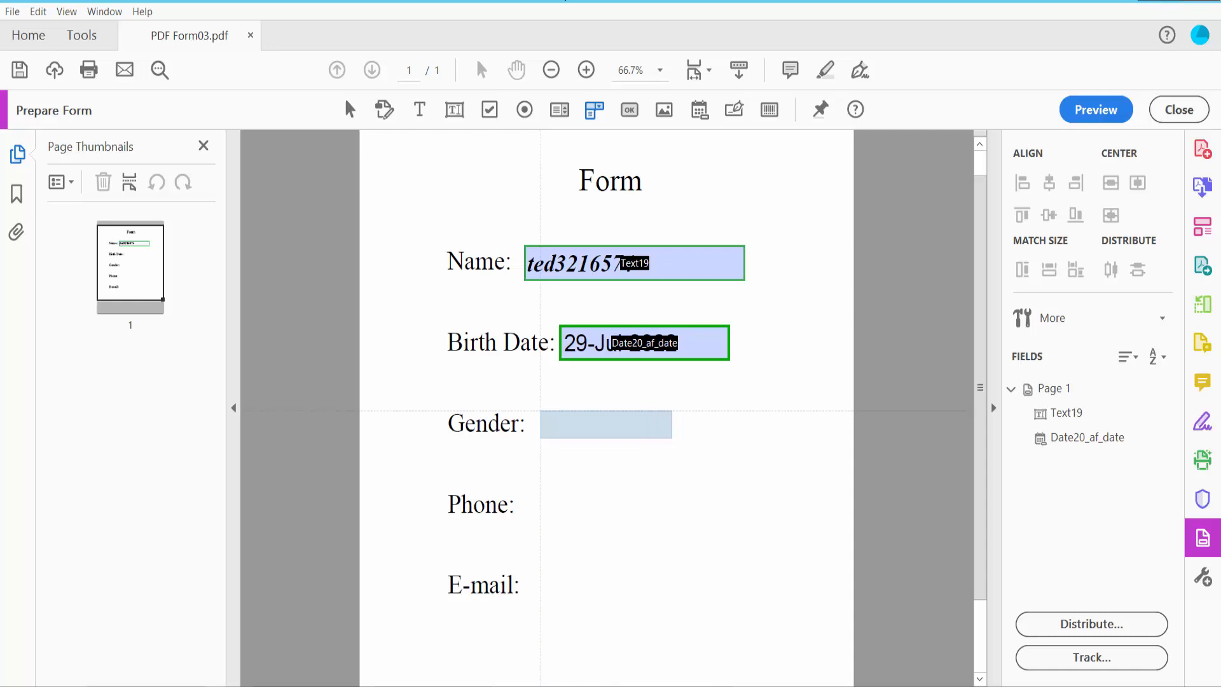
pyautogui.rightClick(606, 426)
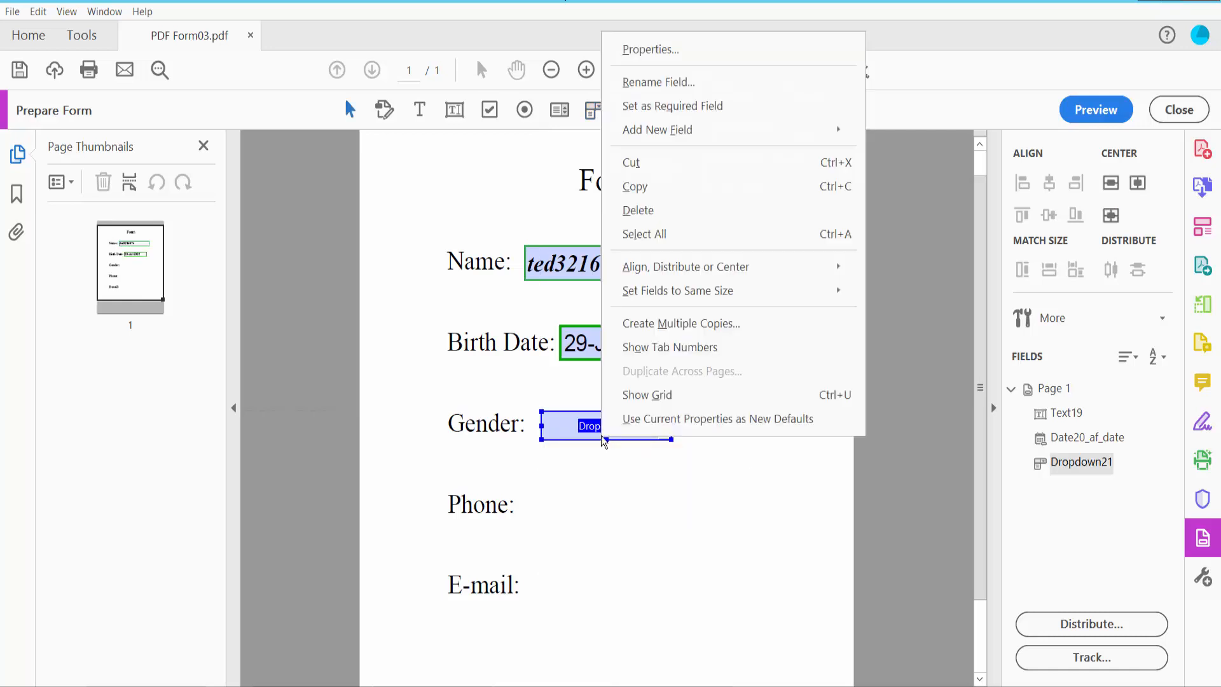
# Give Dropdown21 a thick green border, auto font size and red text.
pyautogui.click(650, 49)
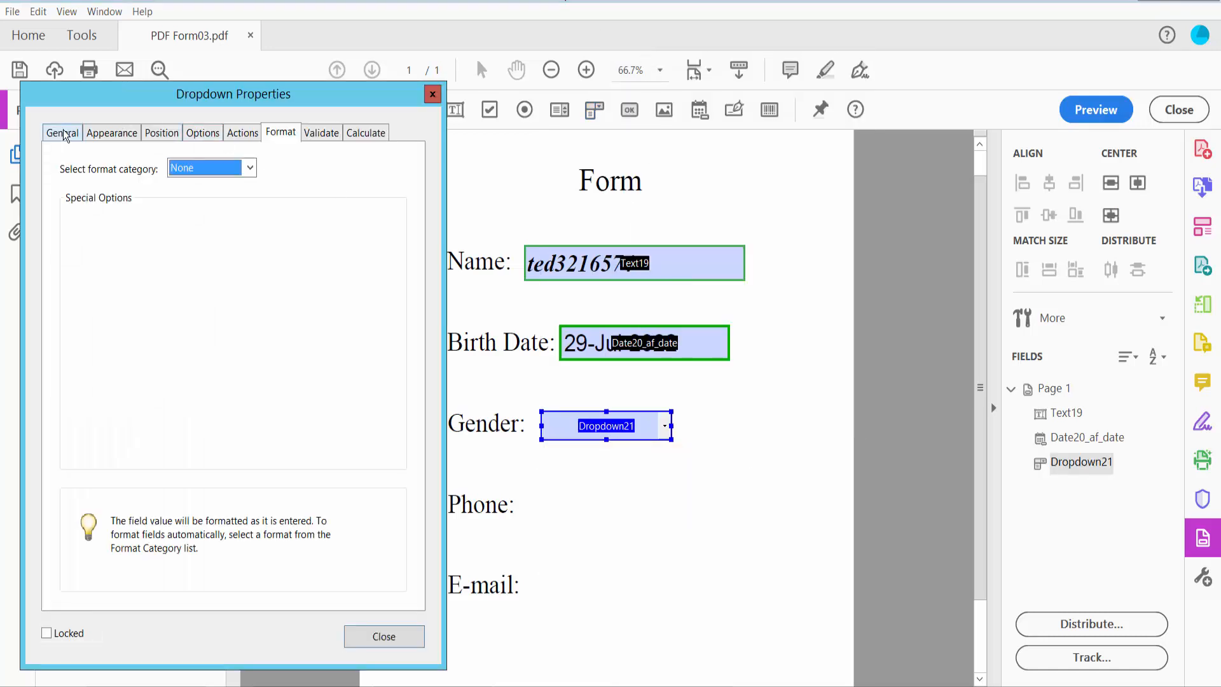
pyautogui.click(111, 132)
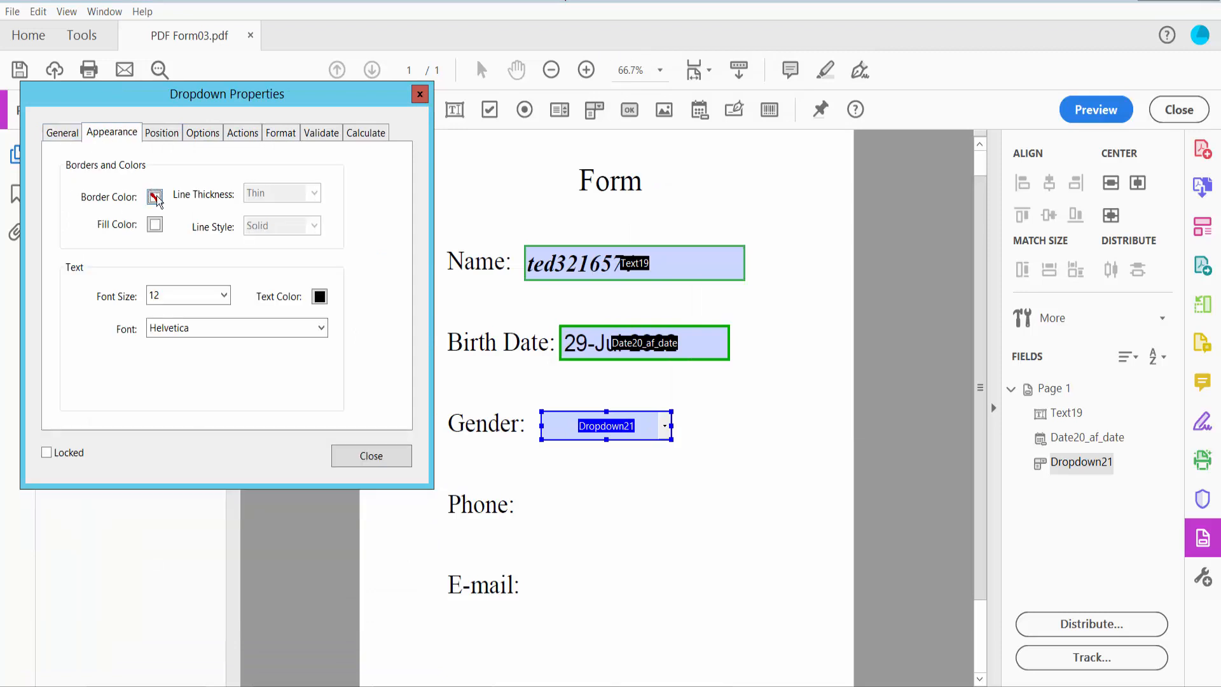
pyautogui.click(154, 197)
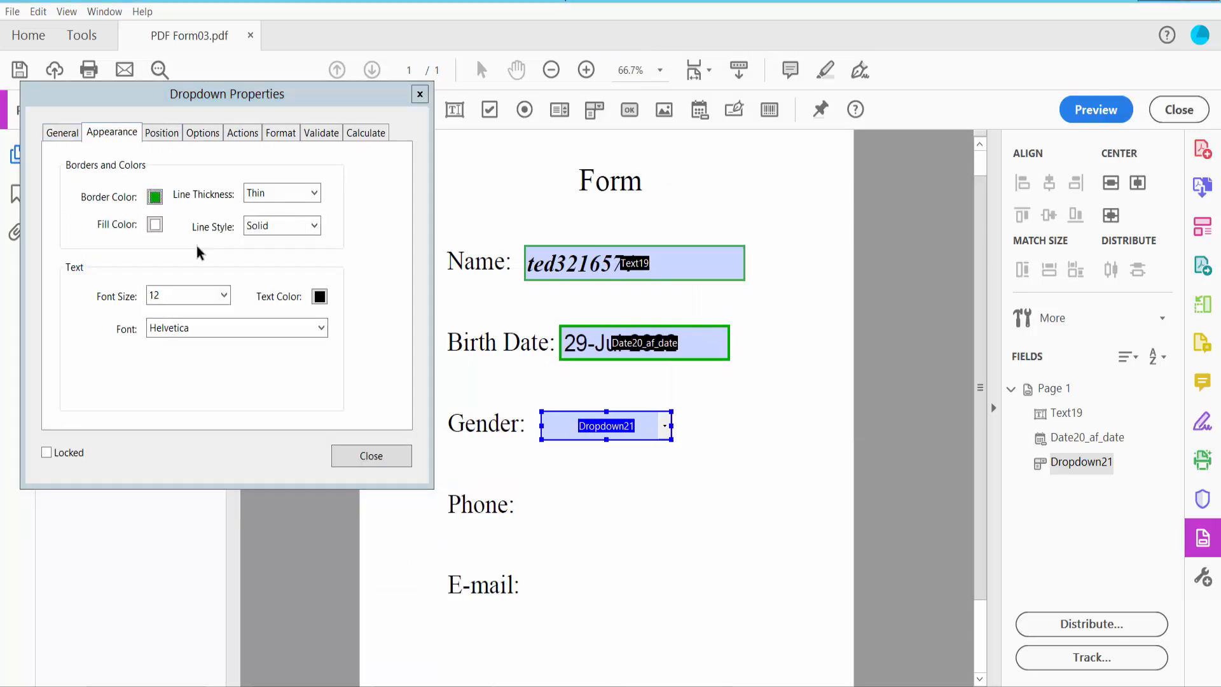
pyautogui.click(280, 193)
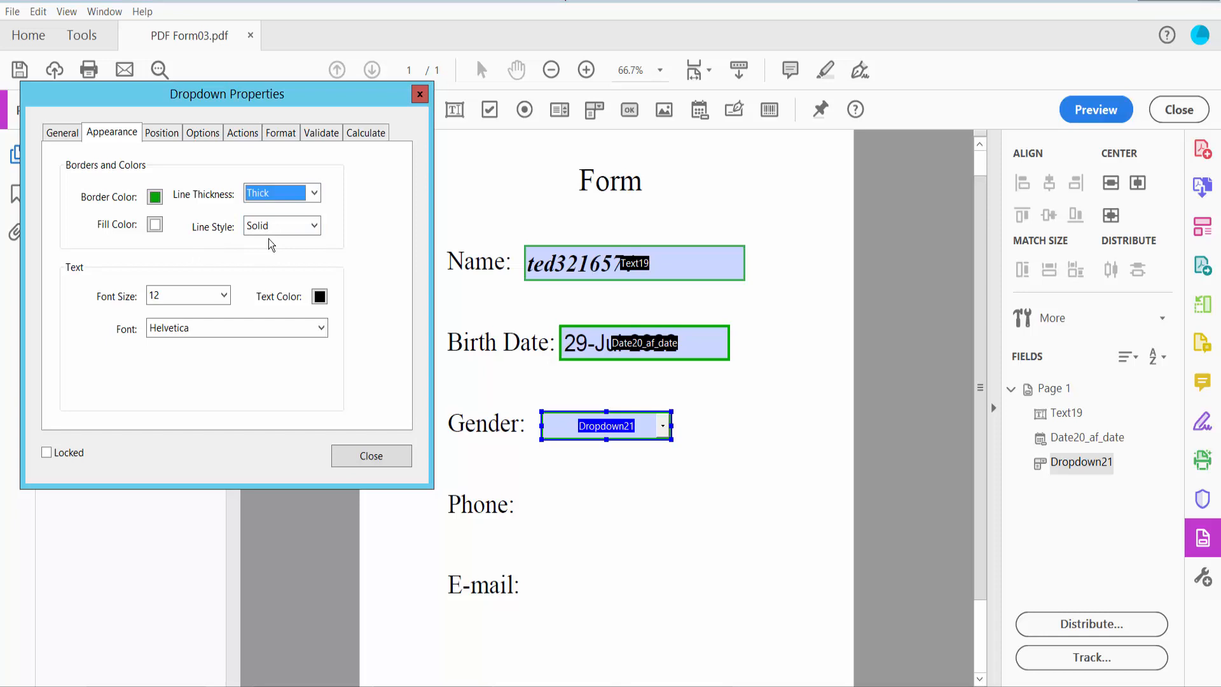
pyautogui.click(224, 295)
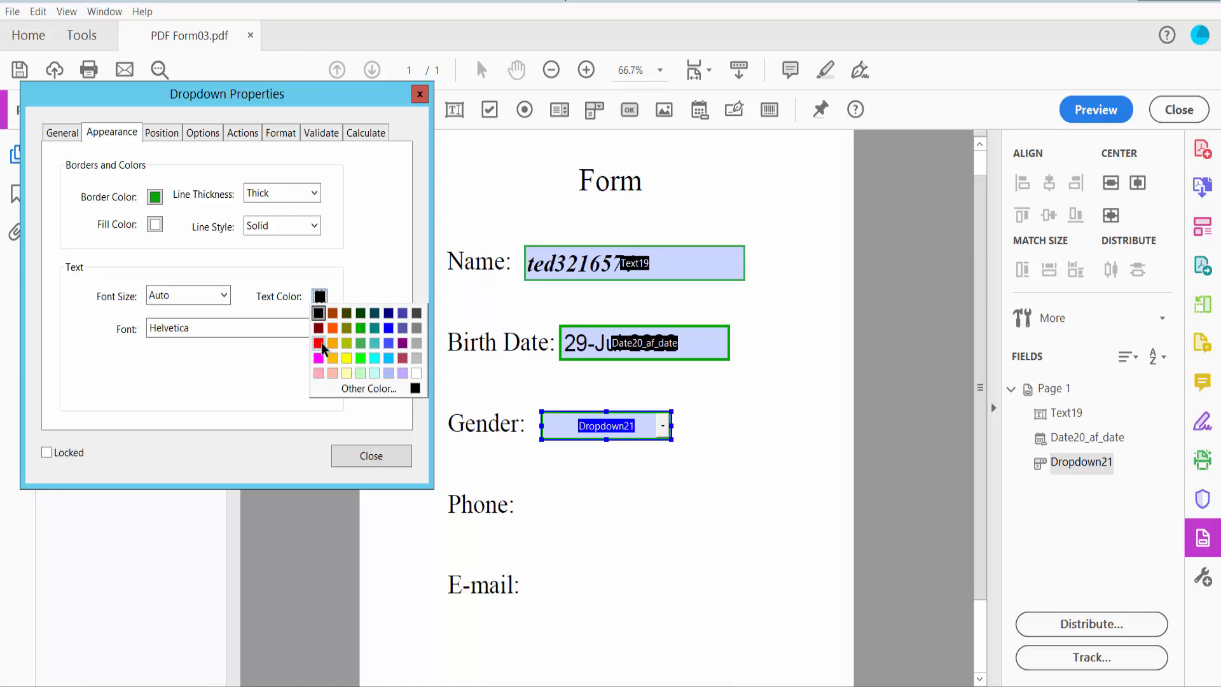
pyautogui.click(319, 327)
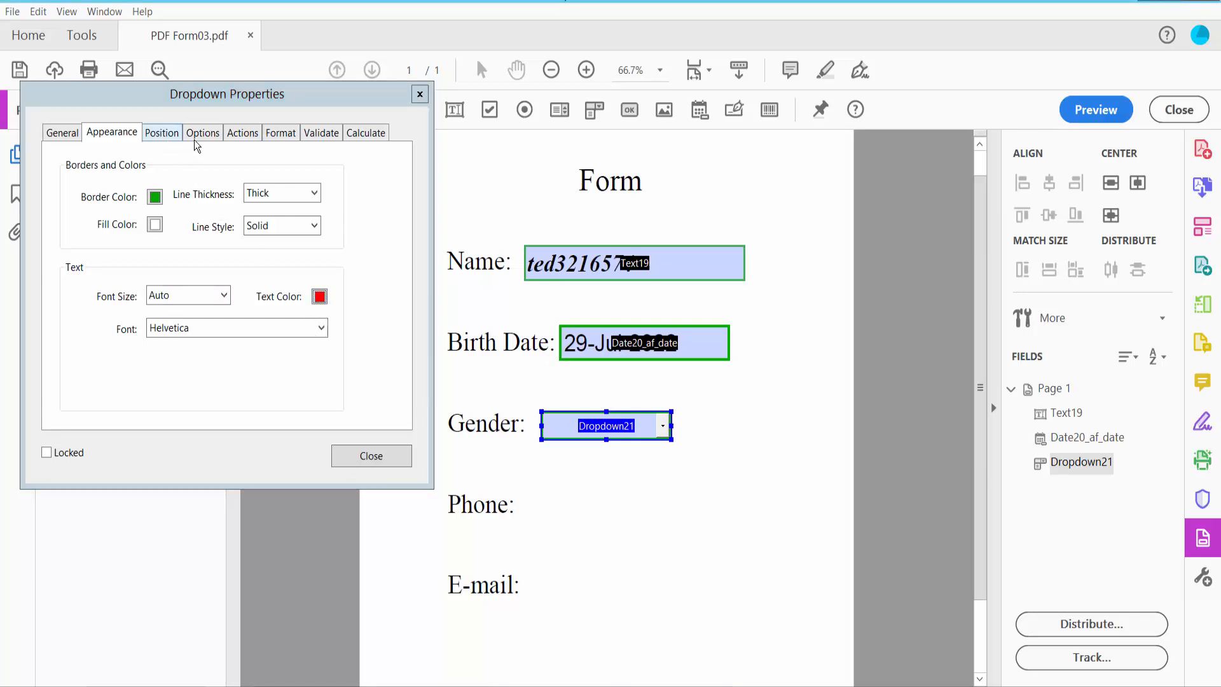
# Add Male (1), Female (2) and Other (3) as the dropdown's choices.
pyautogui.click(203, 132)
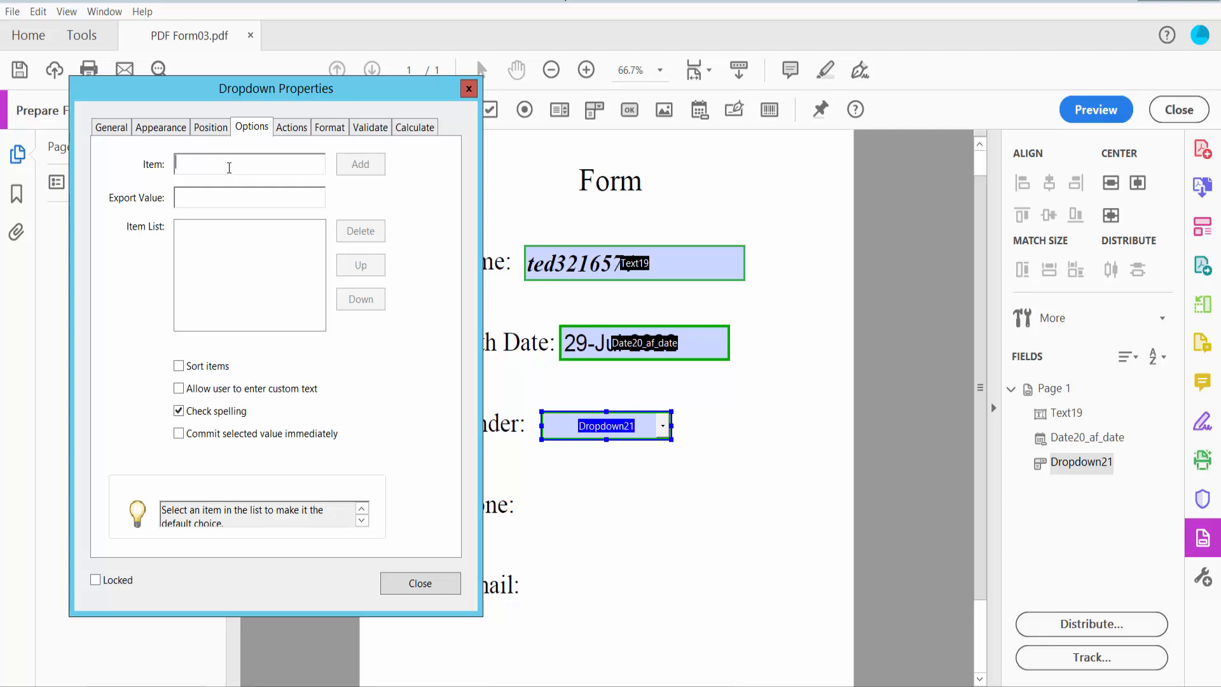
pyautogui.write('Male')
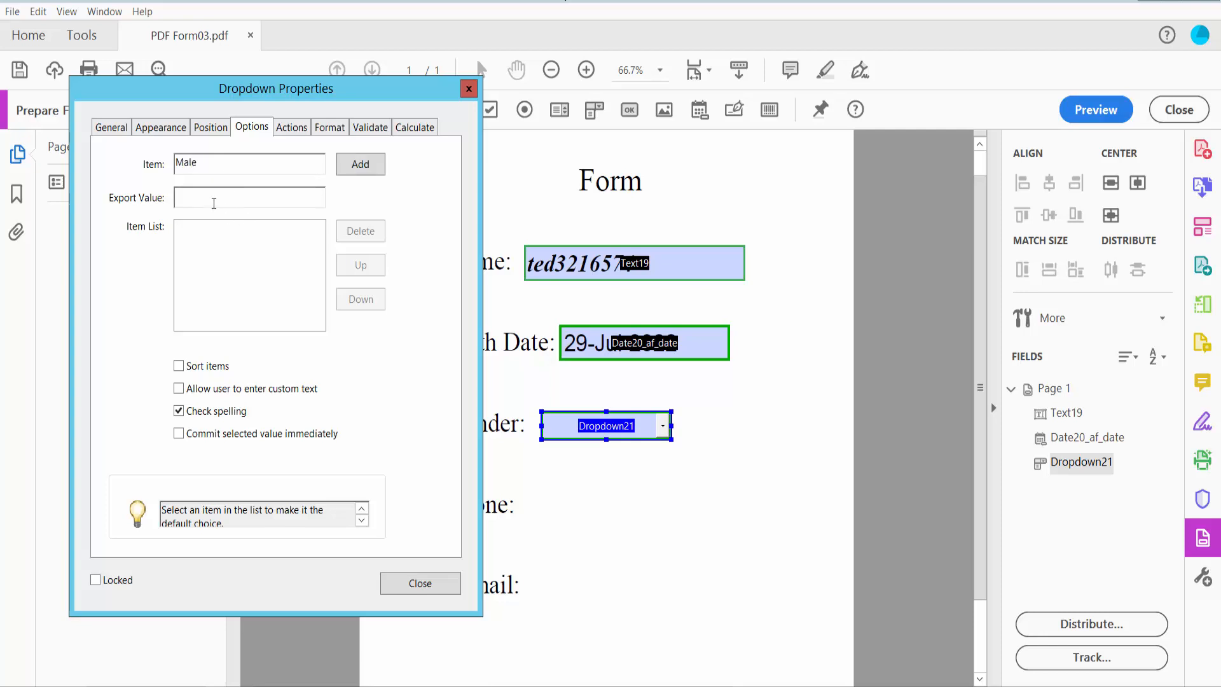
pyautogui.write('1')
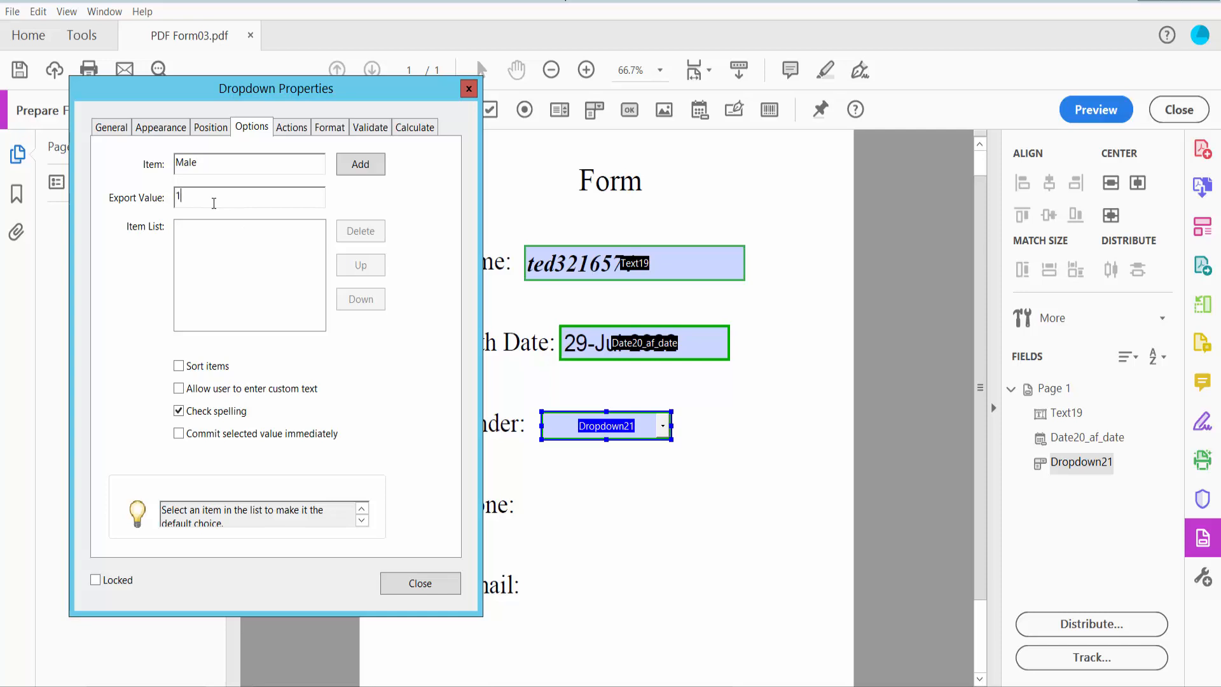
pyautogui.click(360, 163)
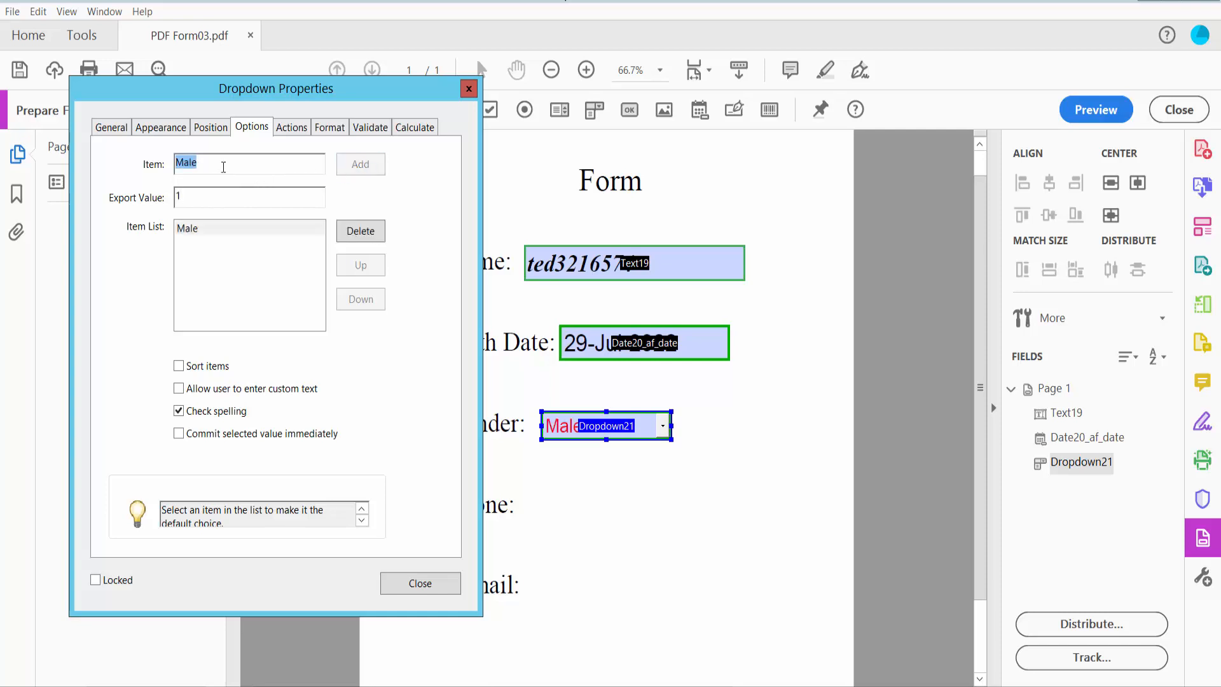
pyautogui.write('Fem')
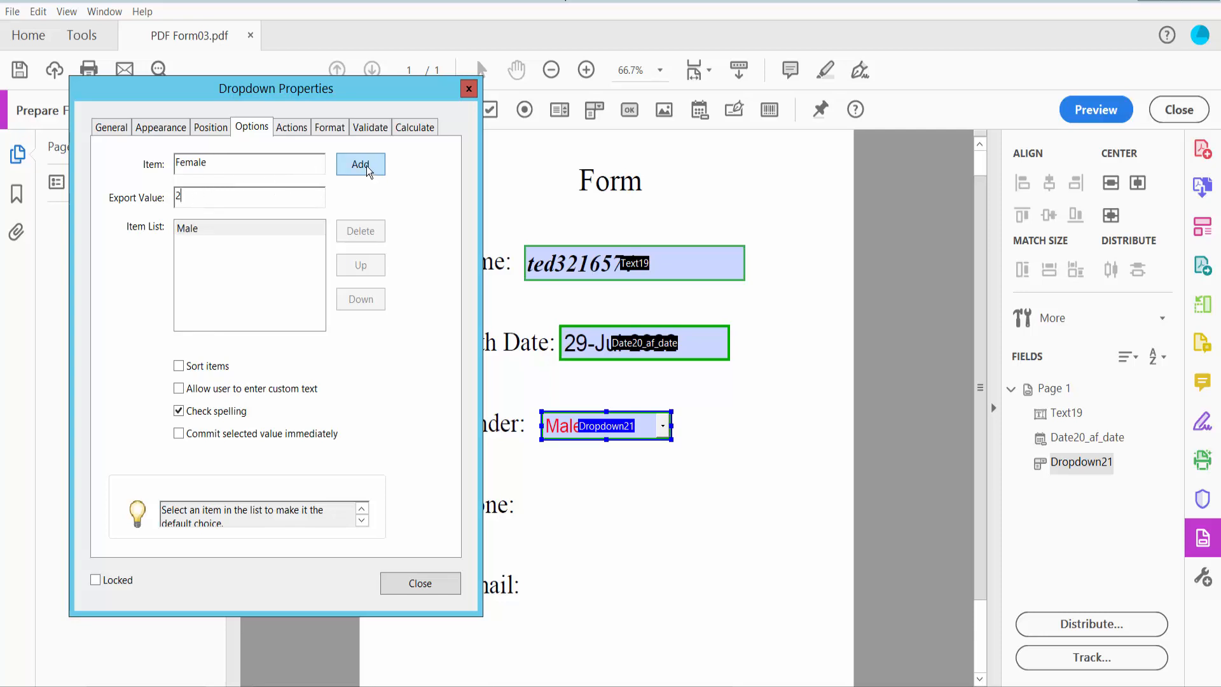
pyautogui.click(360, 164)
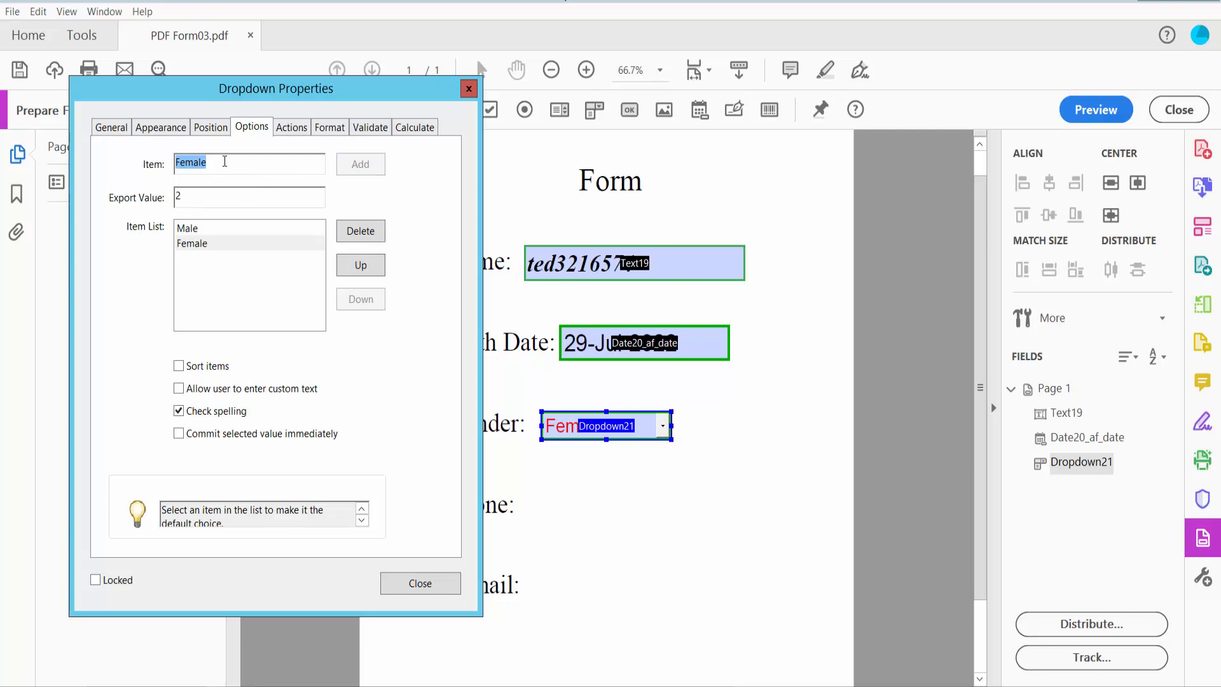
pyautogui.write('Other')
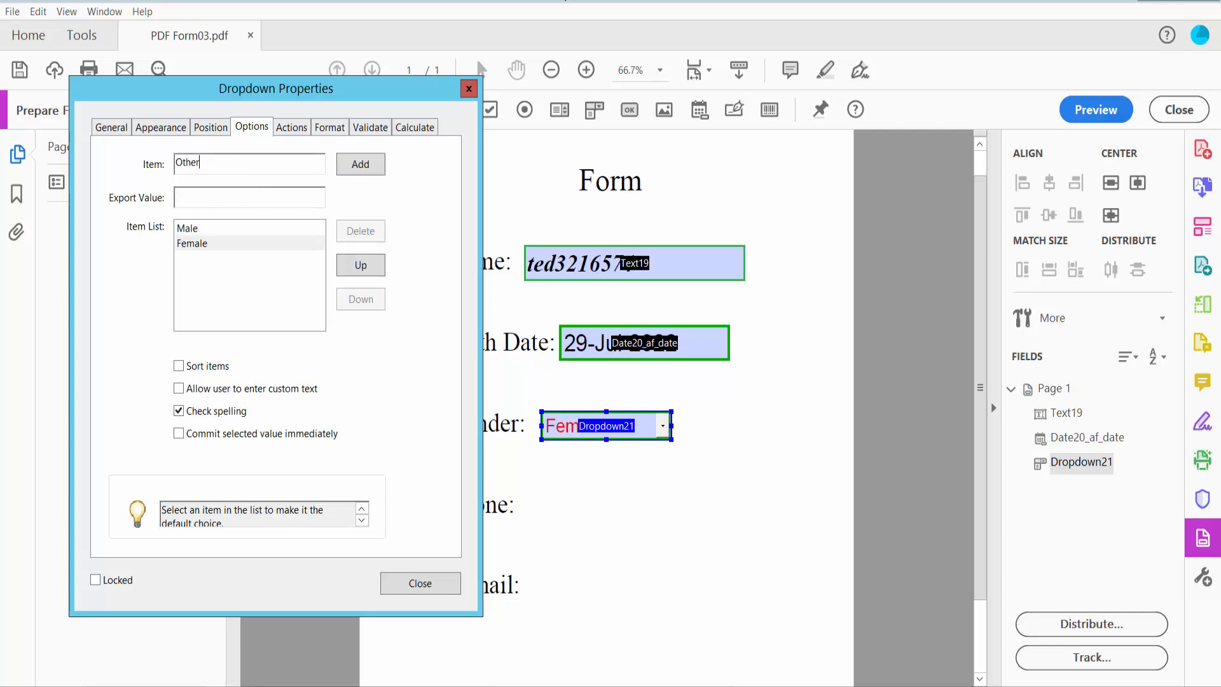
pyautogui.write('3')
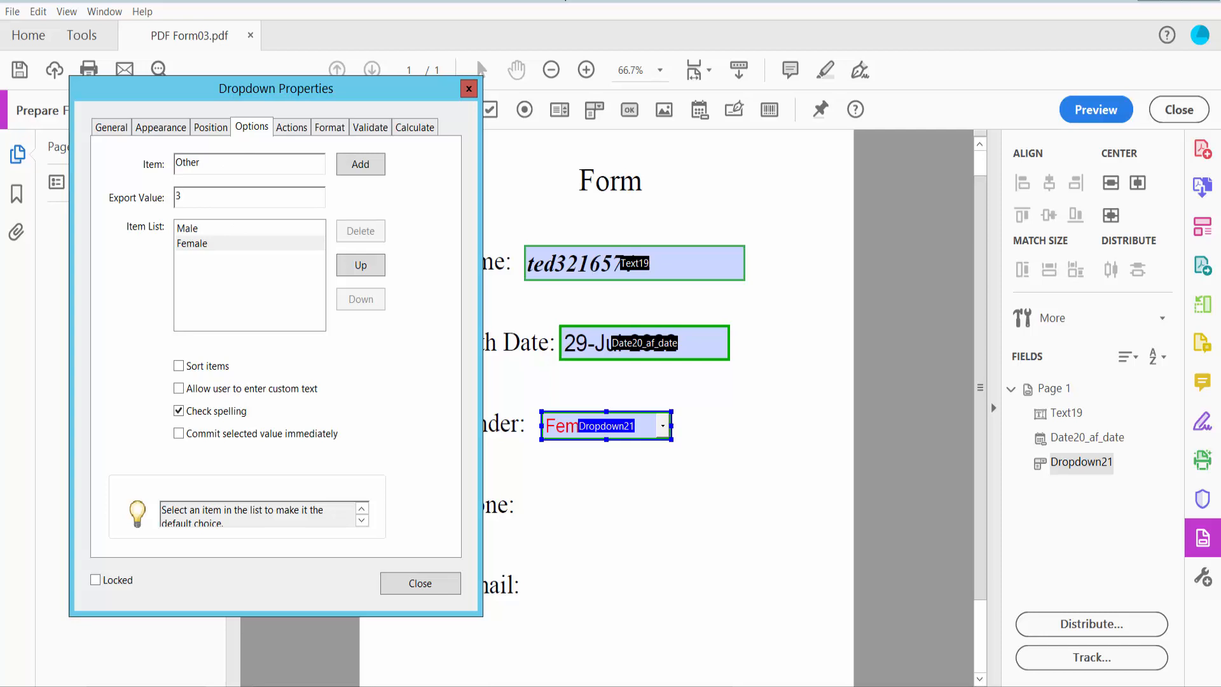
pyautogui.click(360, 163)
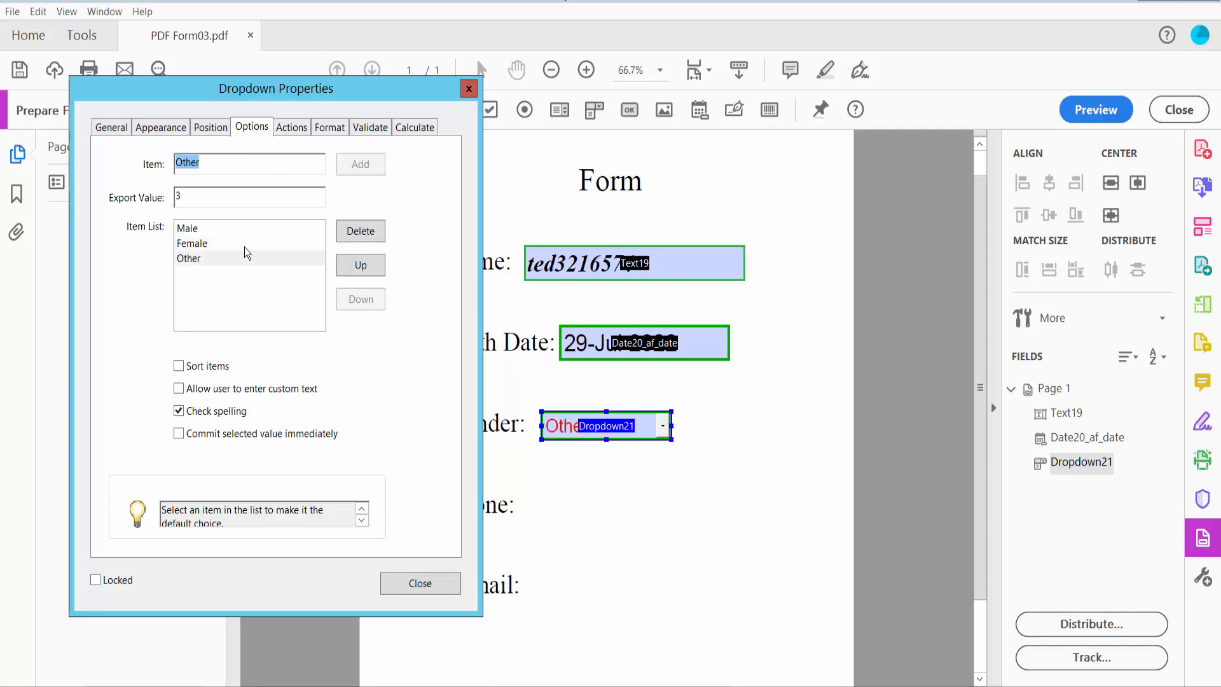
# Keep the choices ordered Male, Female, Other and close the properties dialog.
pyautogui.click(191, 243)
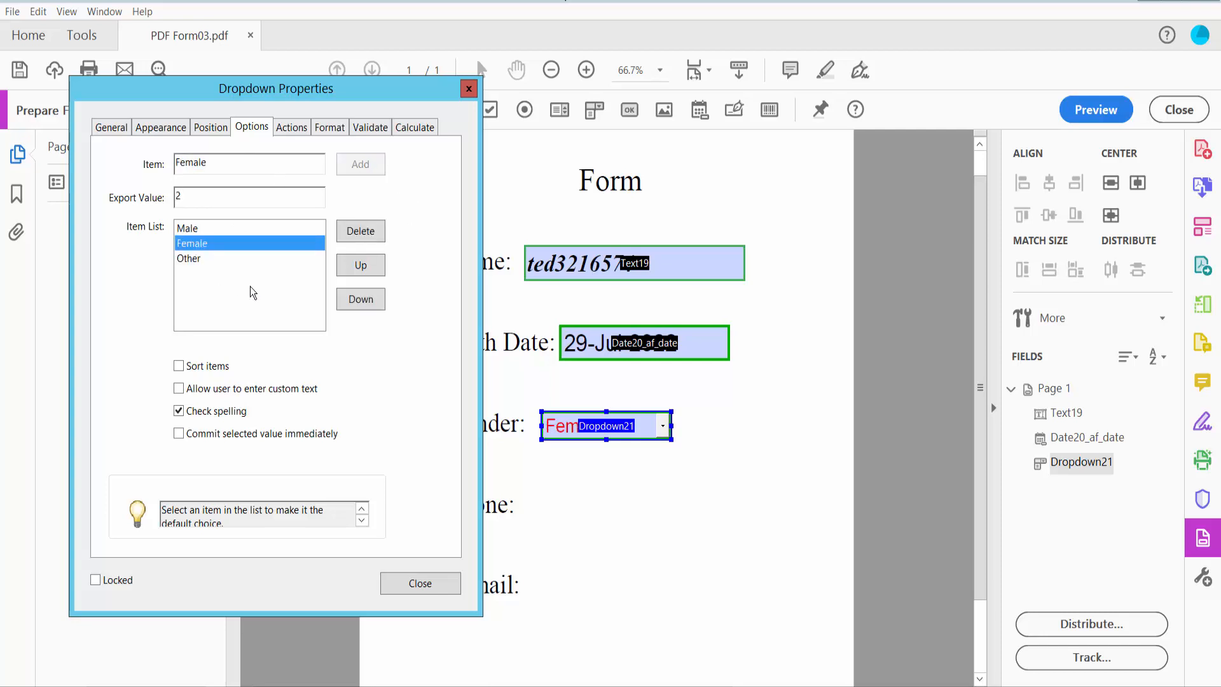
pyautogui.click(360, 298)
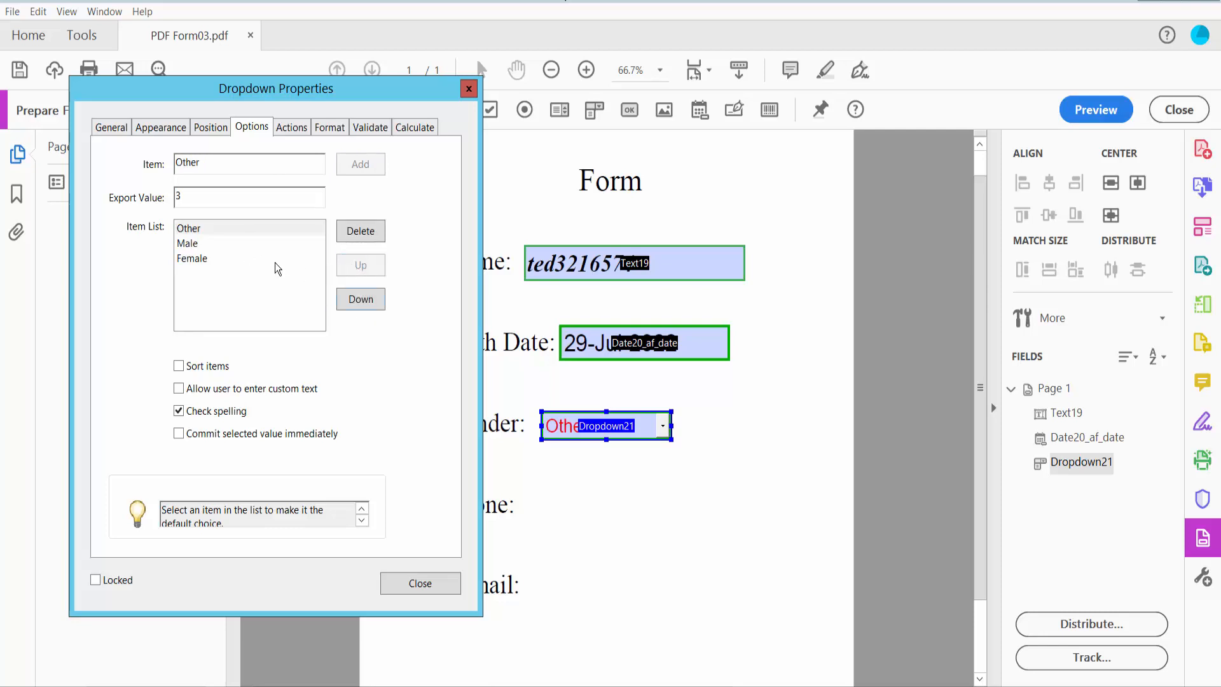
pyautogui.click(360, 299)
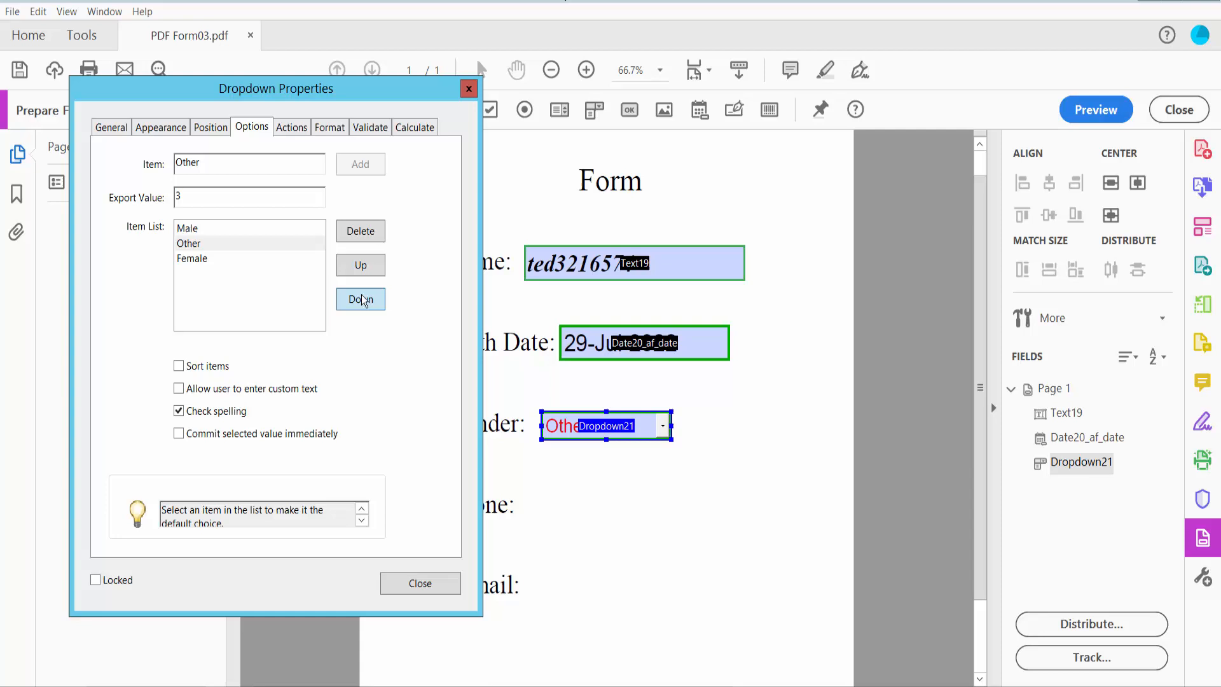
pyautogui.click(361, 298)
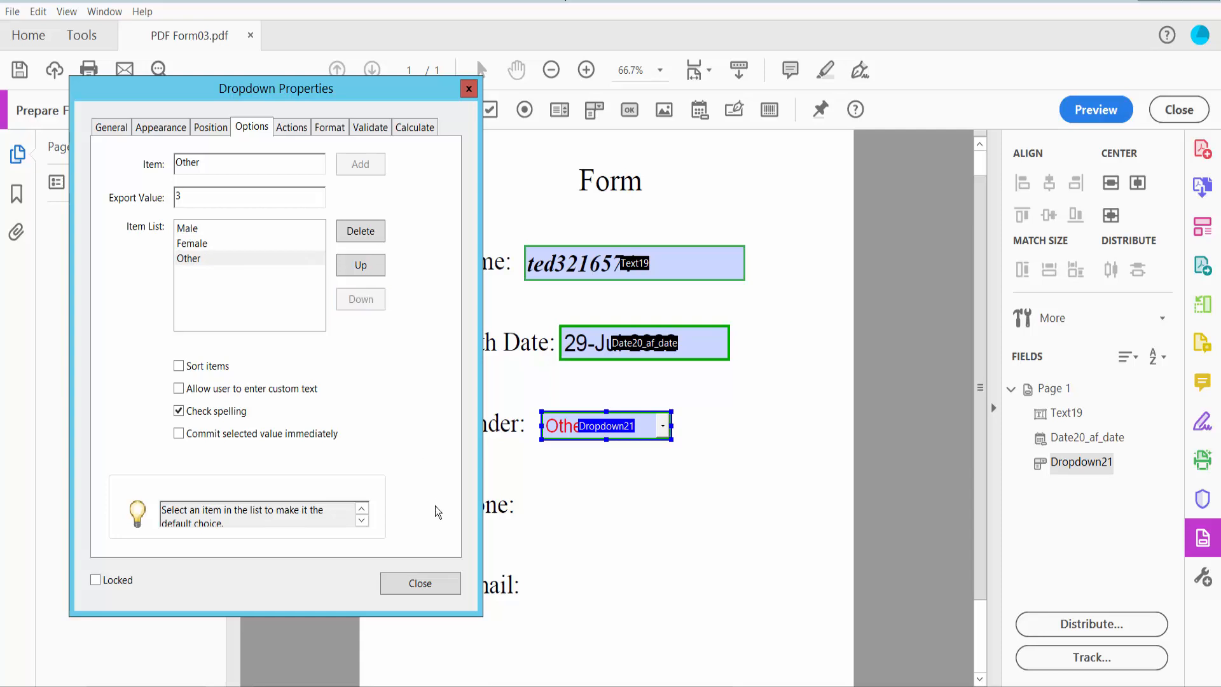
pyautogui.click(420, 583)
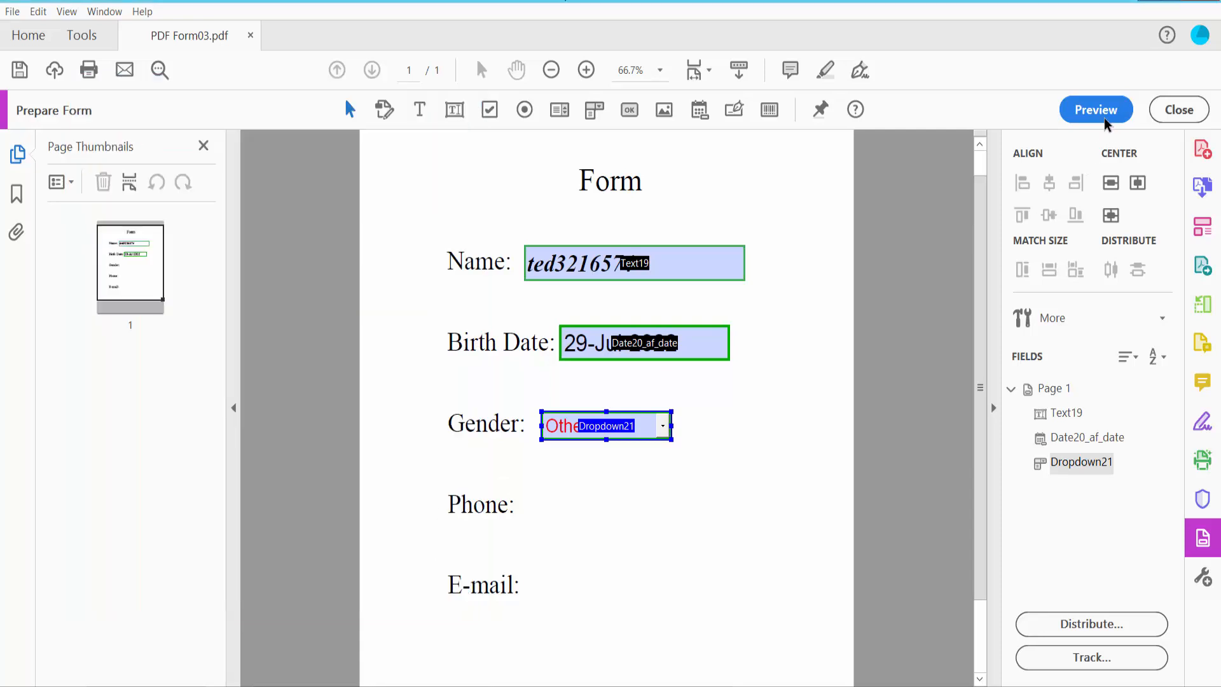
# Preview the form, switch the Gender dropdown to Female, then return to editing.
pyautogui.click(1095, 109)
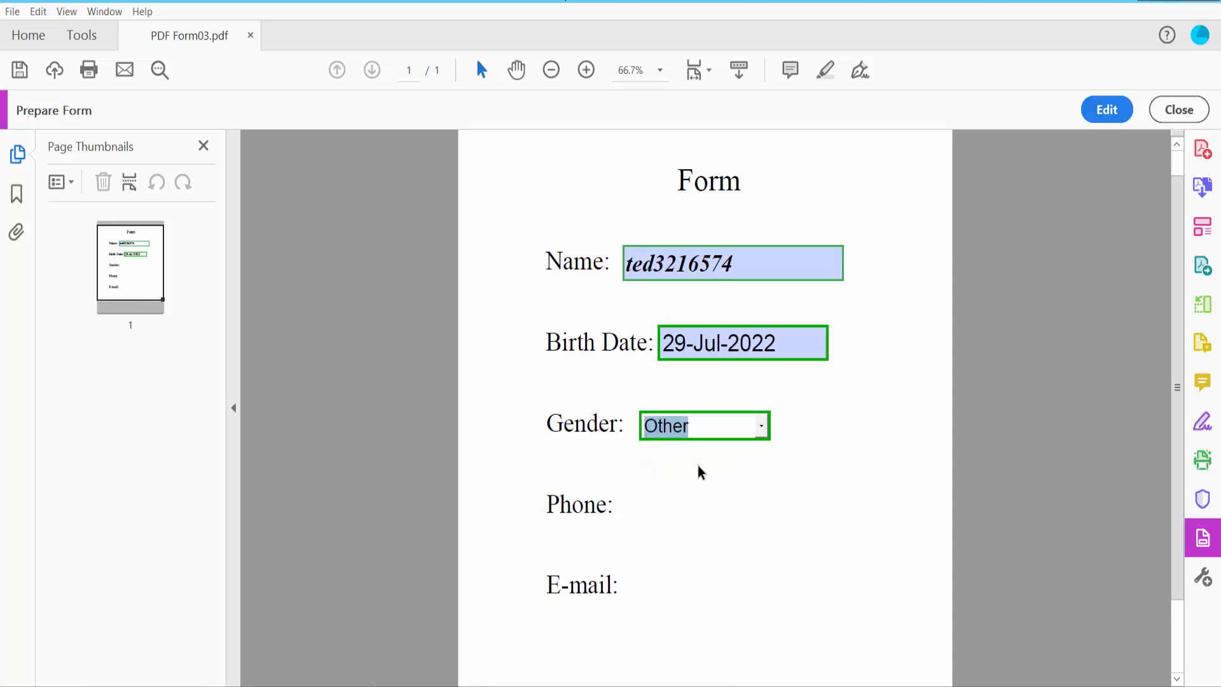
pyautogui.click(703, 425)
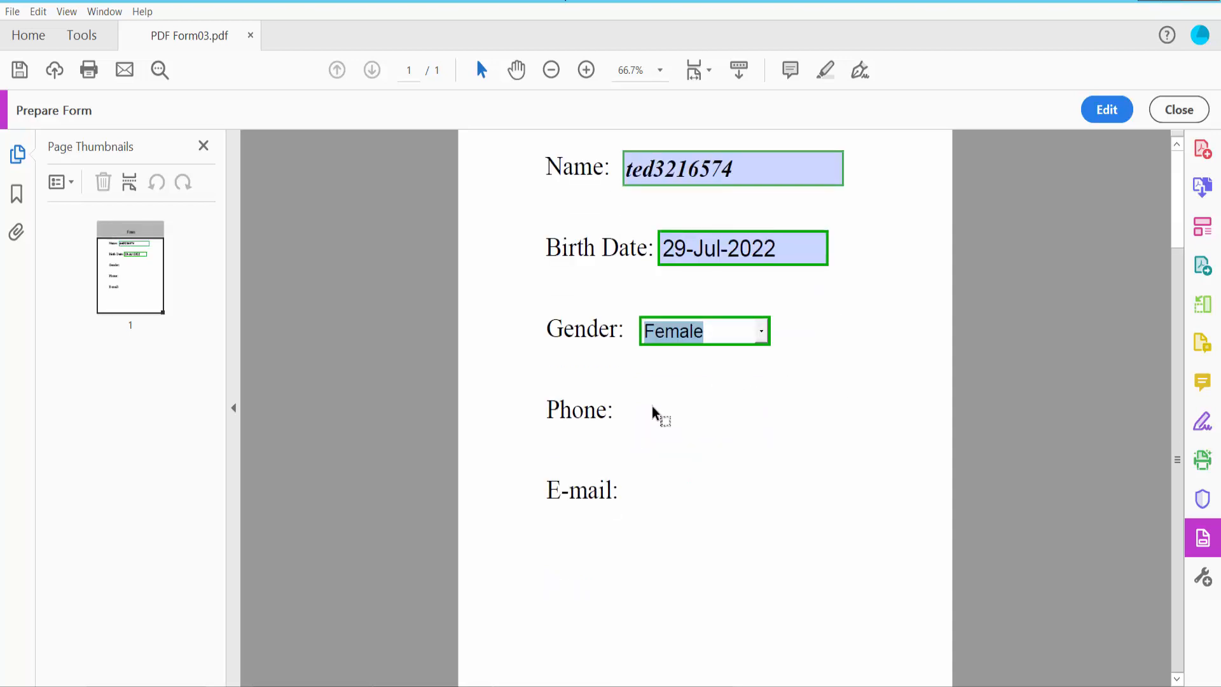
pyautogui.click(1106, 109)
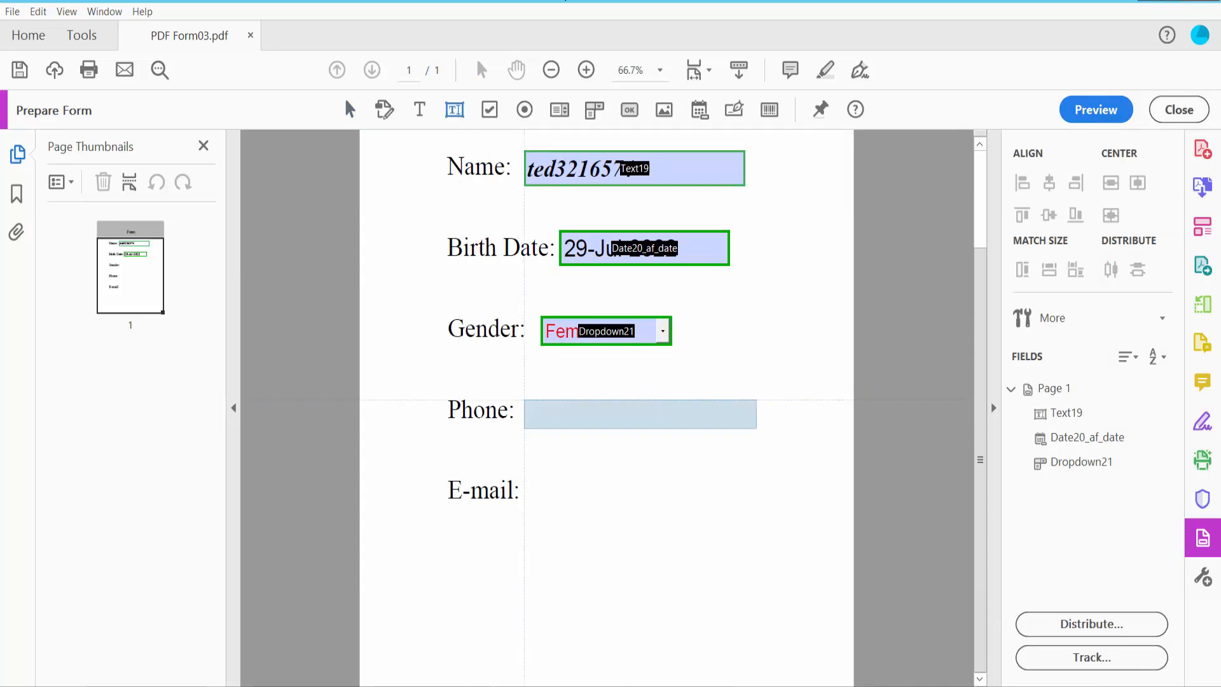
# Give Text22 beside Phone a blue border and Special Phone Number formatting.
pyautogui.rightClick(639, 414)
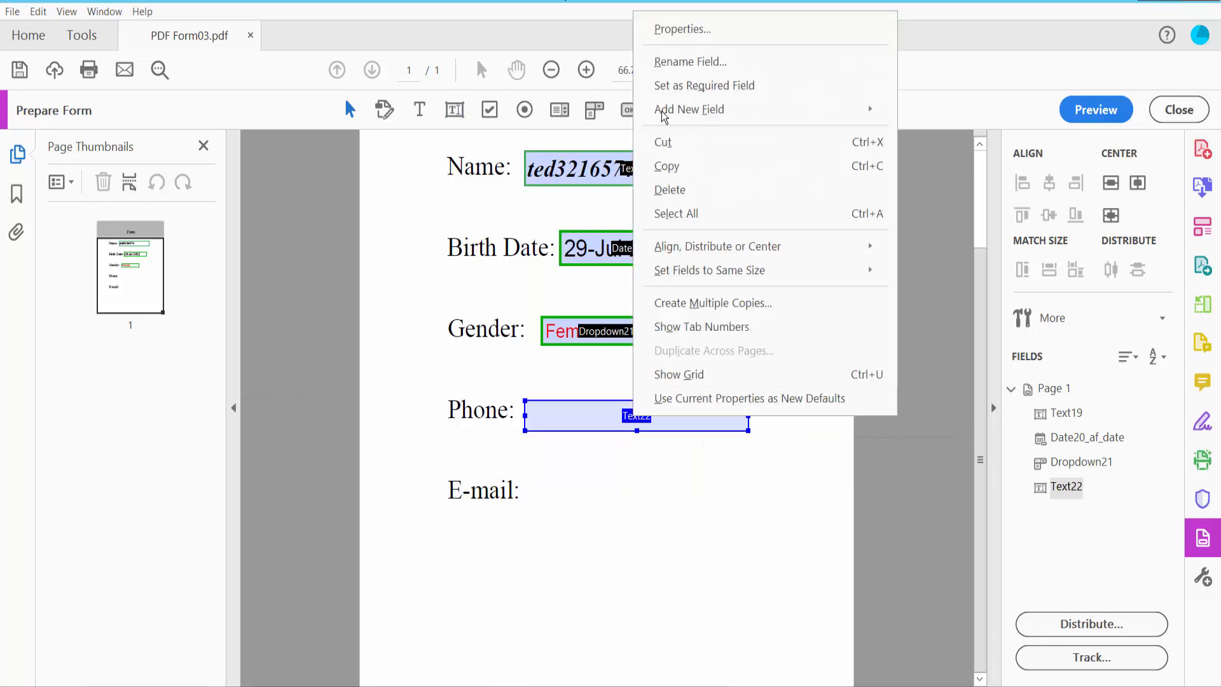
pyautogui.click(683, 29)
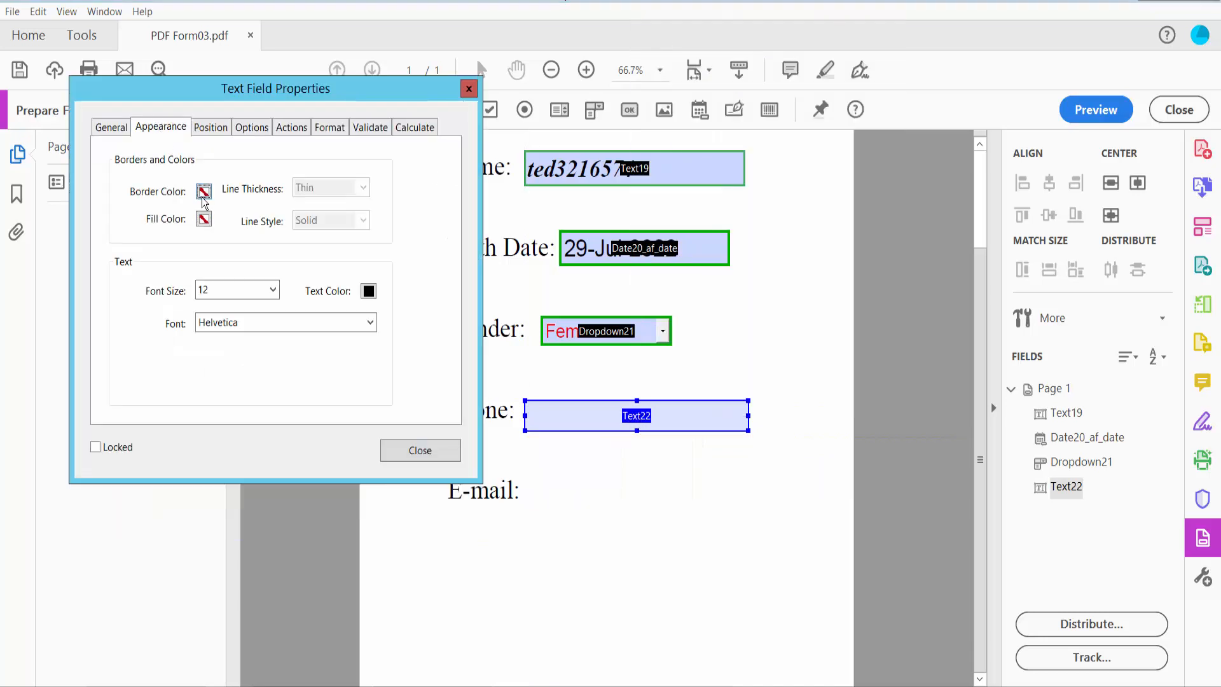
pyautogui.click(203, 192)
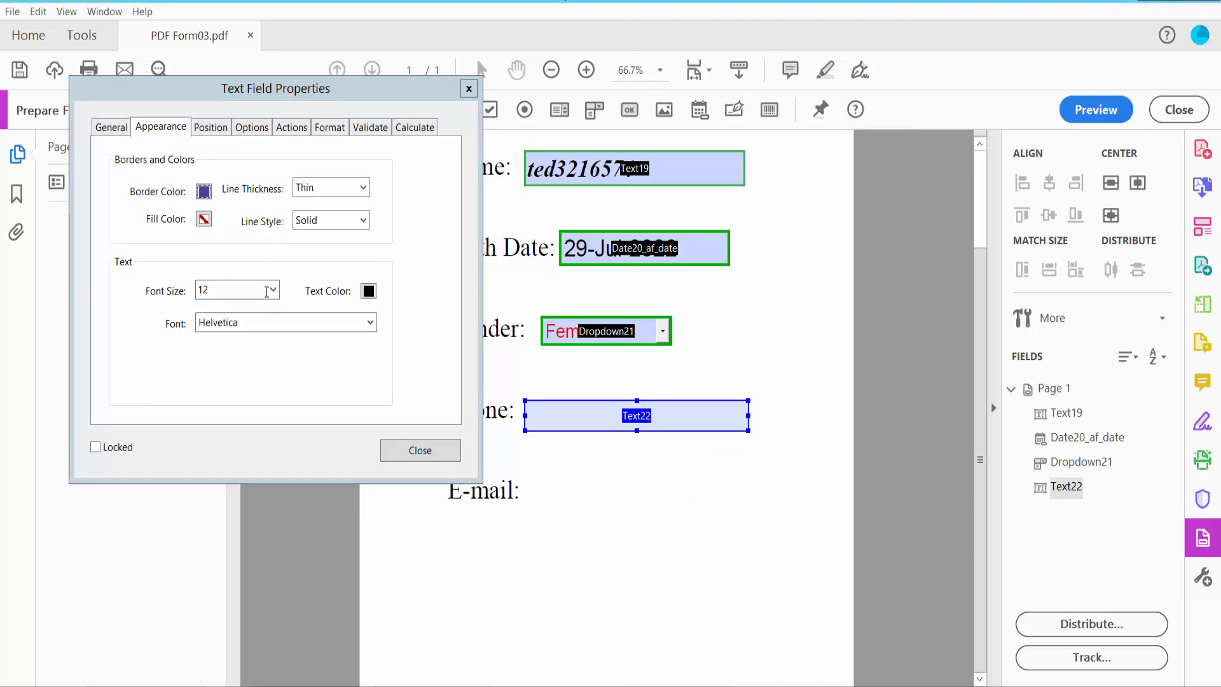
pyautogui.click(330, 127)
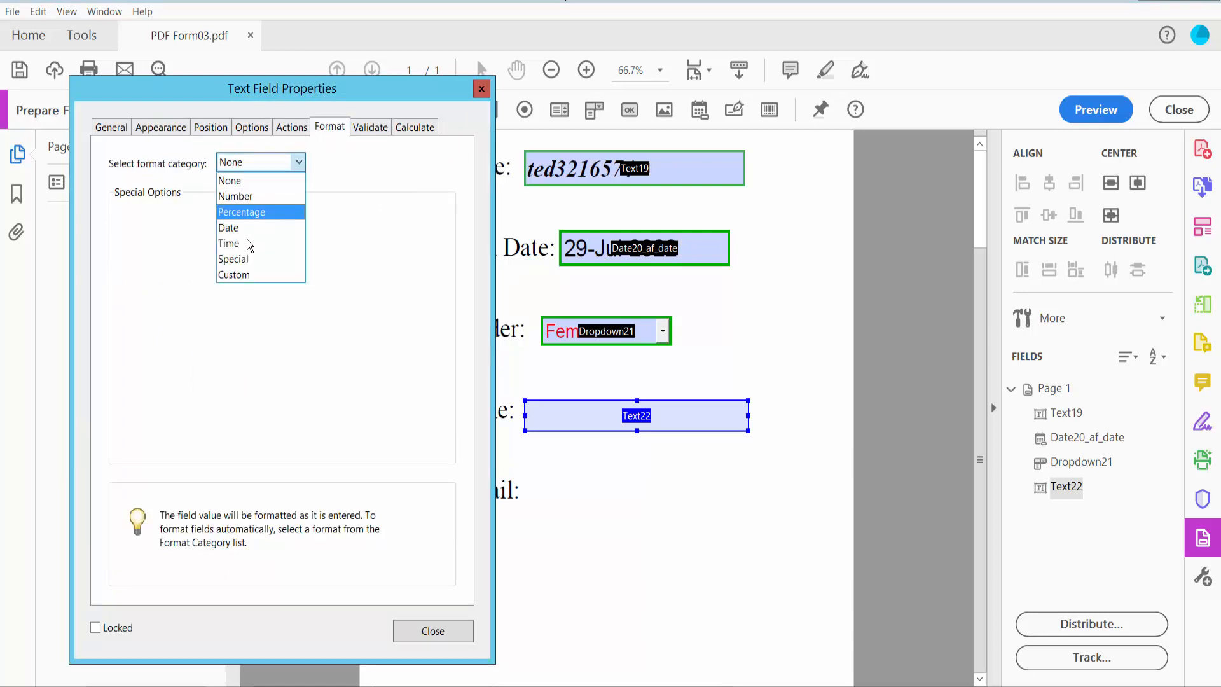
pyautogui.click(234, 259)
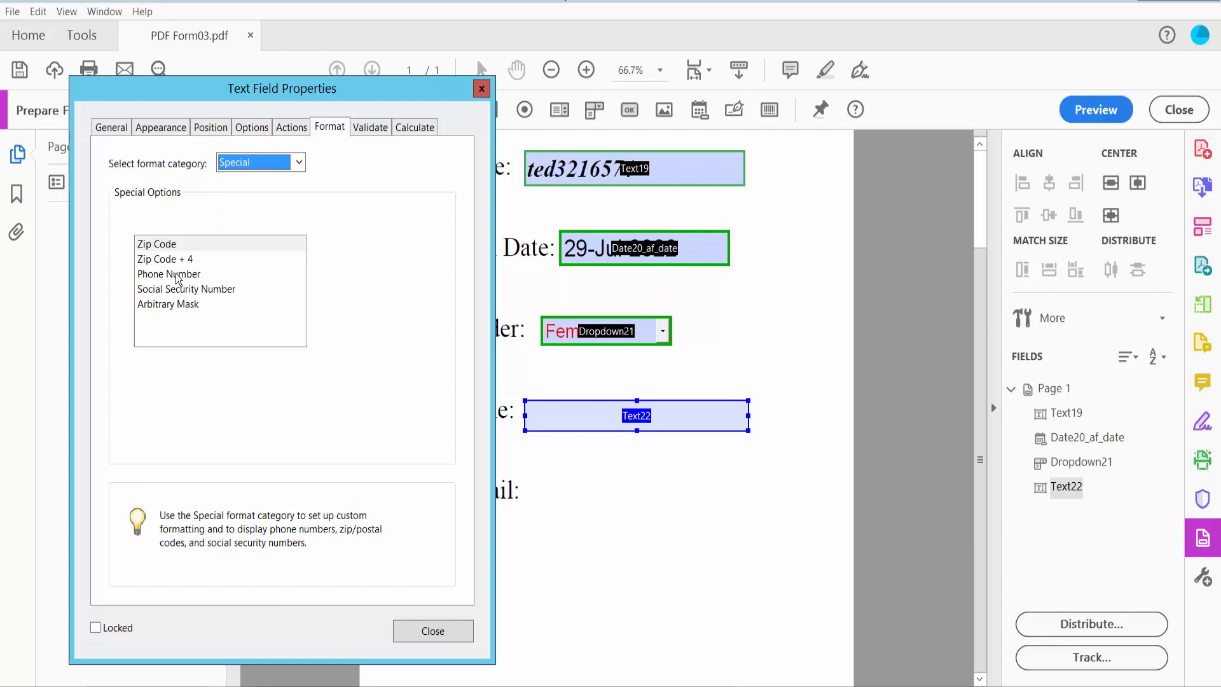
pyautogui.click(433, 630)
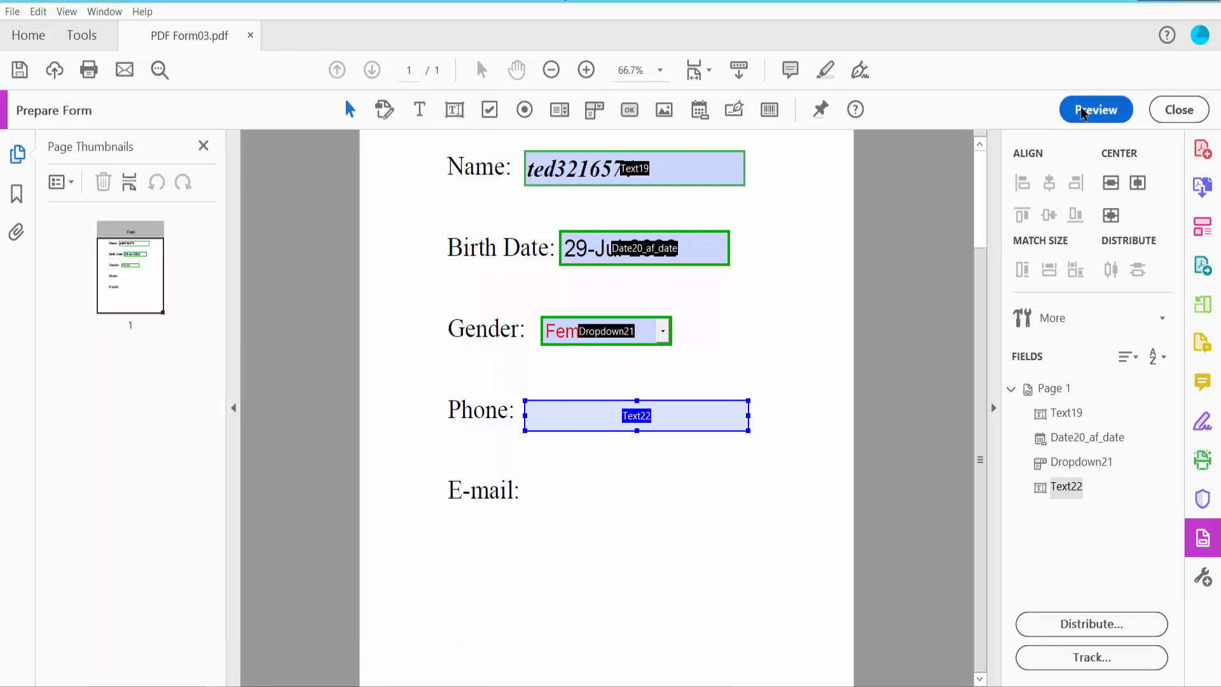
pyautogui.click(1095, 110)
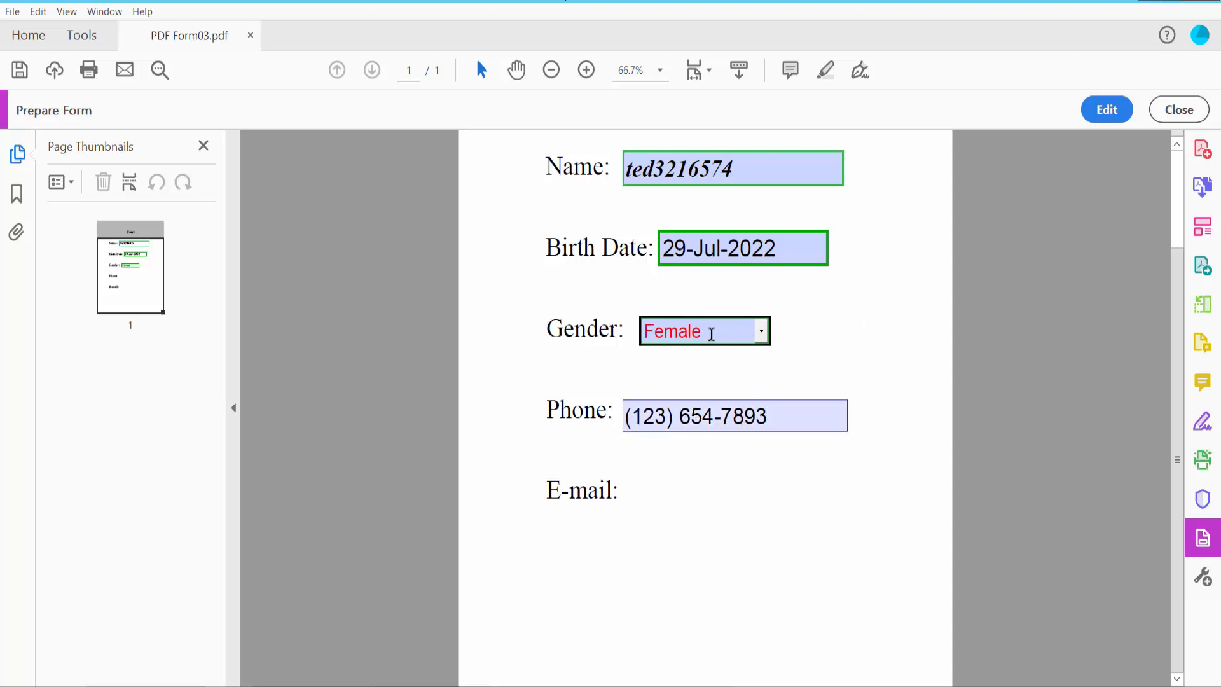
pyautogui.click(1106, 108)
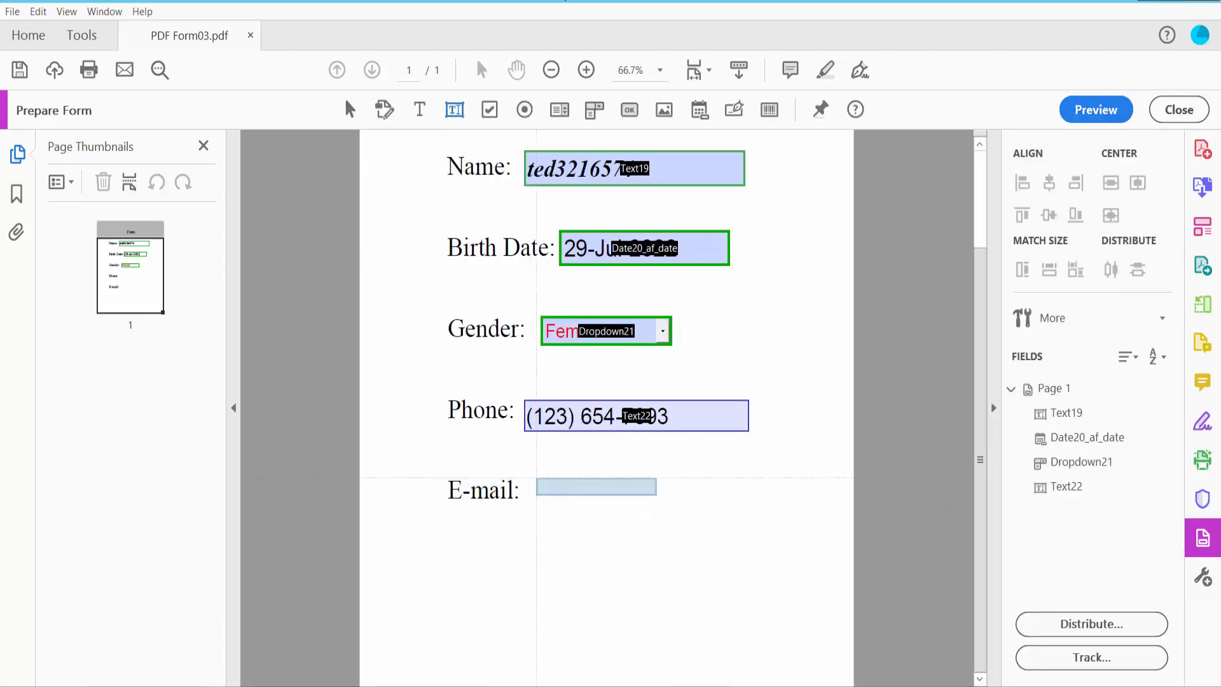
# Place Text23 beside E-mail with auto font size and a thin purple border.
pyautogui.click(596, 486)
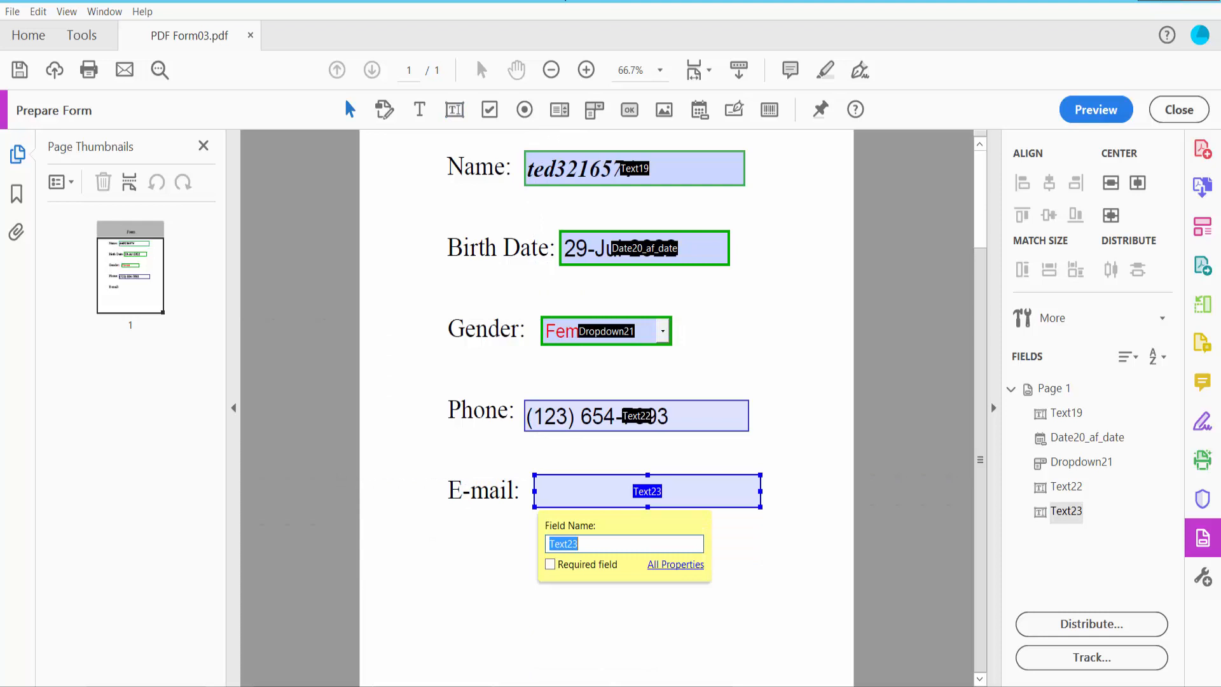
pyautogui.rightClick(646, 491)
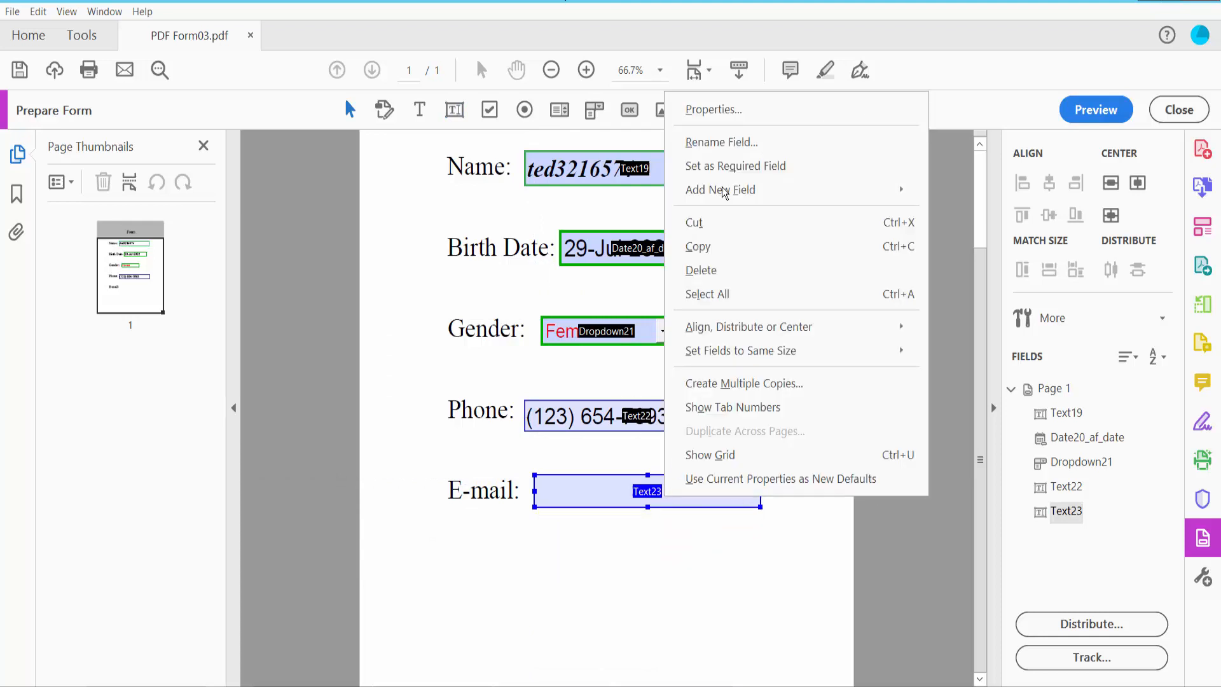
pyautogui.click(713, 109)
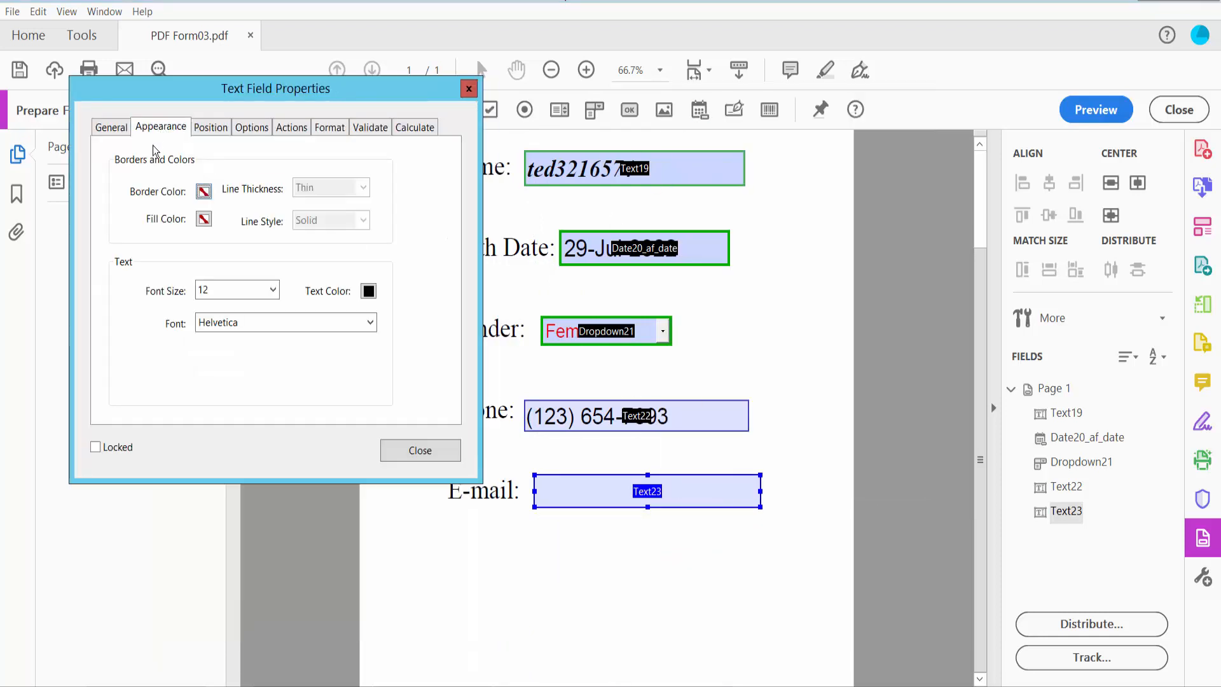
pyautogui.click(272, 290)
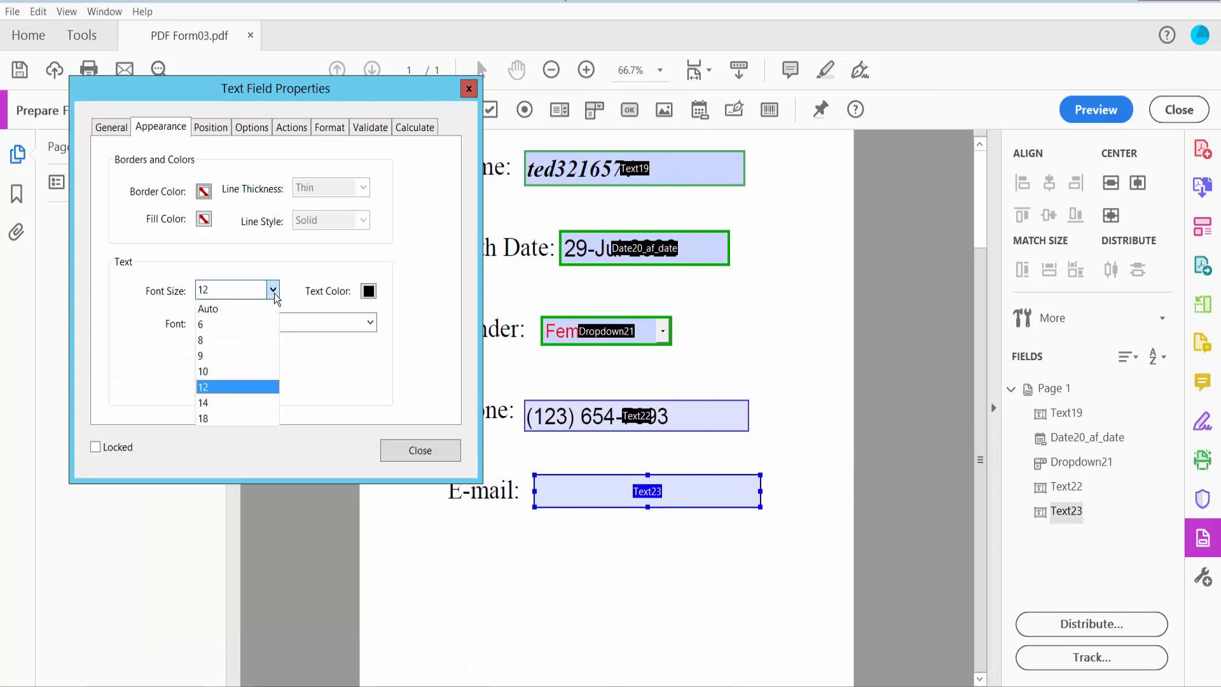
pyautogui.click(204, 219)
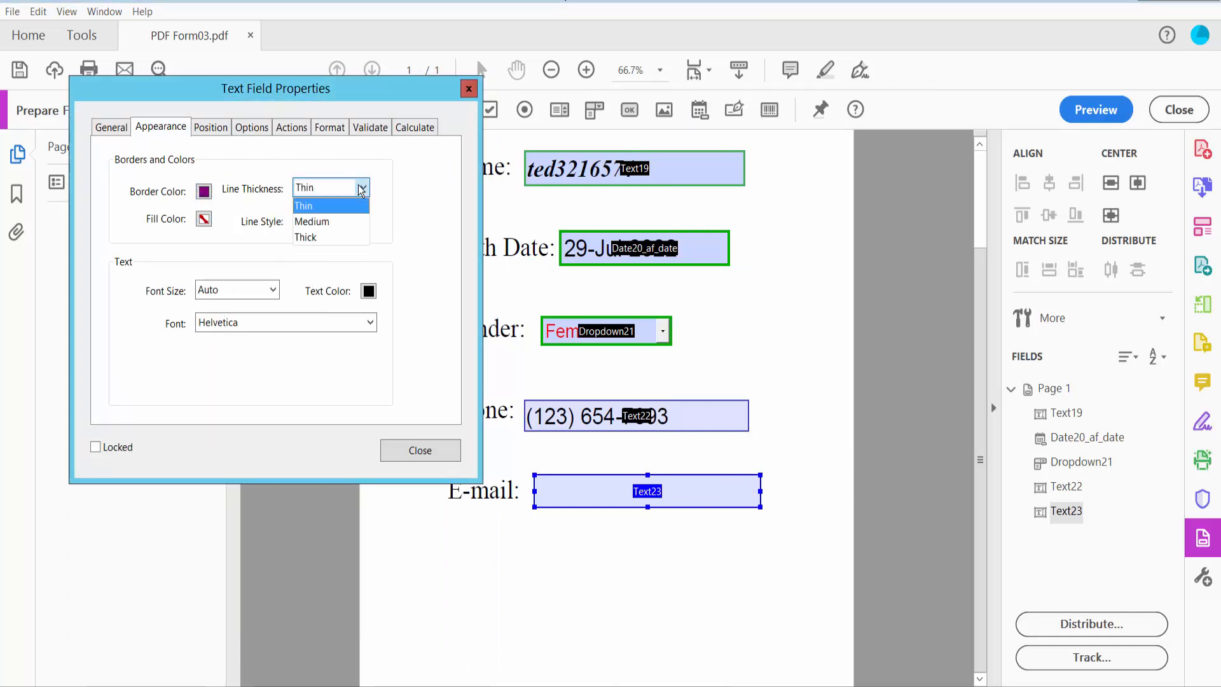
pyautogui.click(306, 238)
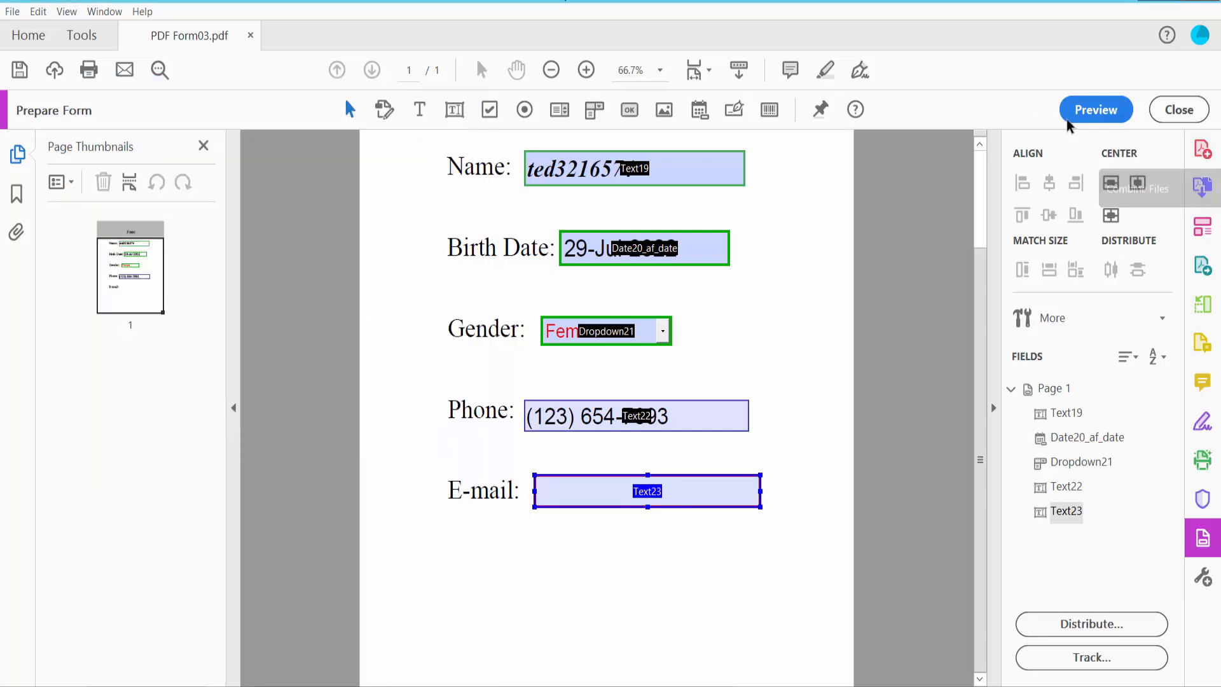
pyautogui.click(1095, 109)
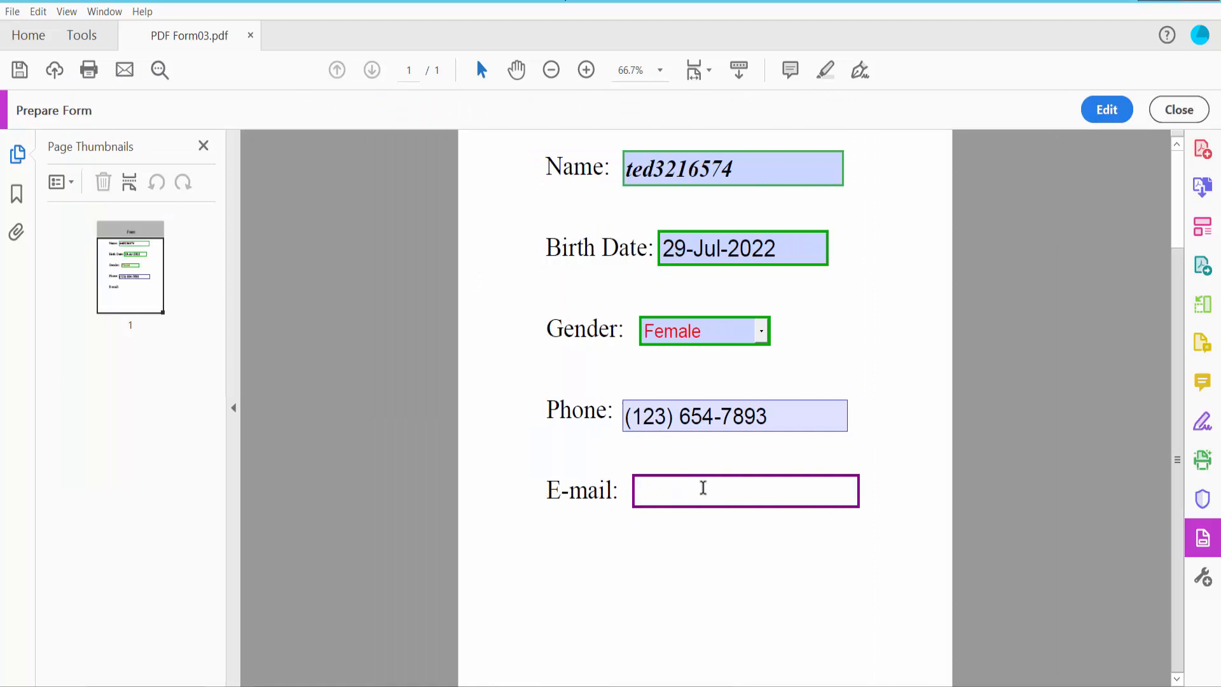
pyautogui.write('@')
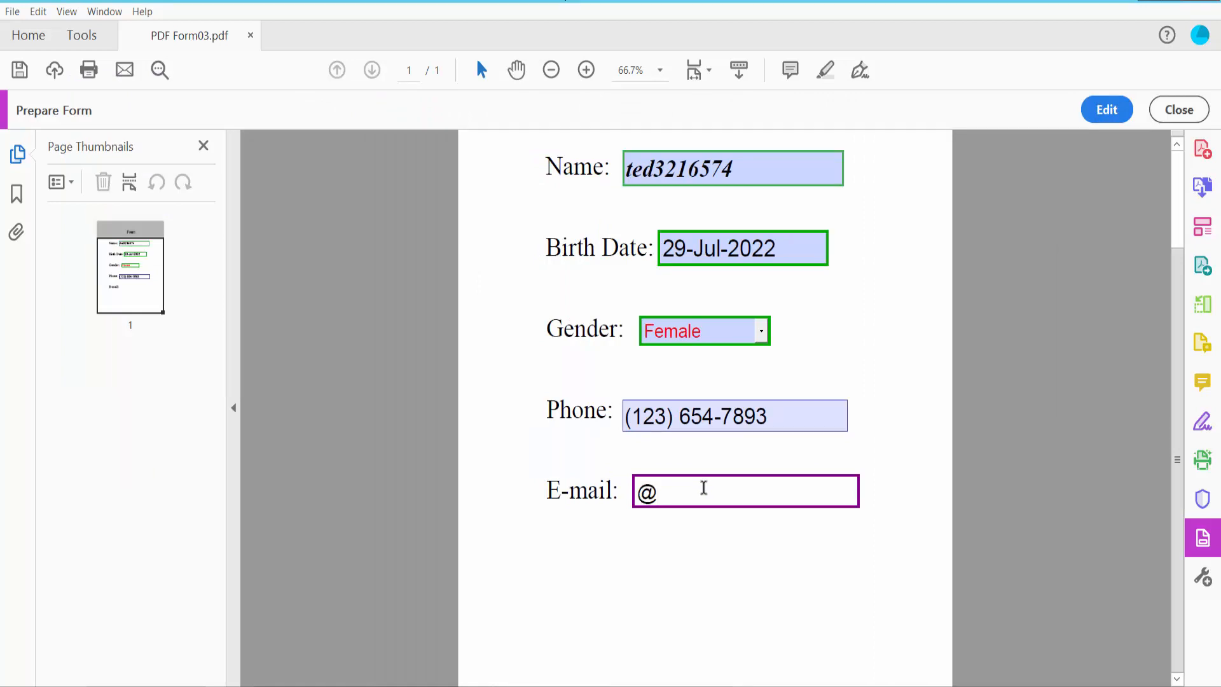
pyautogui.write('gmail.com')
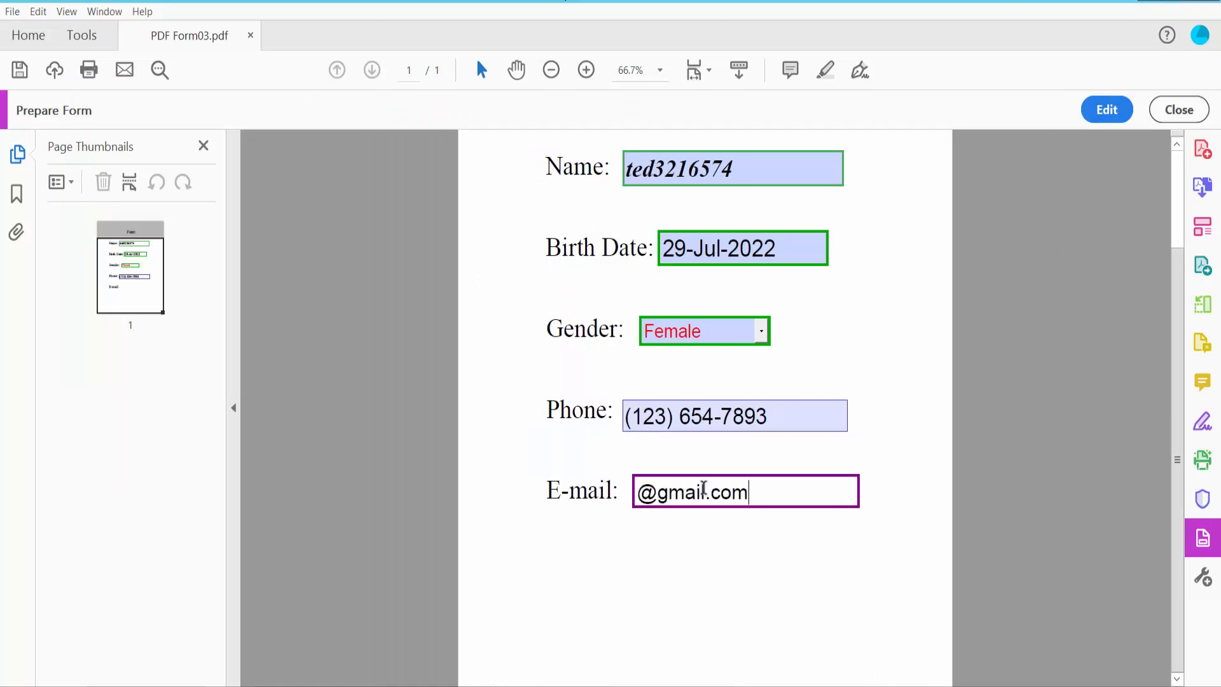
# Zoom out to review the whole form and Gender choices, then zoom back in.
pyautogui.scroll(-3)
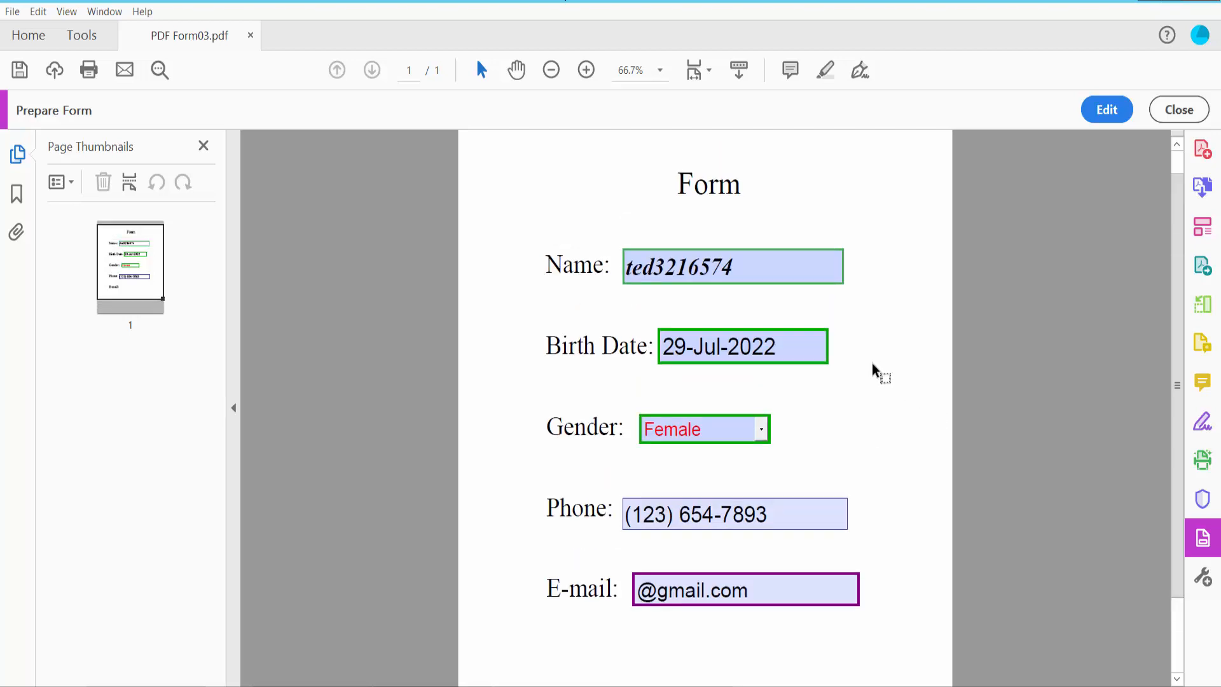
pyautogui.click(551, 69)
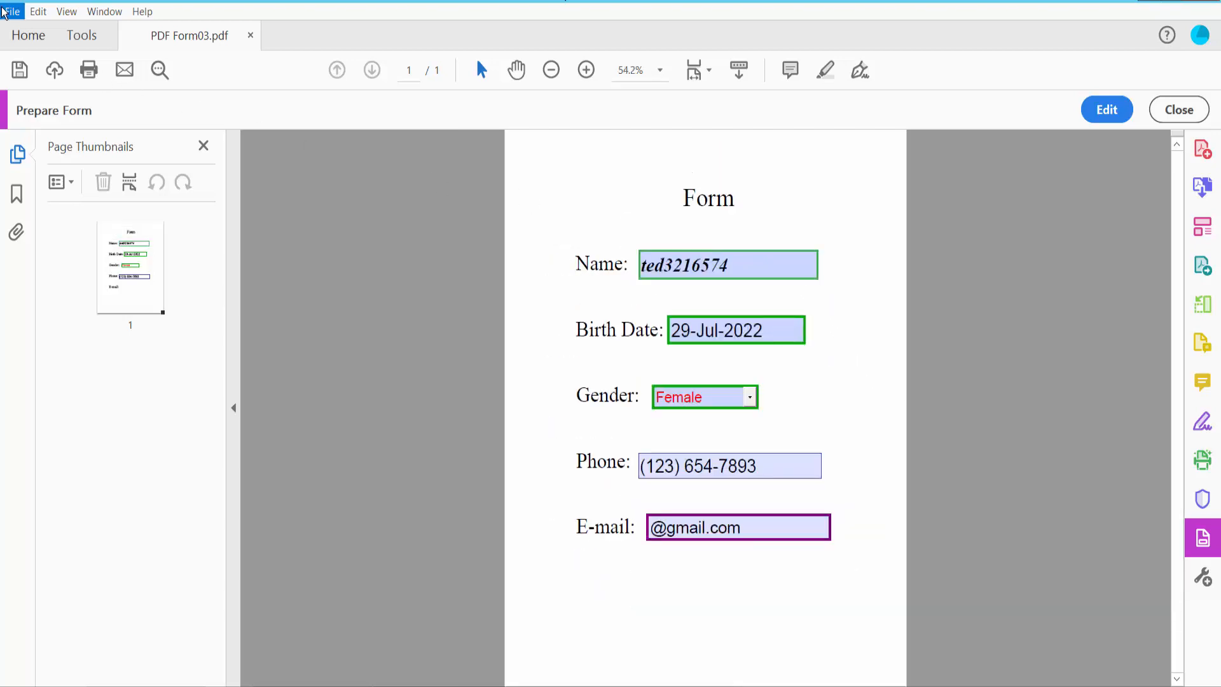
pyautogui.click(11, 11)
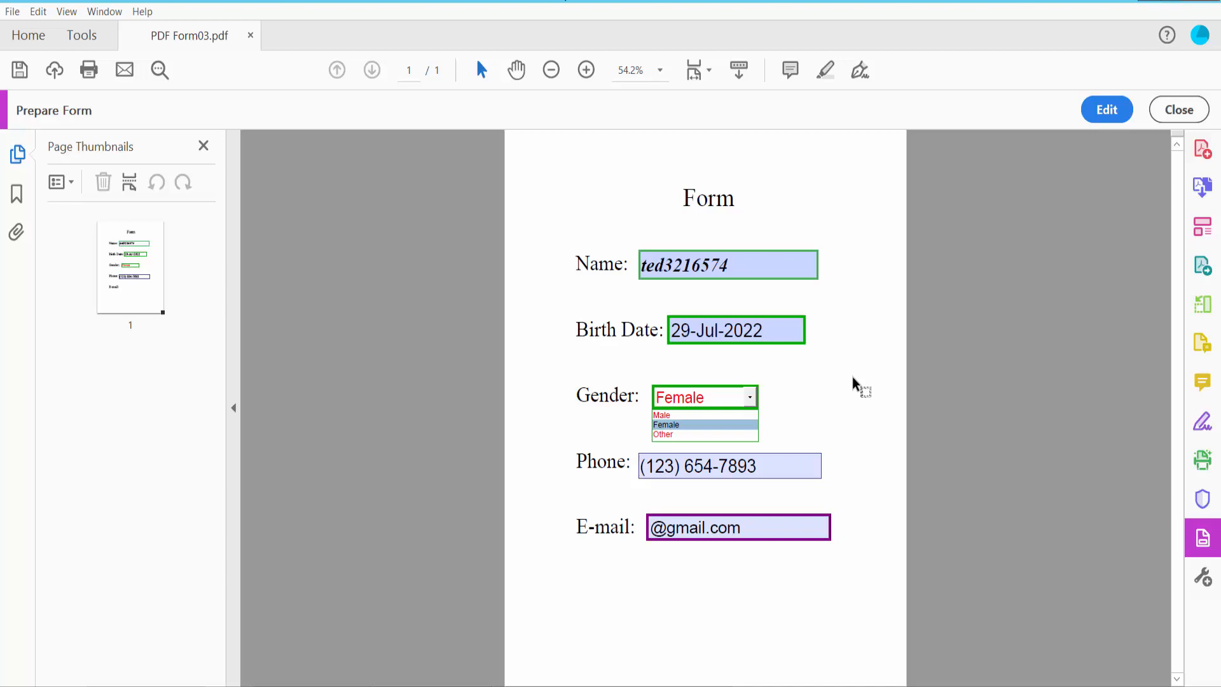
pyautogui.click(586, 70)
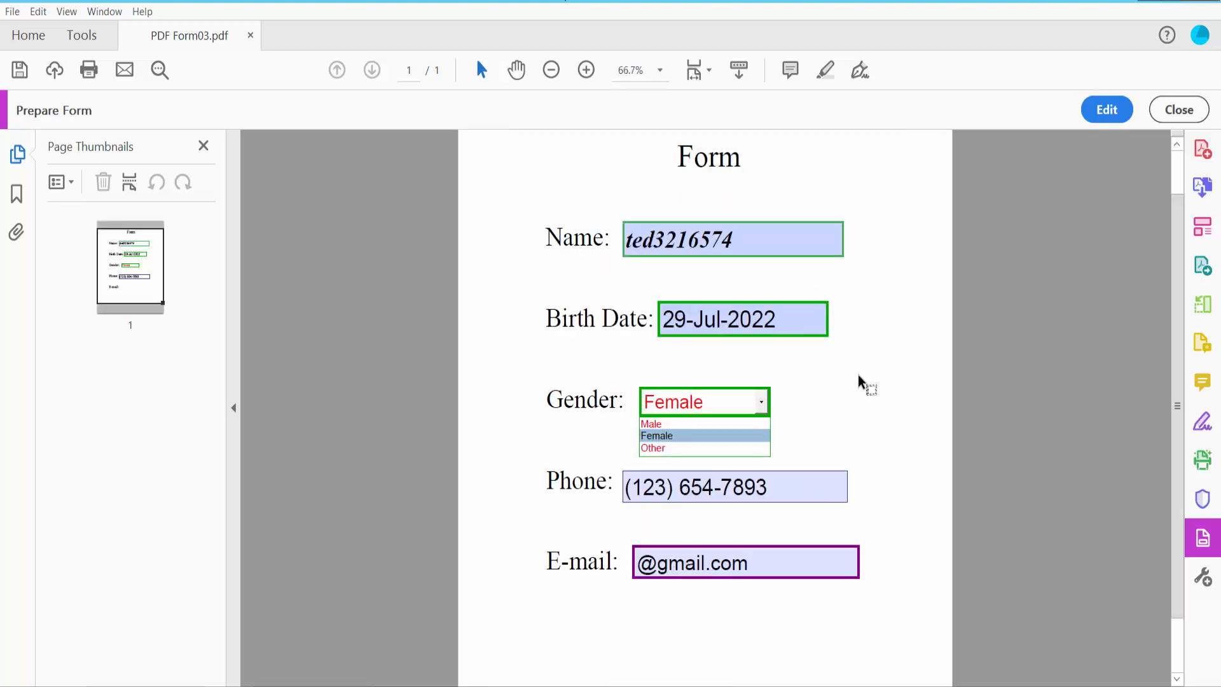